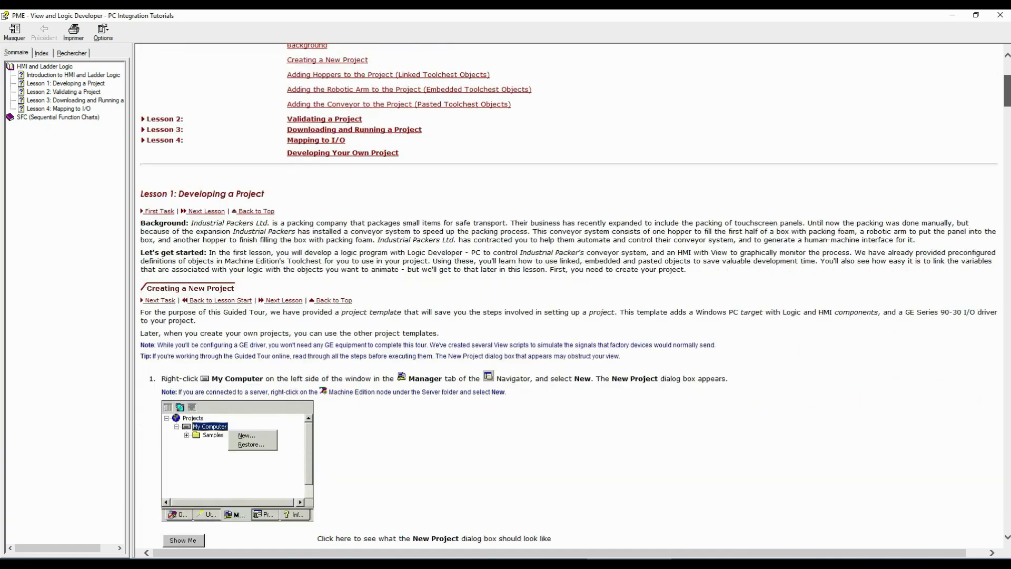
# Watch the fxConveyor box-filling animation, then exit View Runtime.
pyautogui.scroll(-3)
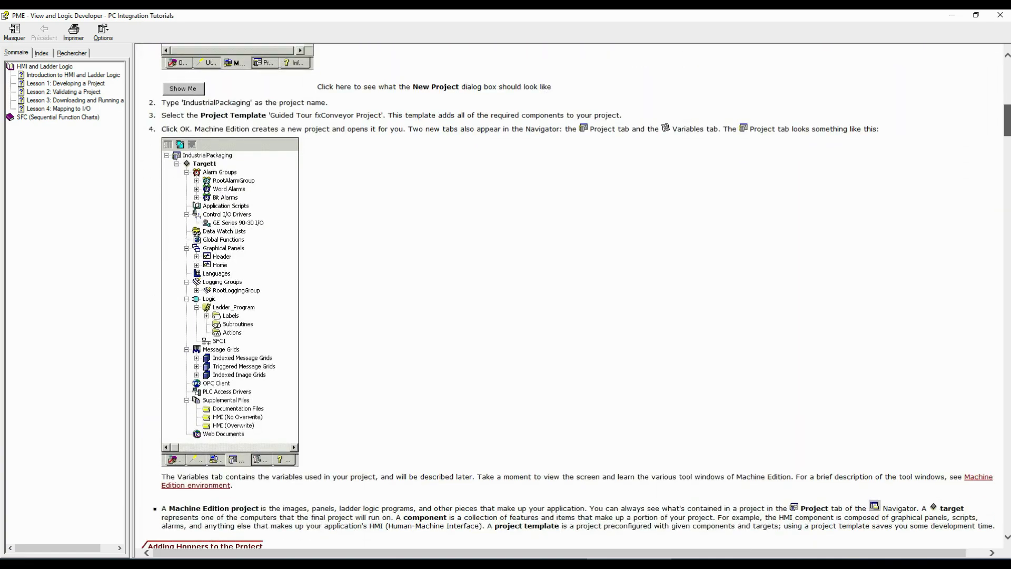
pyautogui.scroll(-3)
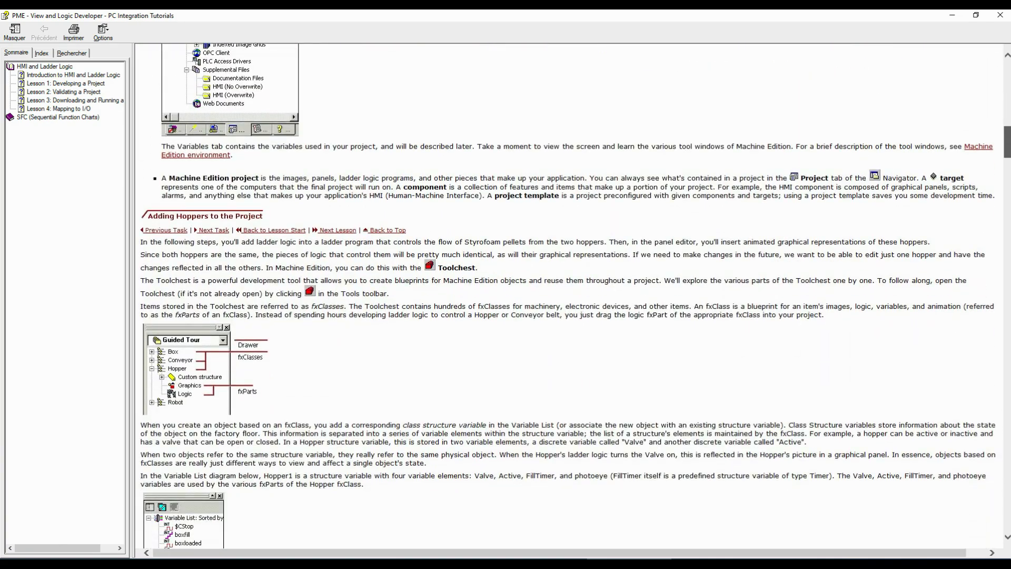
pyautogui.scroll(-3)
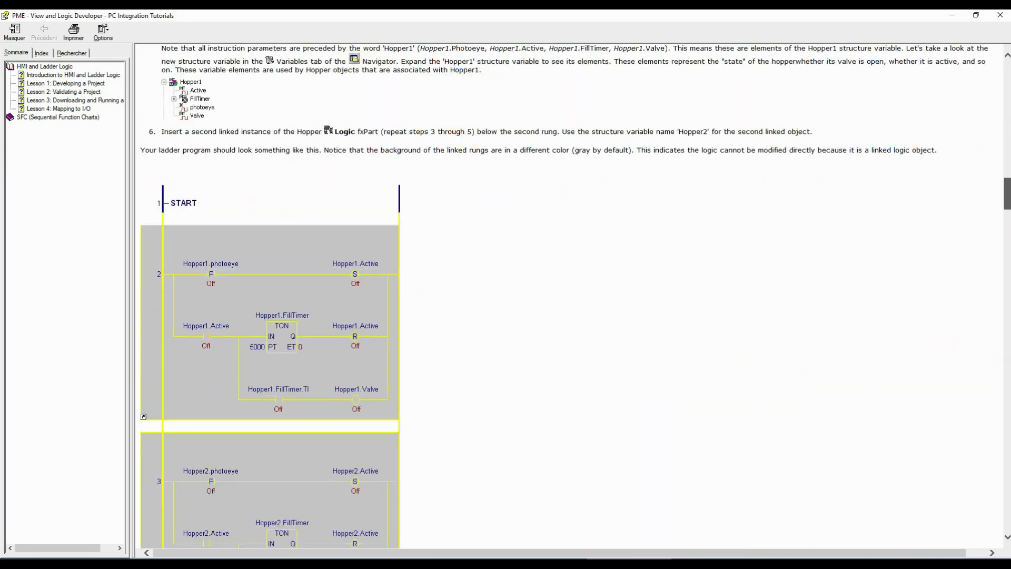
pyautogui.scroll(-3)
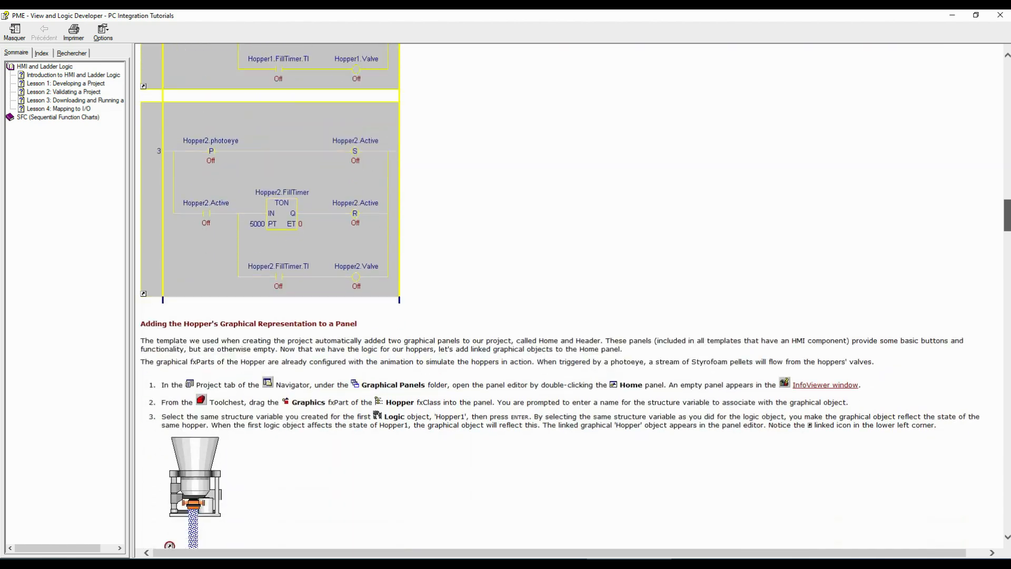
pyautogui.scroll(-3)
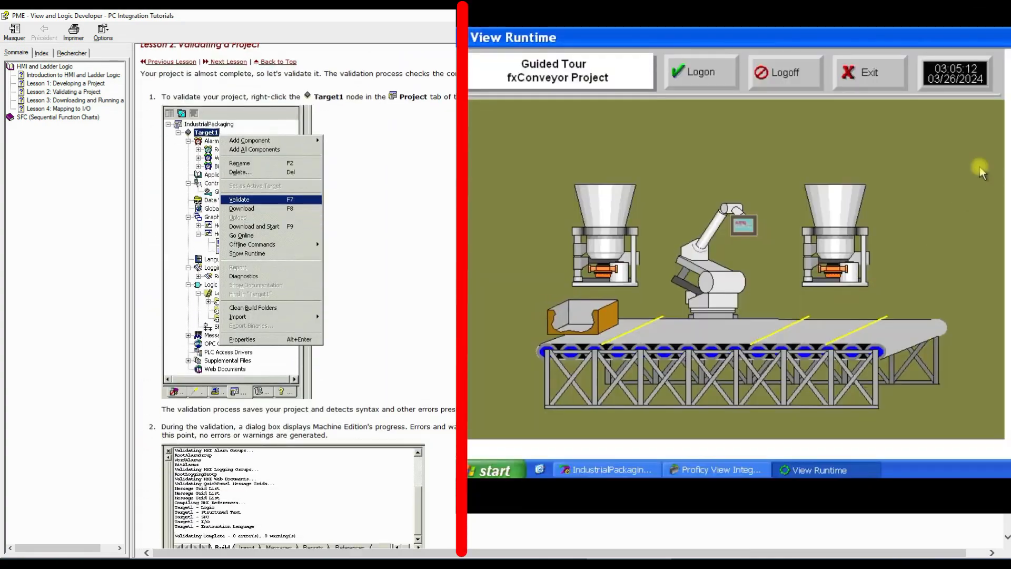
pyautogui.scroll(-3)
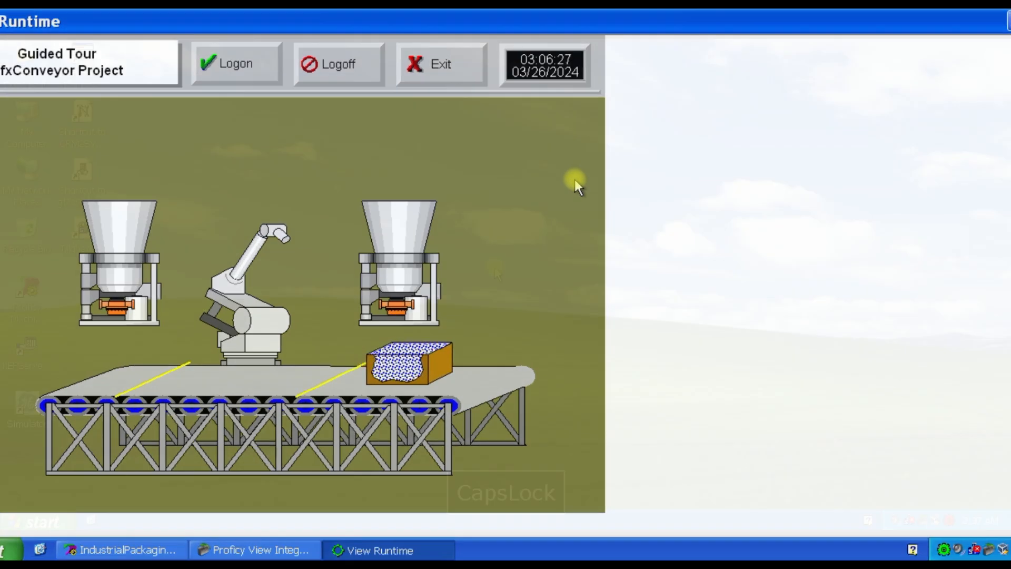
pyautogui.click(440, 63)
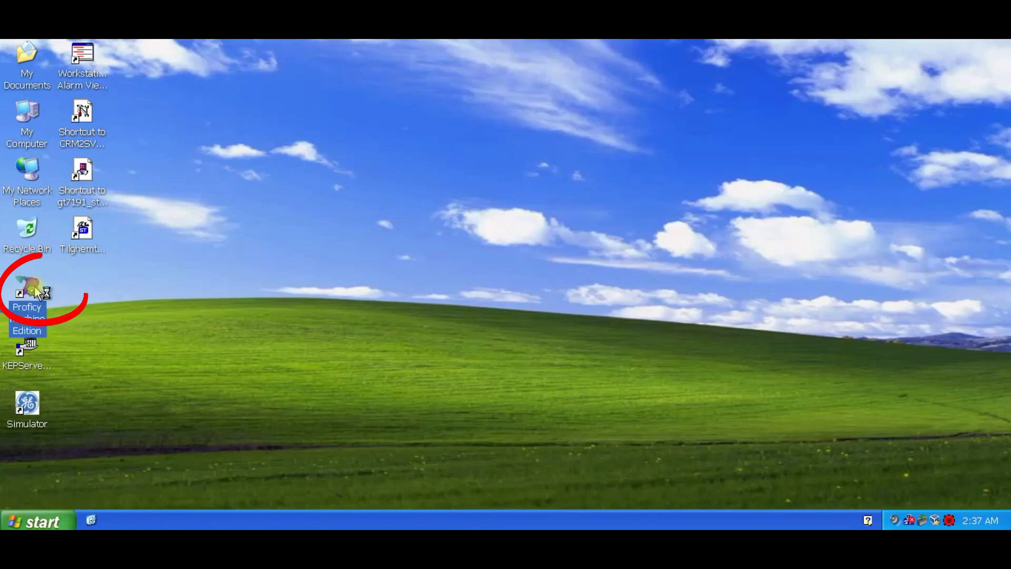
# Launch Proficy Machine Edition from the desktop and cancel the startup project dialog.
pyautogui.doubleClick(27, 290)
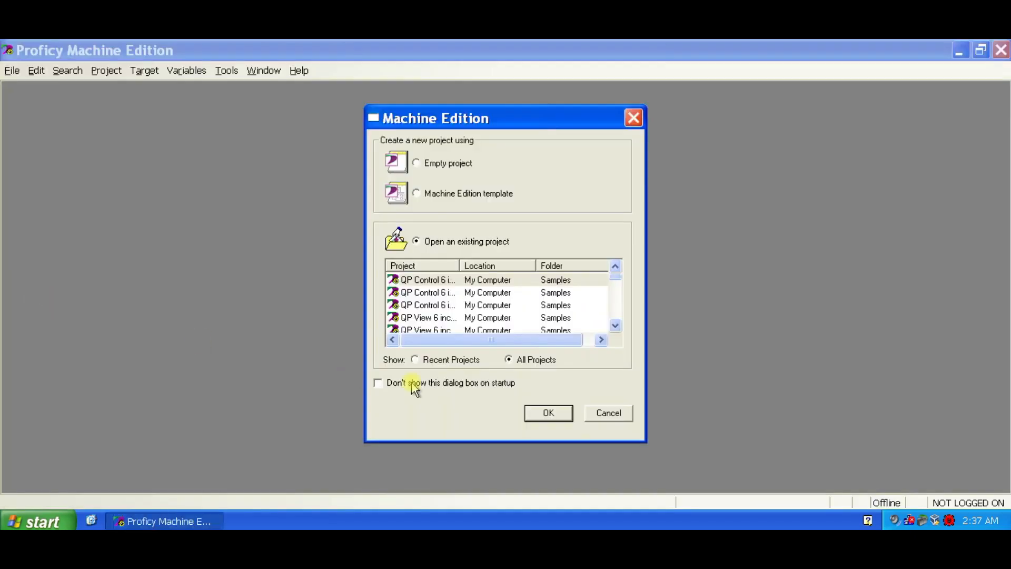
pyautogui.click(607, 413)
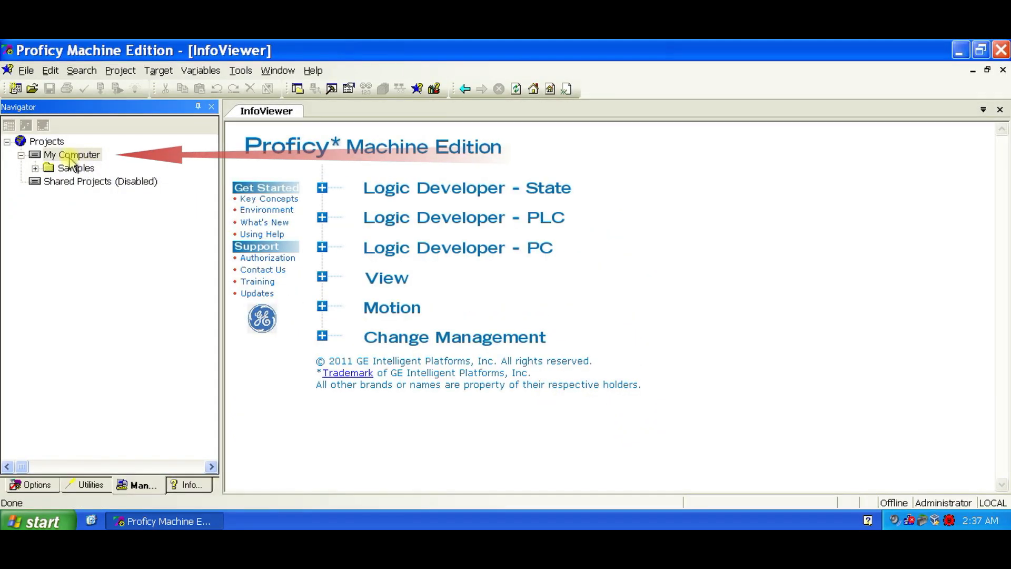
# Create project IndustrialPackaging under My Computer from the Guided Tour fxConveyor Project template.
pyautogui.rightClick(71, 153)
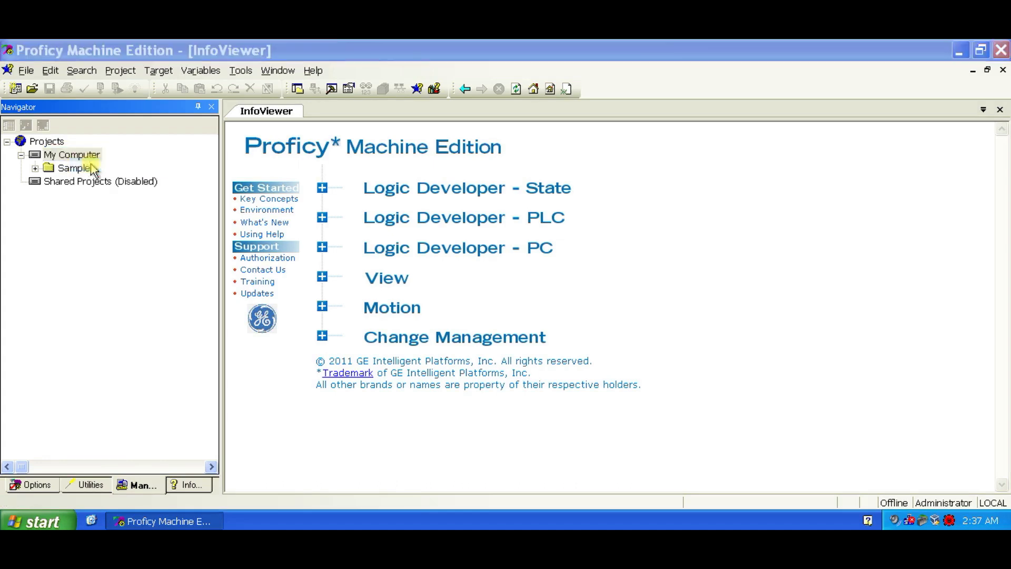
pyautogui.rightClick(406, 124)
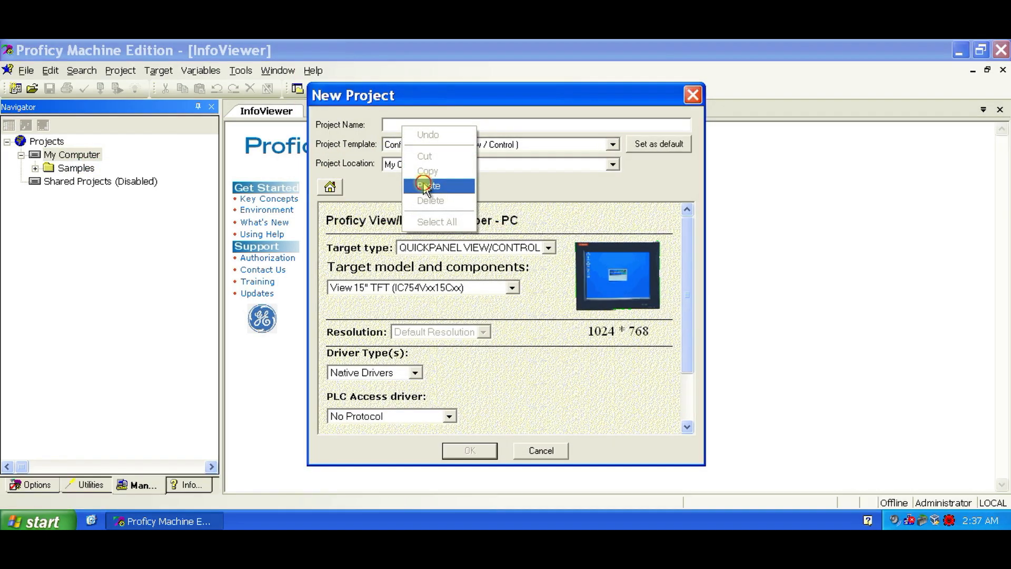
pyautogui.click(430, 185)
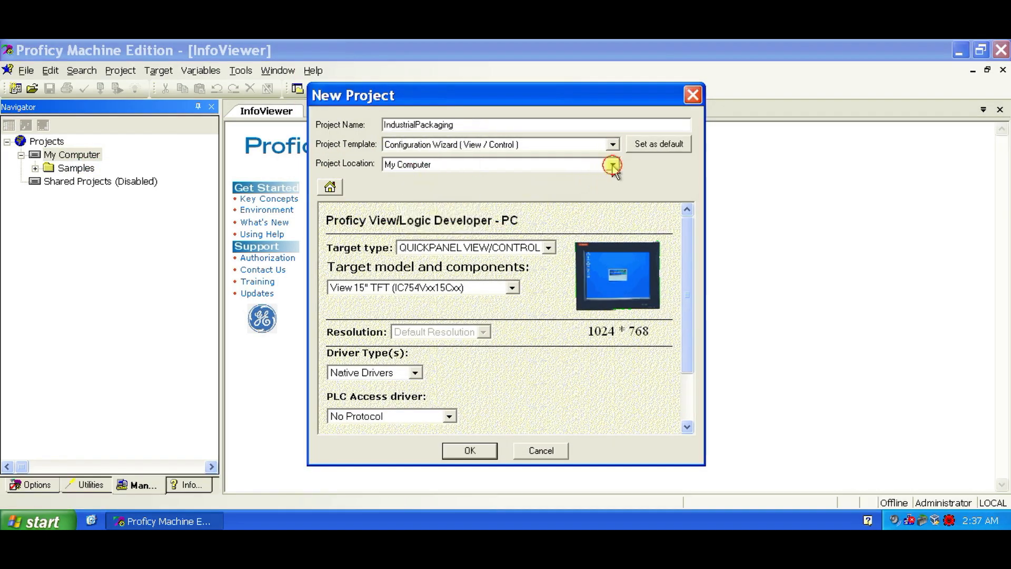
pyautogui.click(610, 145)
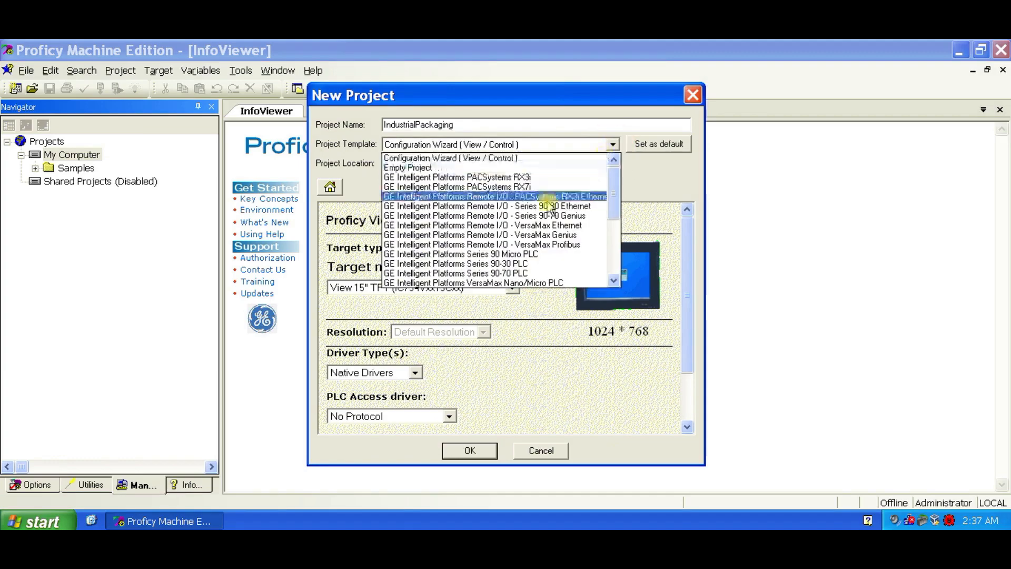
pyautogui.scroll(-3)
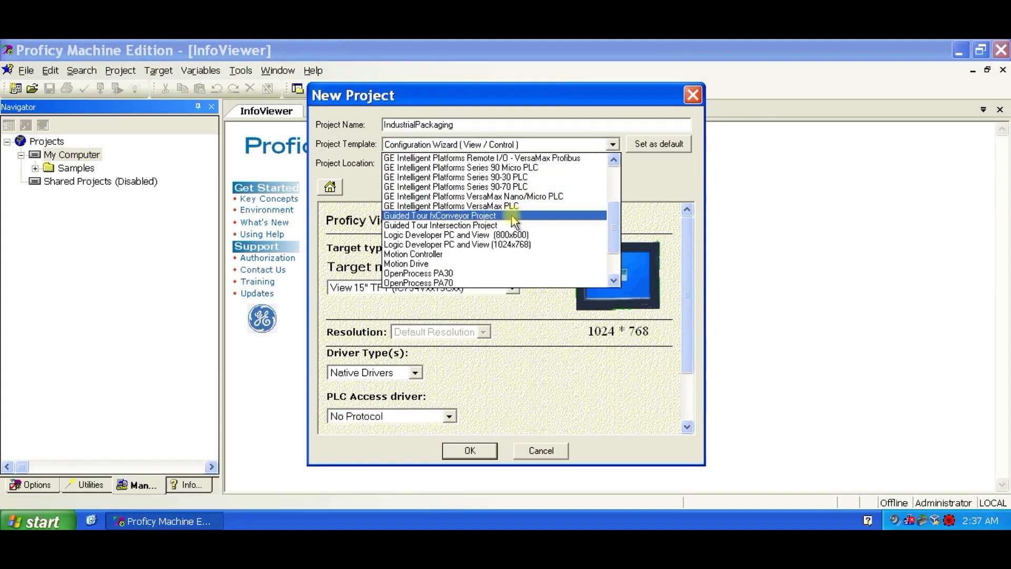
pyautogui.click(440, 215)
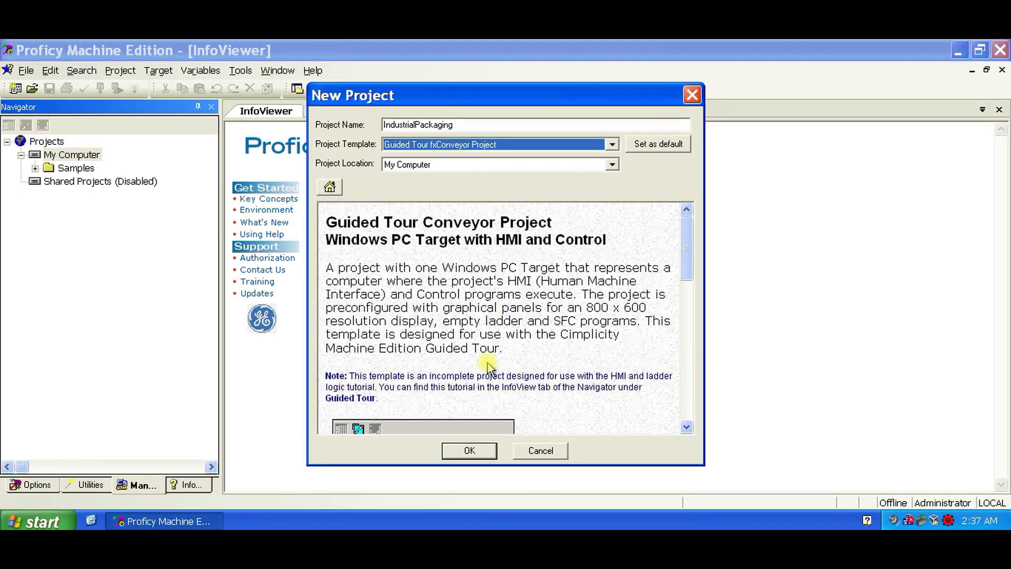
pyautogui.click(469, 449)
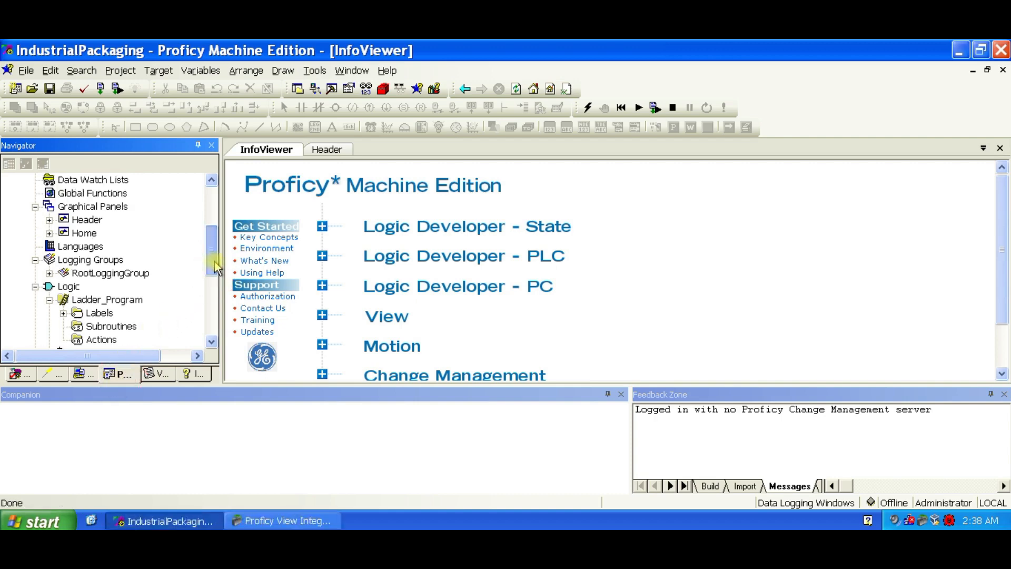
# Open Ladder_Program under Logic in the Project tree, showing its START and END rungs.
pyautogui.scroll(-3)
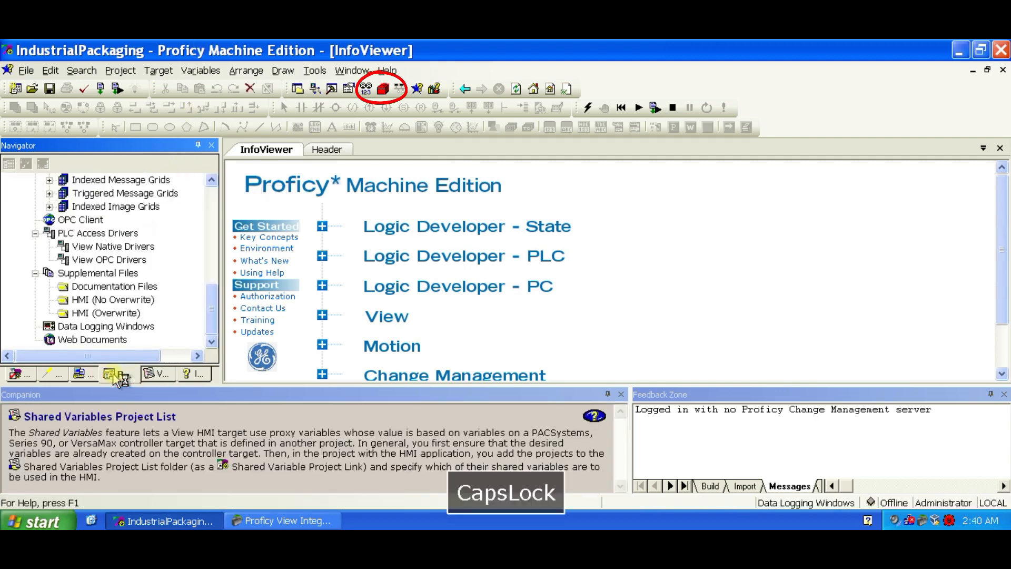
pyautogui.click(117, 373)
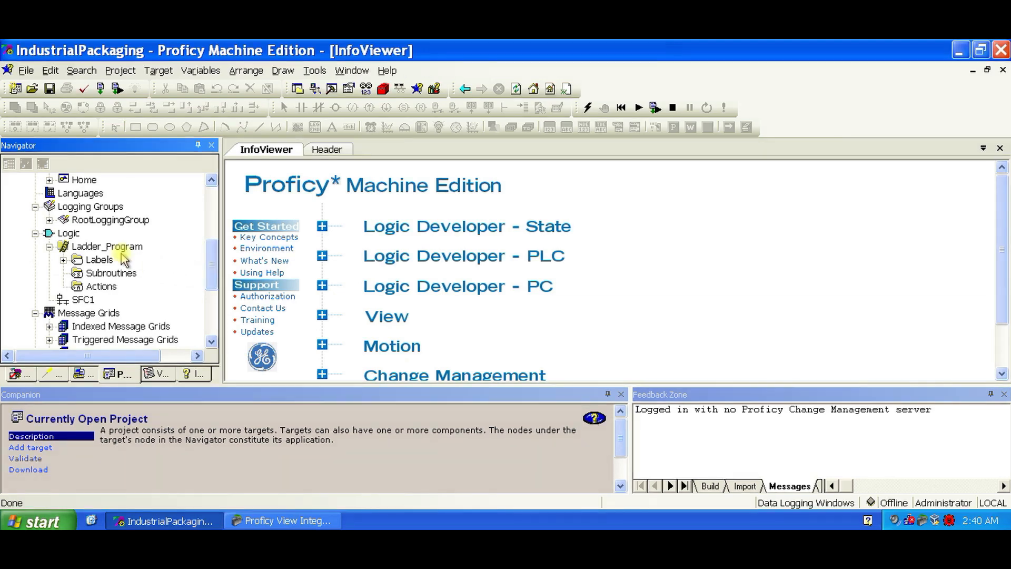
pyautogui.doubleClick(107, 247)
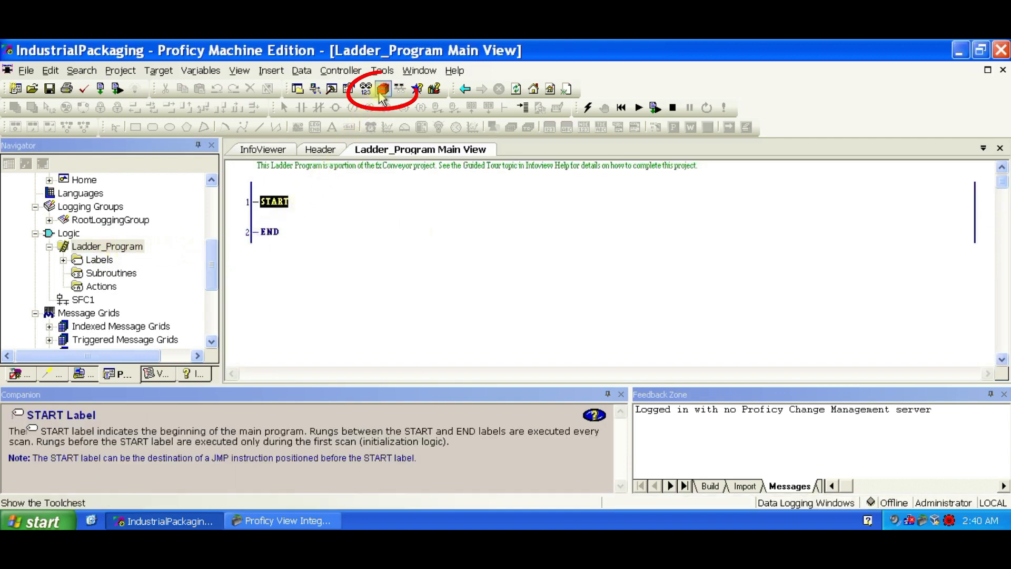
# Add a Hopper Logic fxPart from the Guided Tour drawer named Hopper1 and show its variables.
pyautogui.click(383, 89)
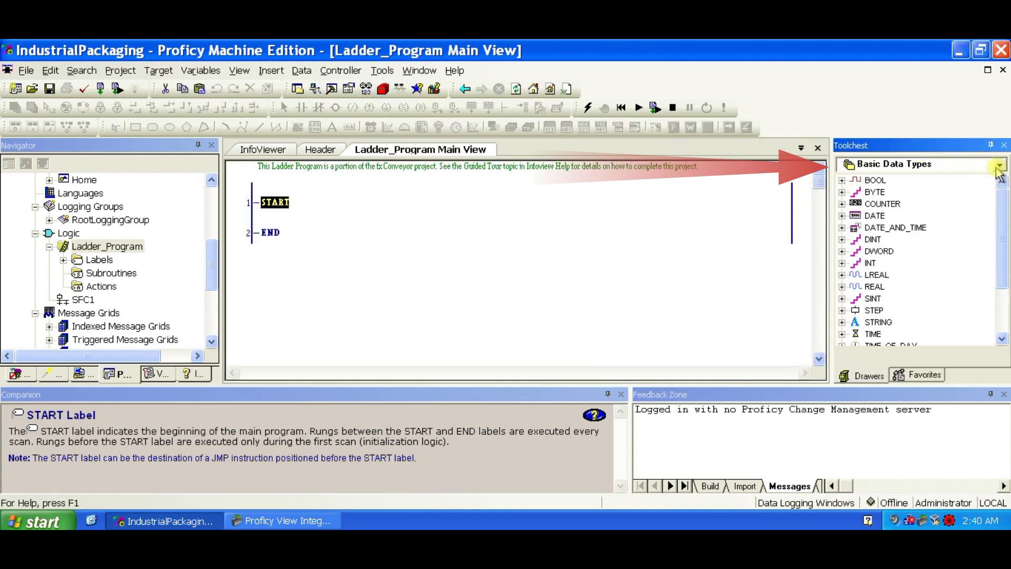
pyautogui.click(1000, 165)
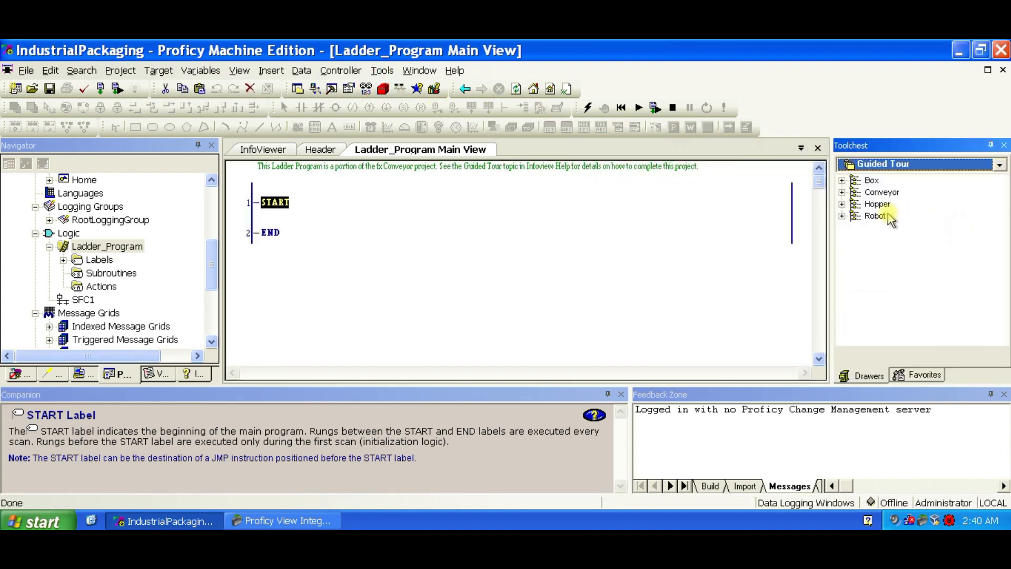
pyautogui.click(843, 203)
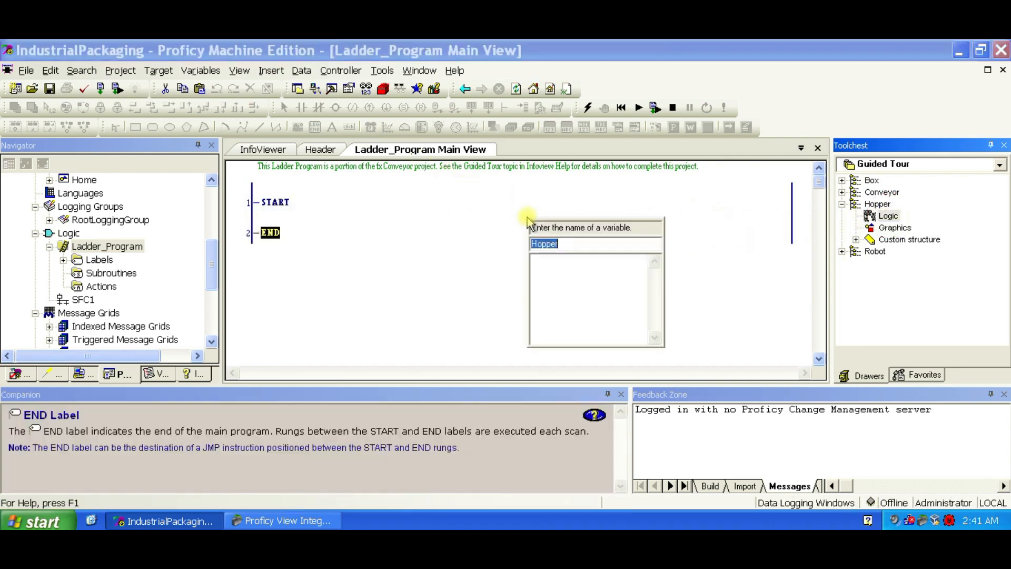
pyautogui.write('1')
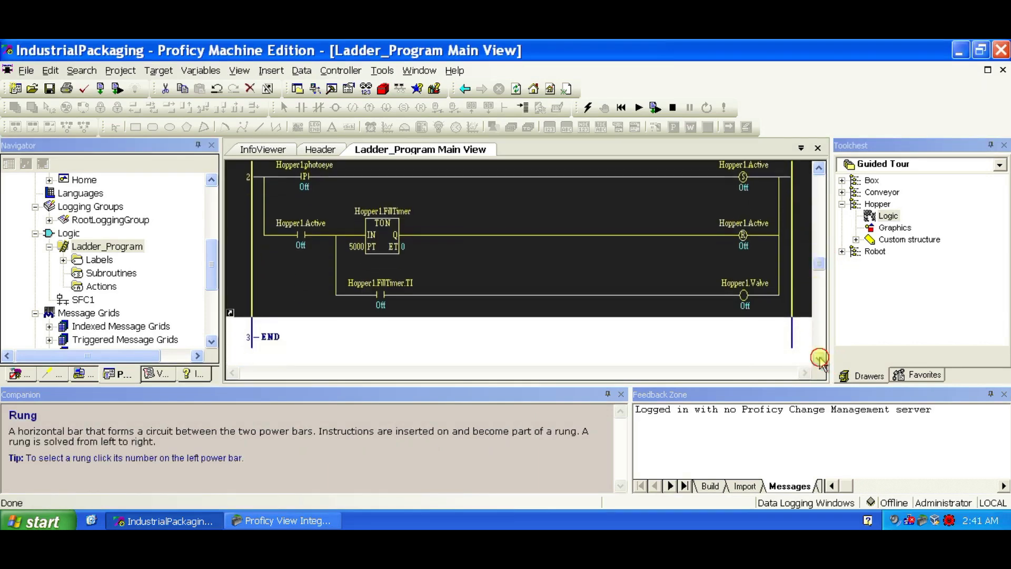
pyautogui.scroll(-3)
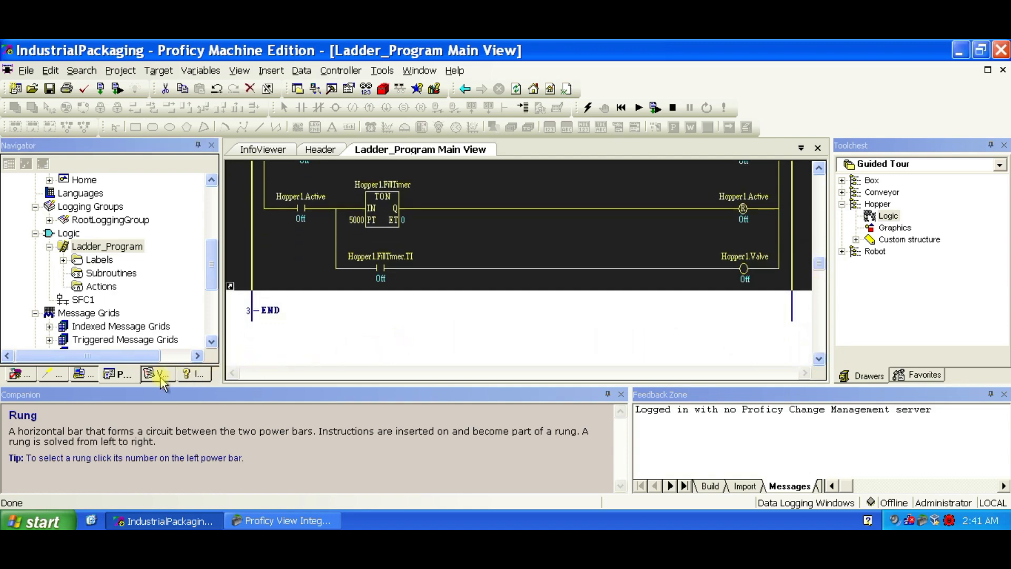
pyautogui.click(155, 374)
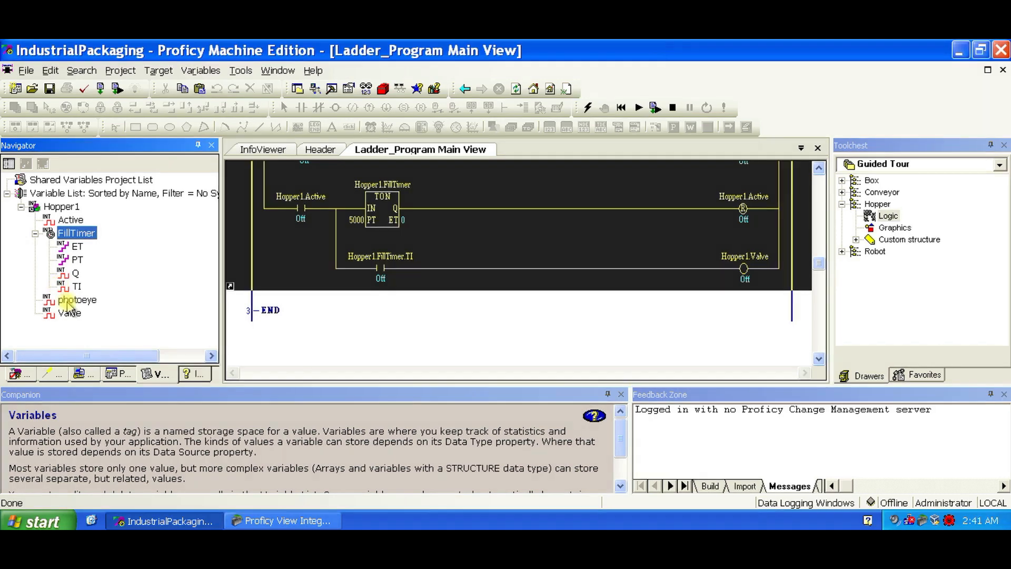
# Add a second Hopper Logic rung named Hopper2 below rung 2 of the ladder.
pyautogui.click(118, 374)
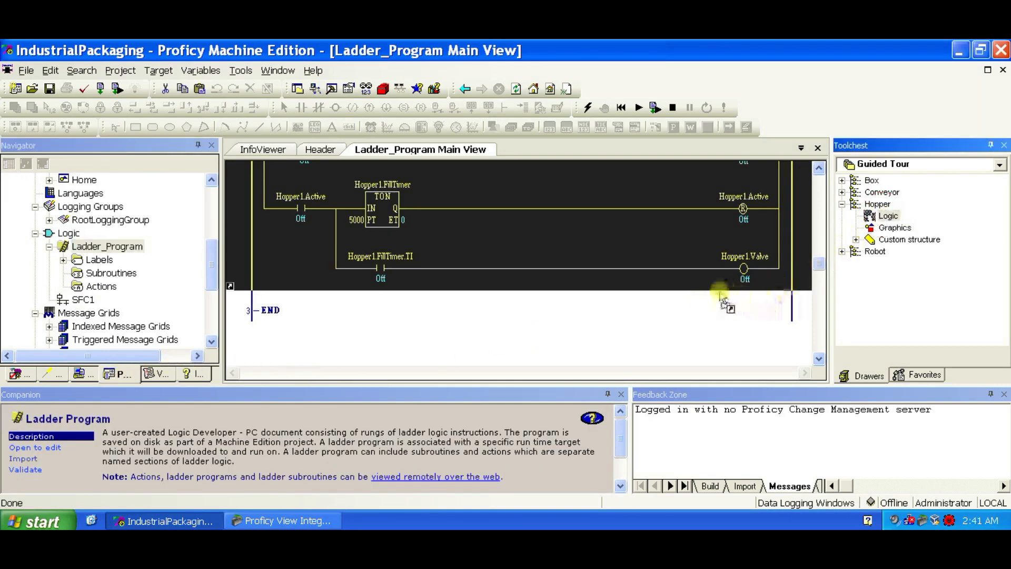
pyautogui.moveTo(503, 304)
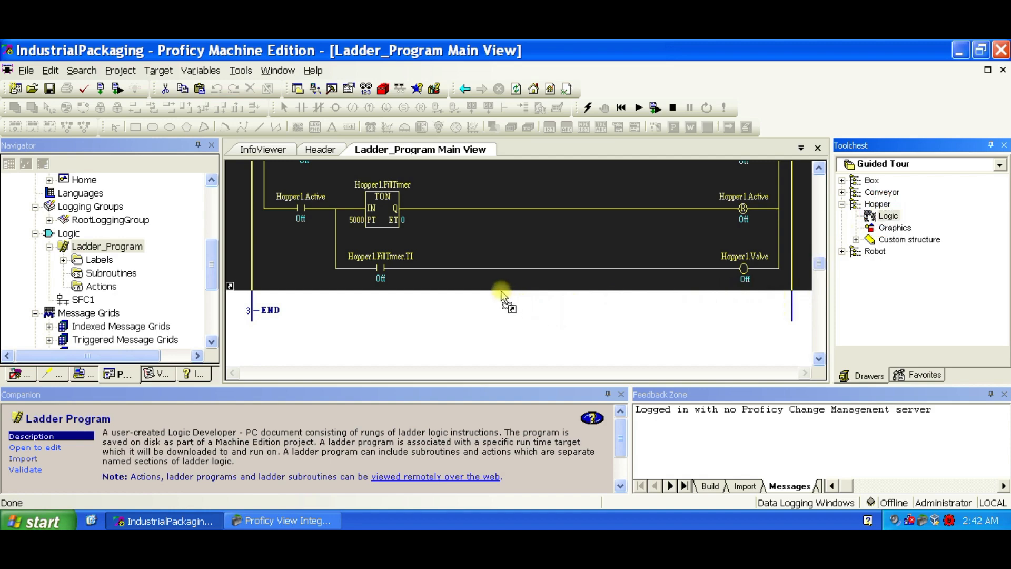
pyautogui.doubleClick(270, 310)
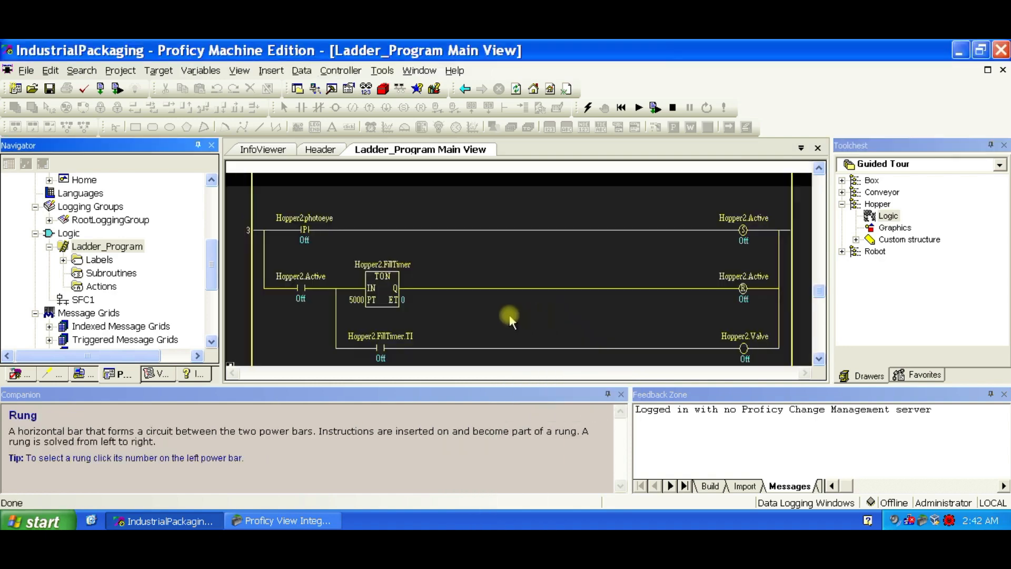
pyautogui.click(157, 374)
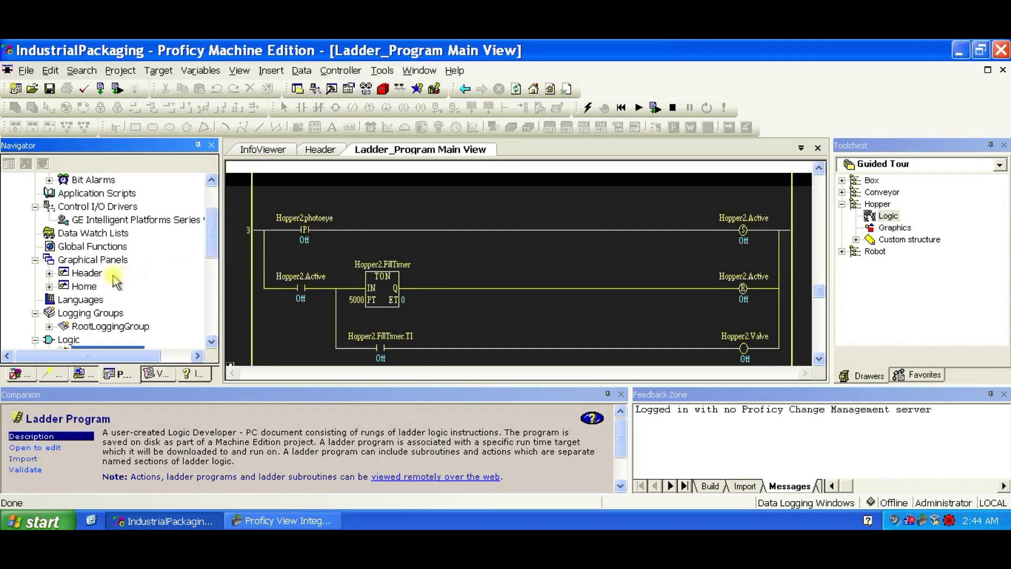
# Place a hopper graphic on the Home panel linked to Hopper1 with Left 163.
pyautogui.doubleClick(84, 285)
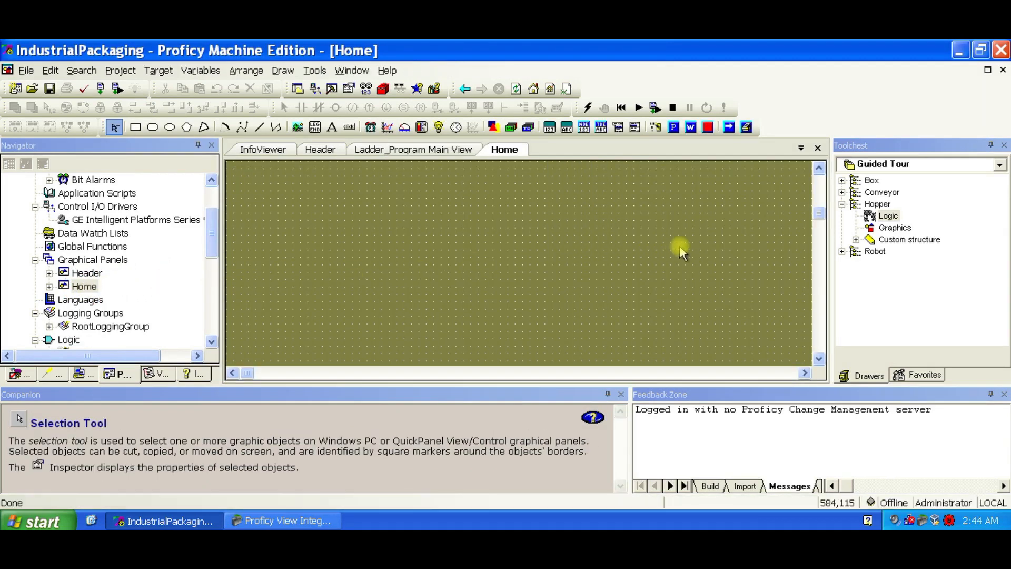
pyautogui.click(895, 227)
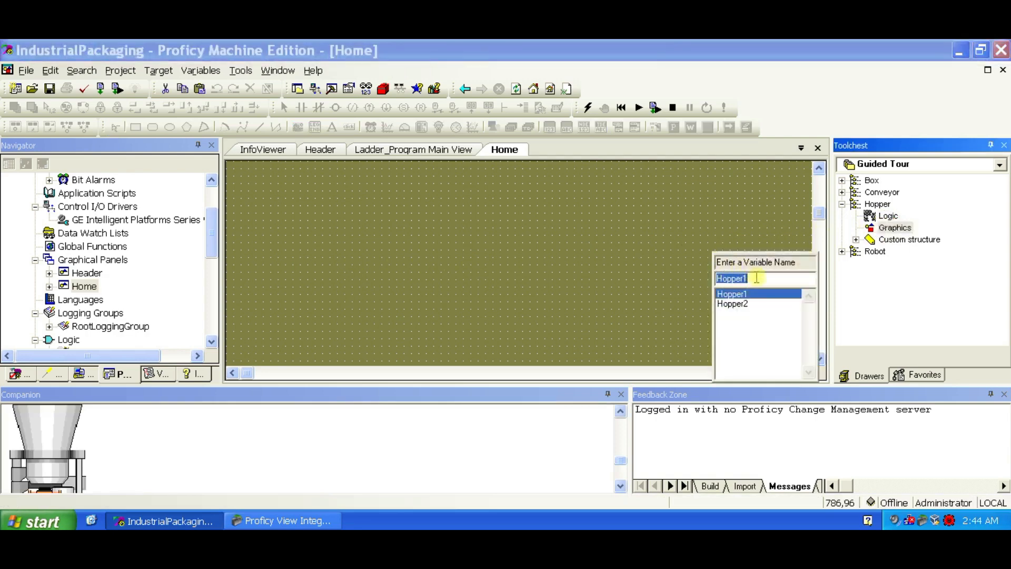
pyautogui.click(731, 294)
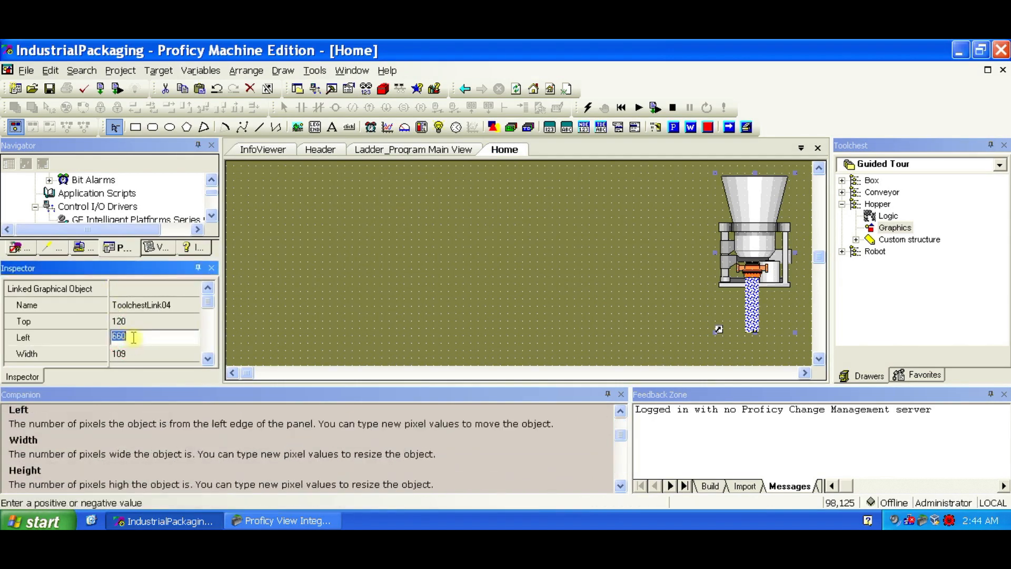
pyautogui.write('163')
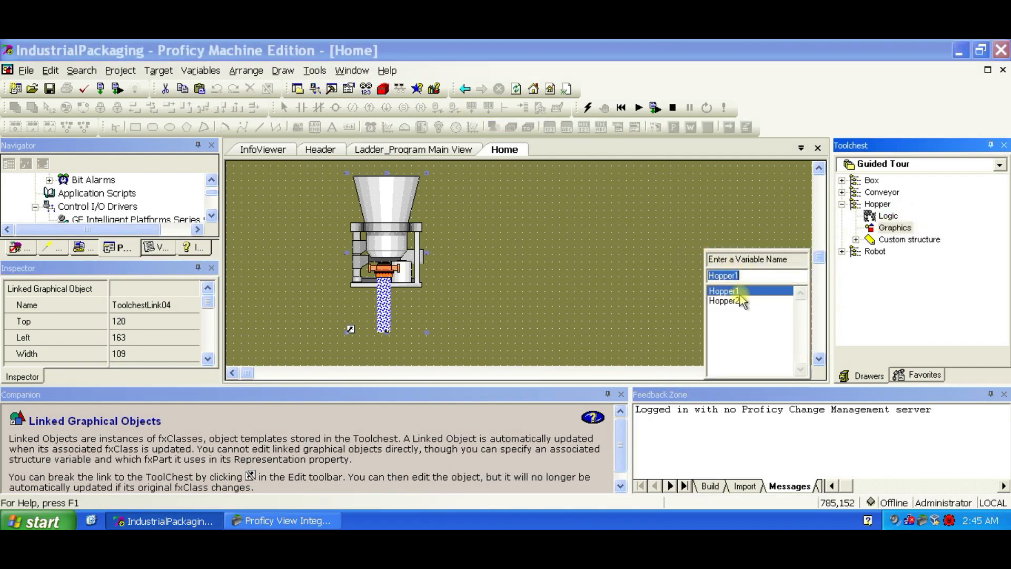
# Place a second hopper graphic linked to Hopper2 with Top 120, level beside the first.
pyautogui.click(722, 291)
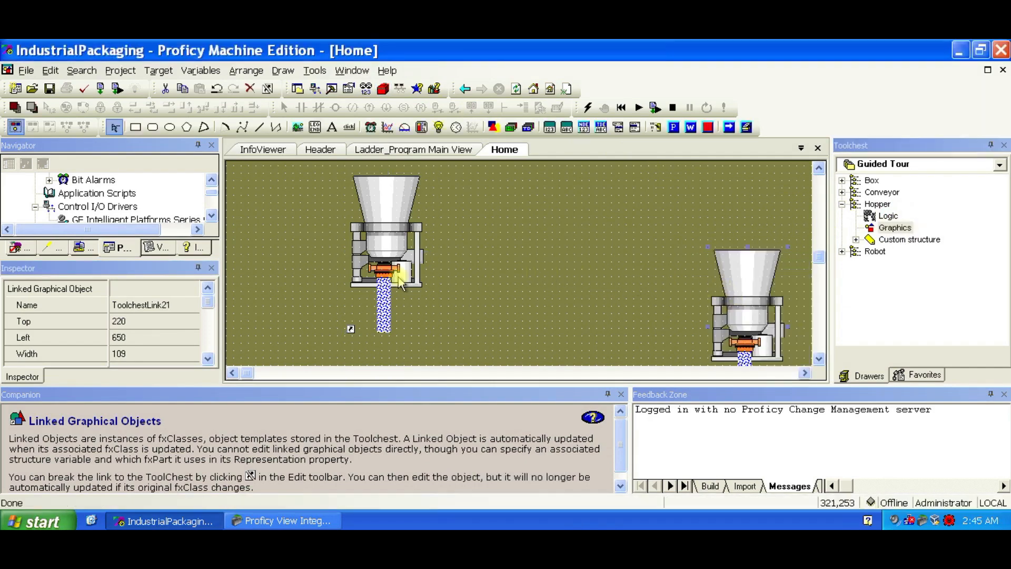
pyautogui.click(155, 320)
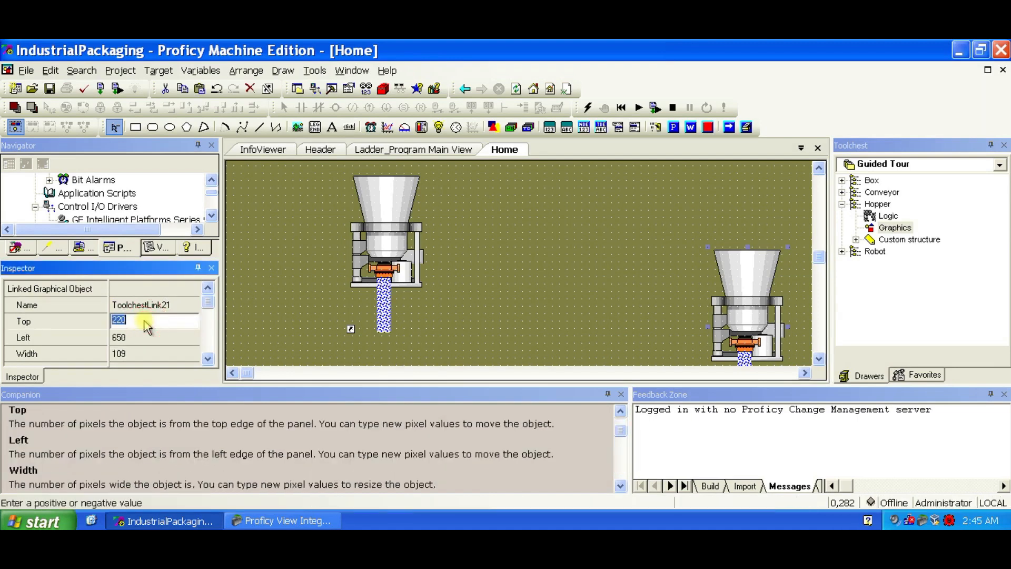
pyautogui.write('120')
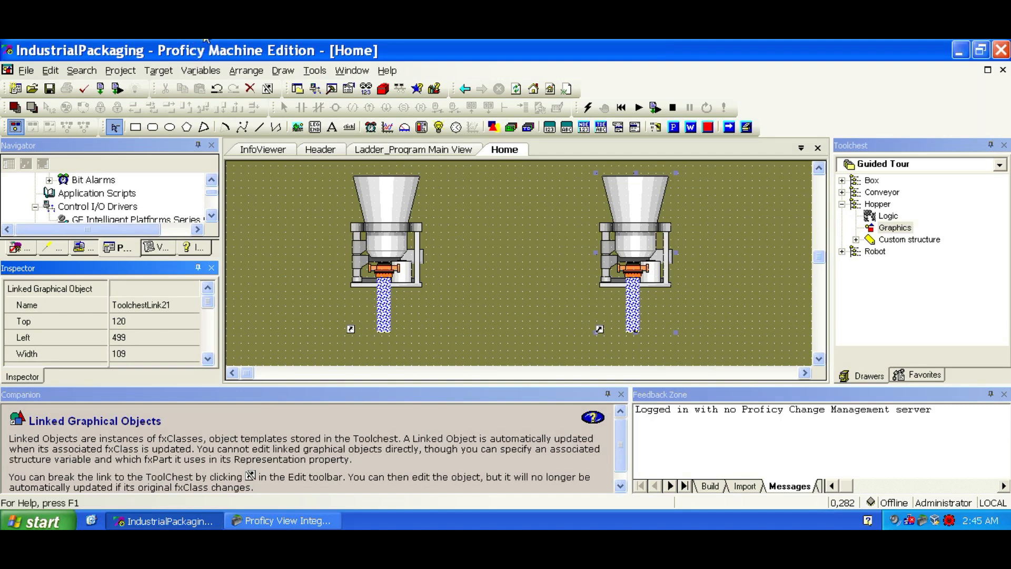
pyautogui.press('capslock')
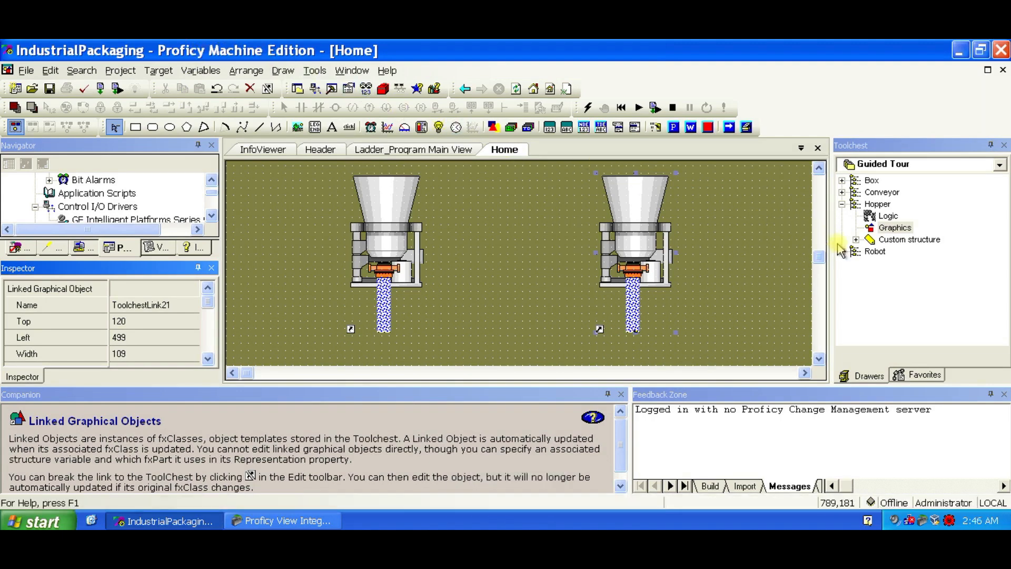
pyautogui.click(855, 251)
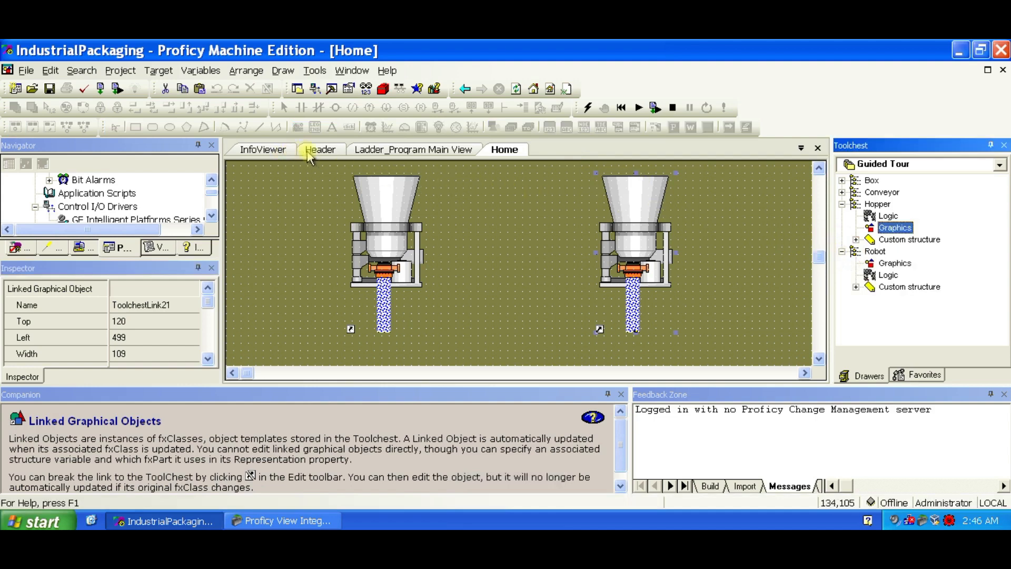
# Add a Robot1 logic rung to the ladder and inspect the $CStop variable in the variable list.
pyautogui.click(413, 148)
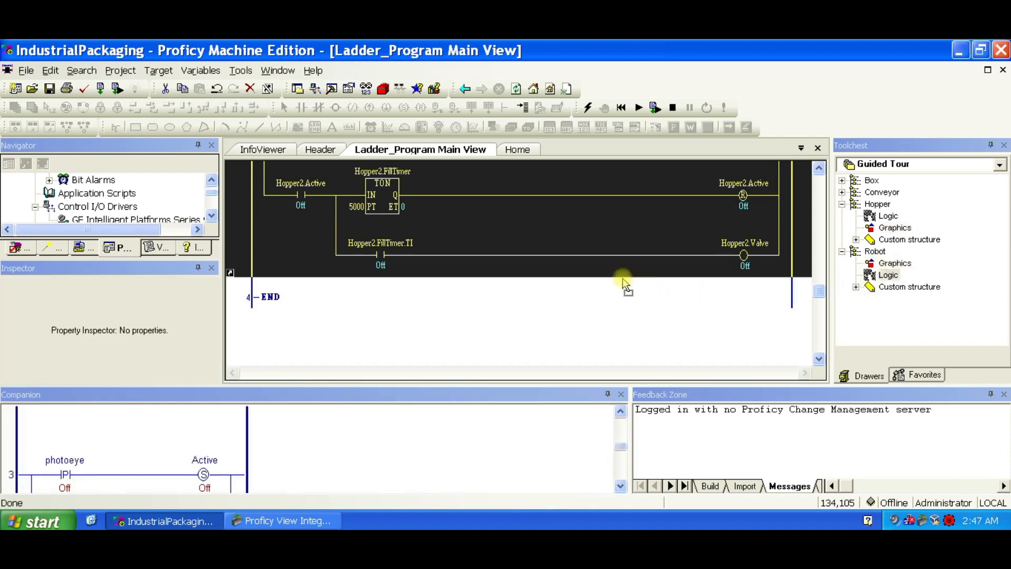
pyautogui.doubleClick(271, 297)
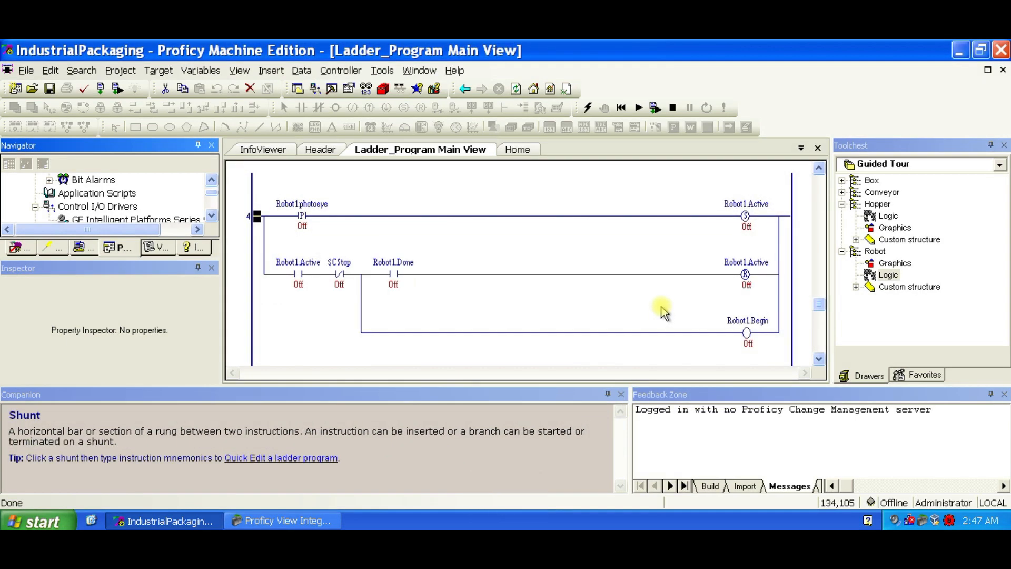
pyautogui.moveTo(222, 250)
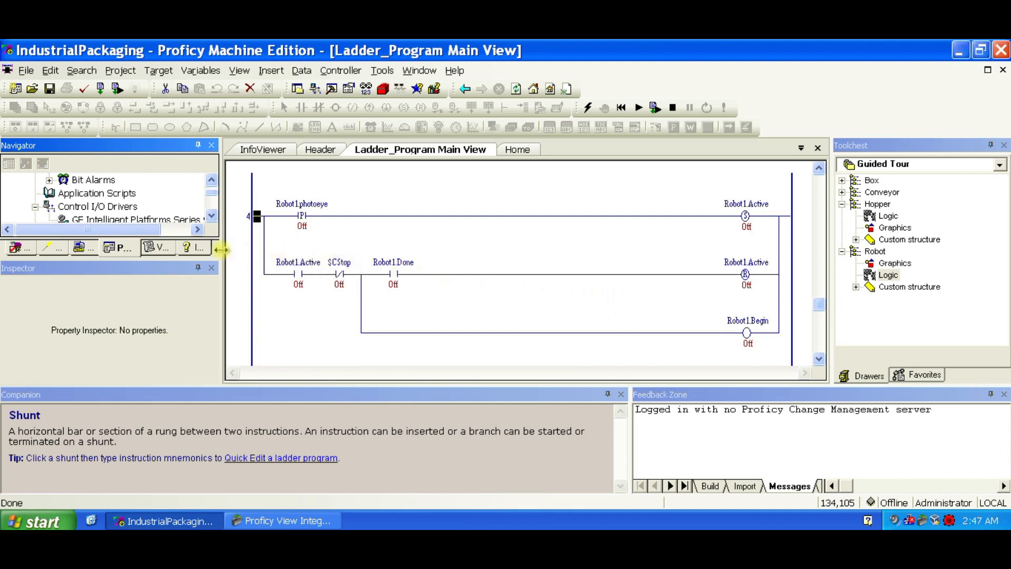
pyautogui.click(156, 246)
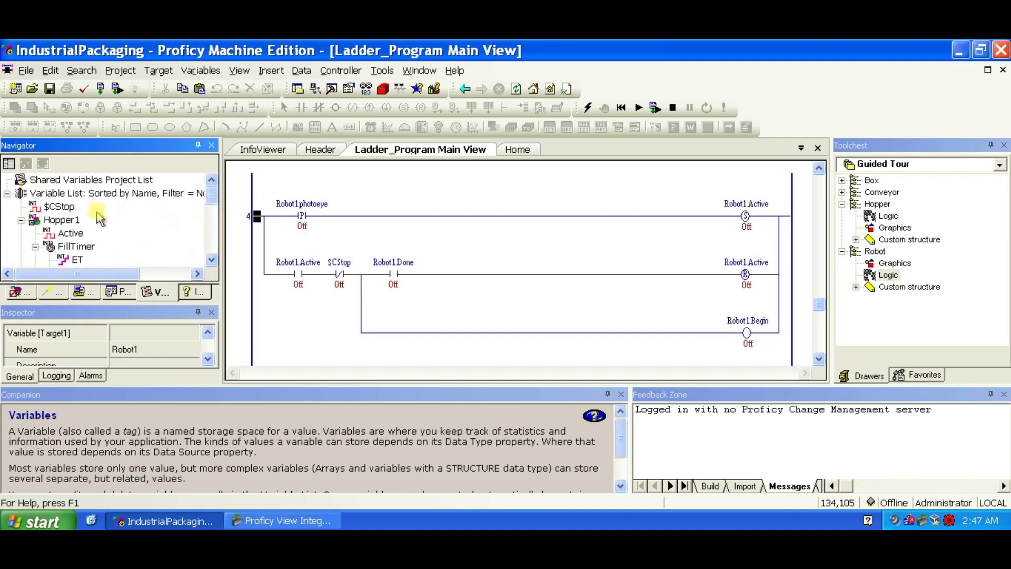
pyautogui.click(59, 205)
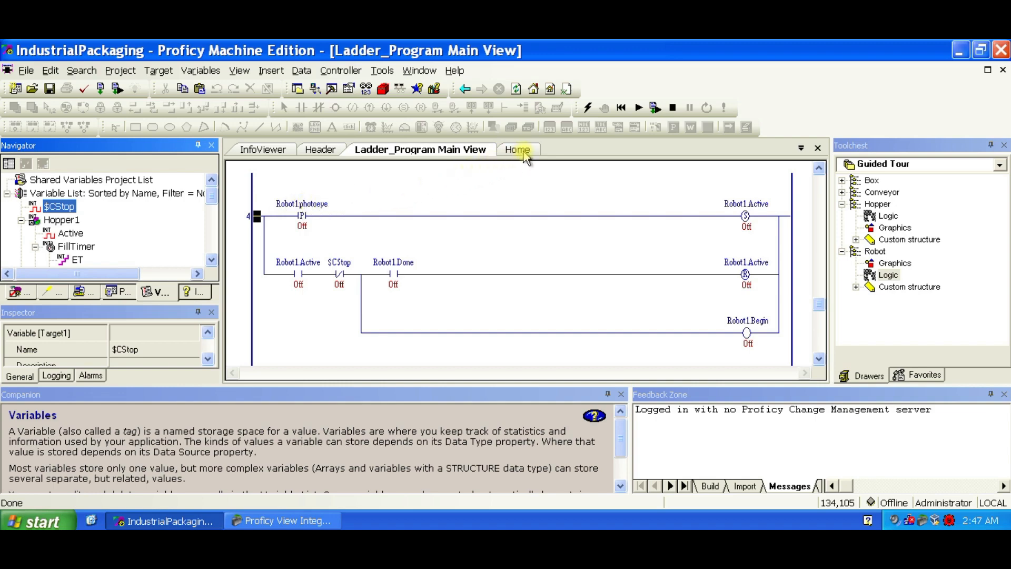
# Place a Robot graphic on the Home panel centered between the two hoppers.
pyautogui.click(504, 148)
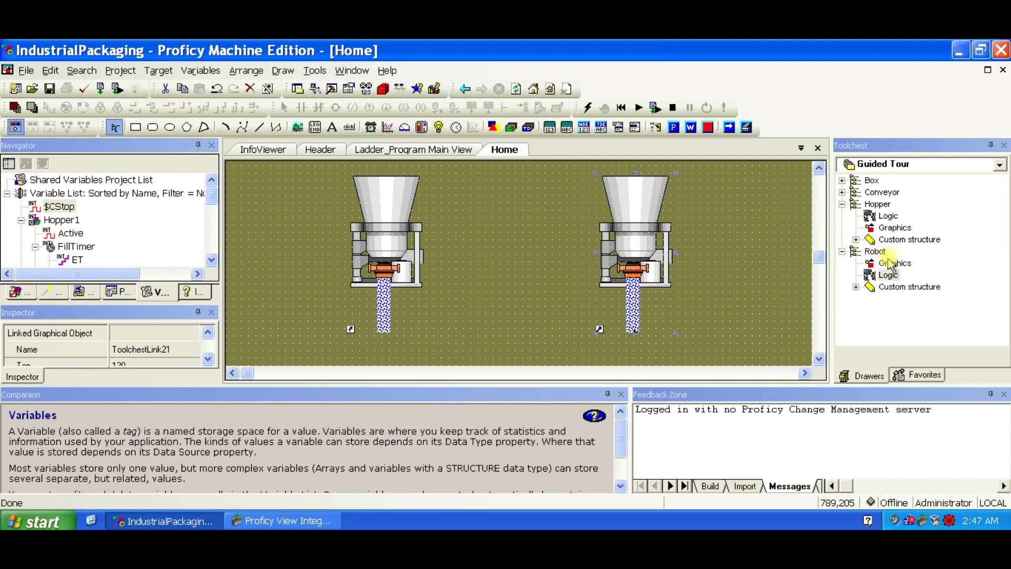
pyautogui.click(895, 263)
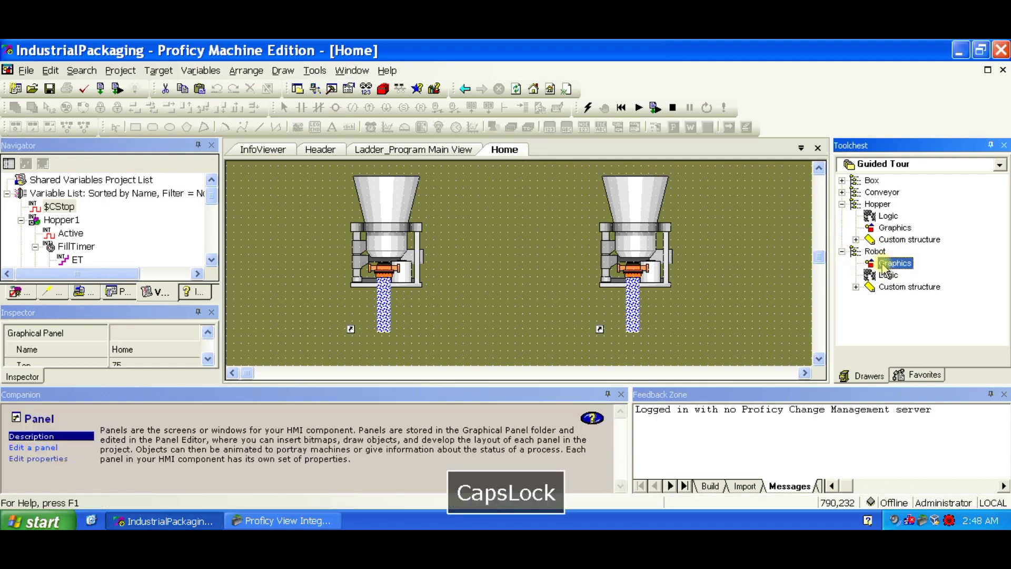
pyautogui.moveTo(513, 265)
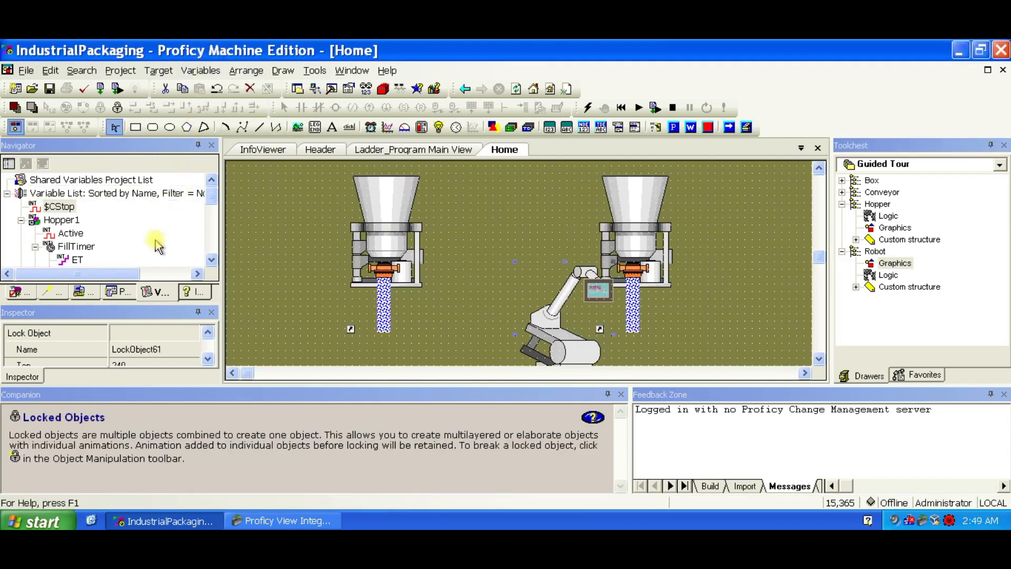
pyautogui.press('capslock')
pyautogui.write('146')
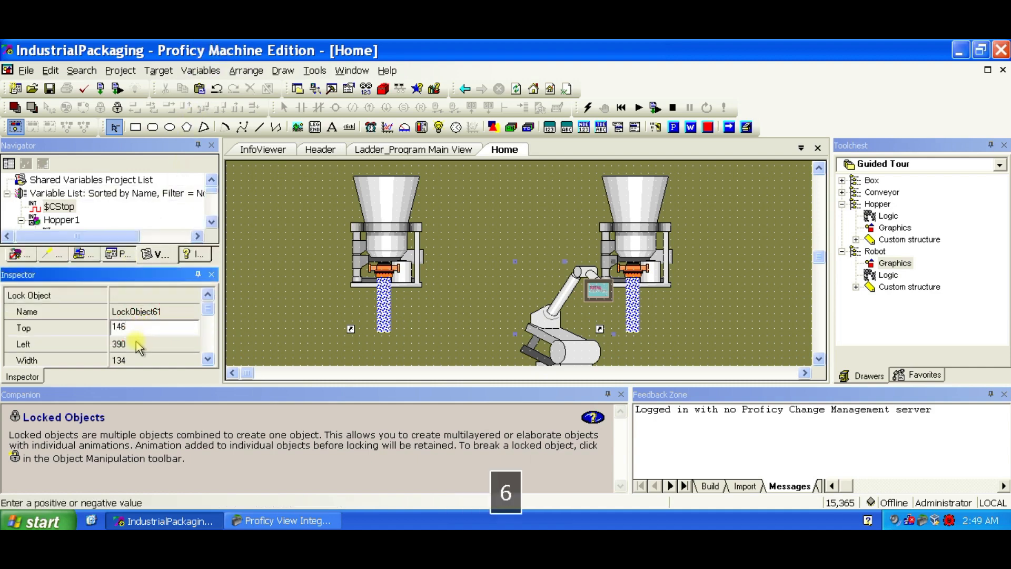
pyautogui.write('3')
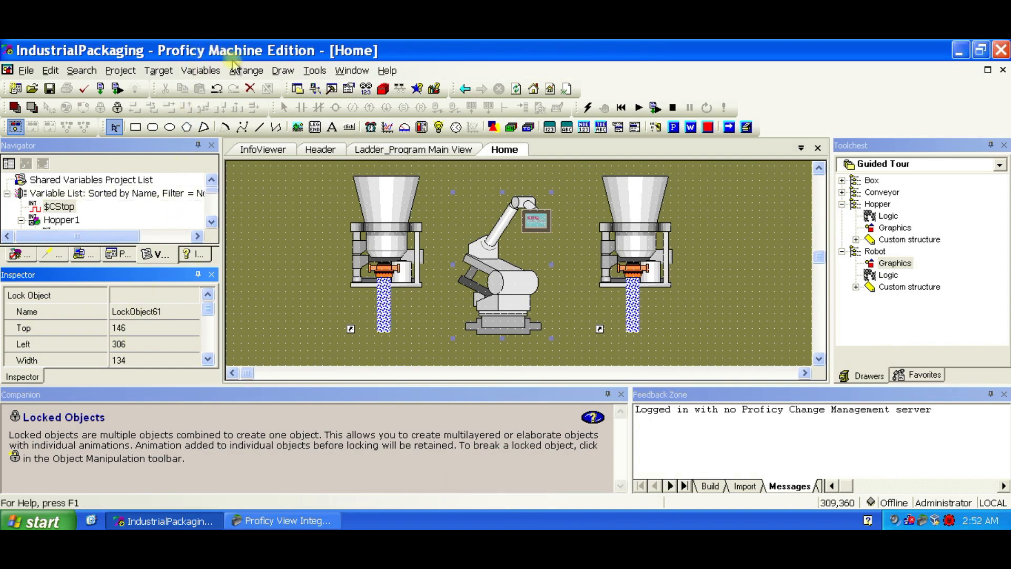
# Add the Conveyor logic rung and insert two NC contacts ahead of $CStop driving ConveyorOn.
pyautogui.click(413, 148)
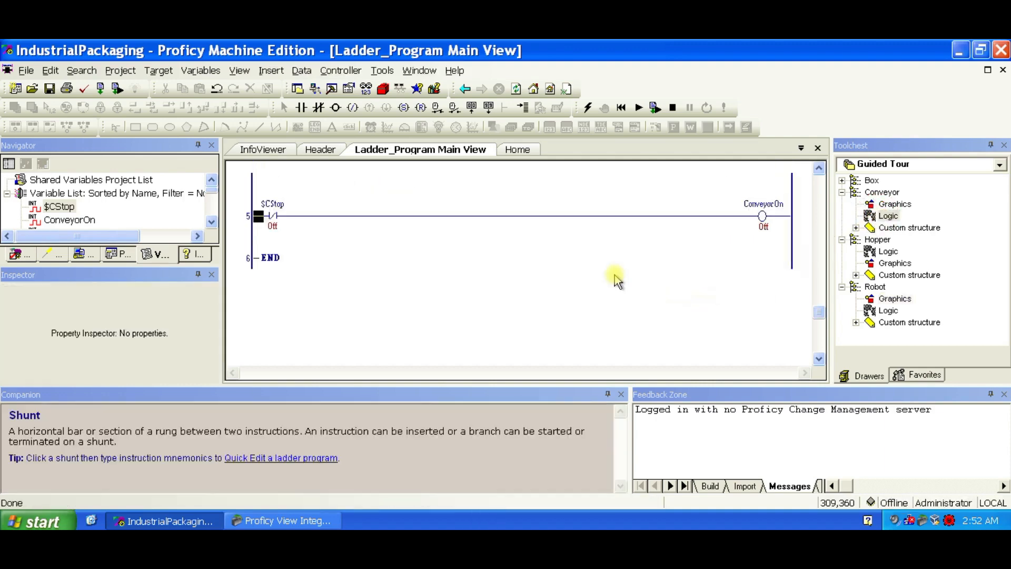
pyautogui.click(258, 214)
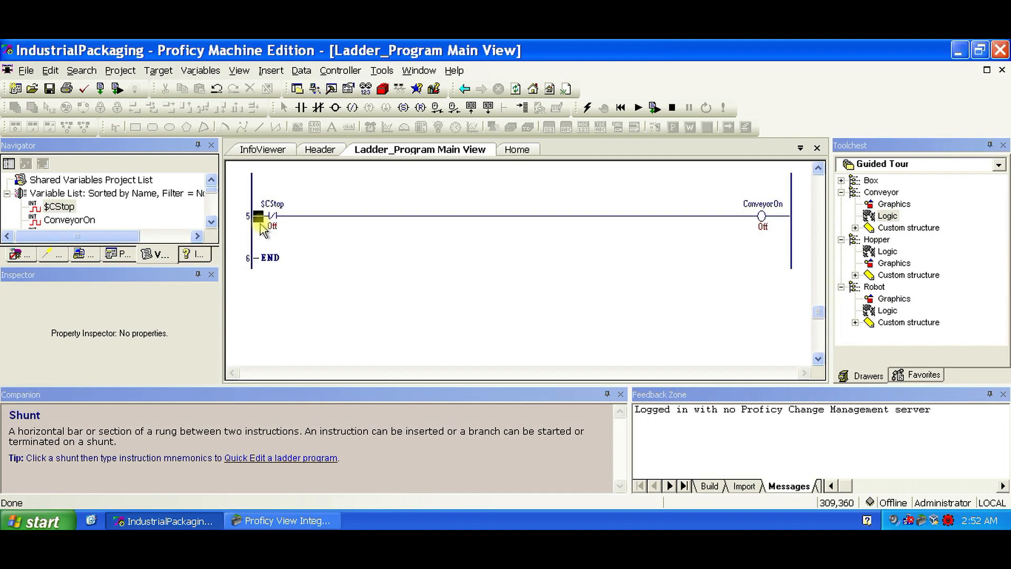
pyautogui.rightClick(261, 215)
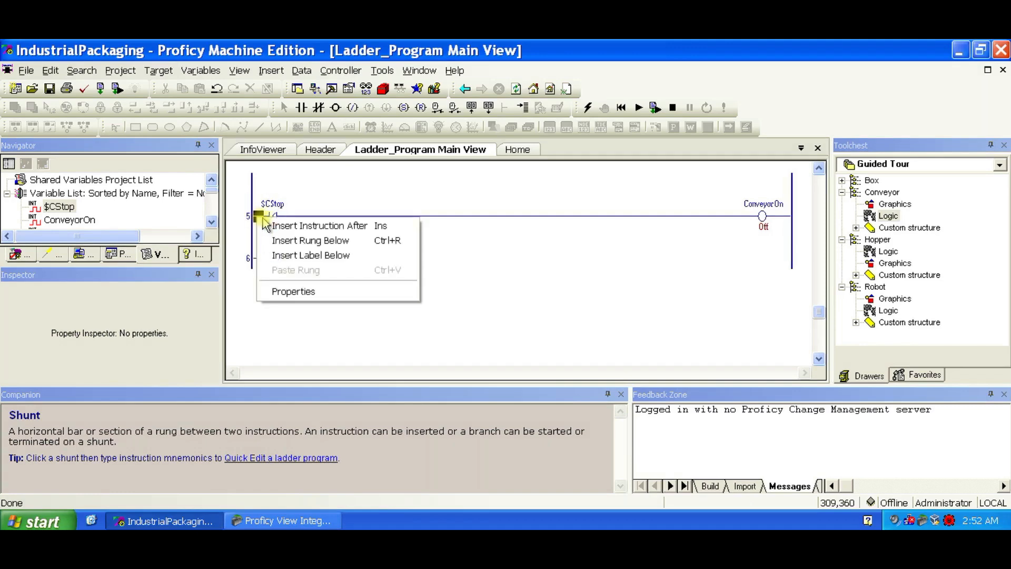
pyautogui.click(319, 225)
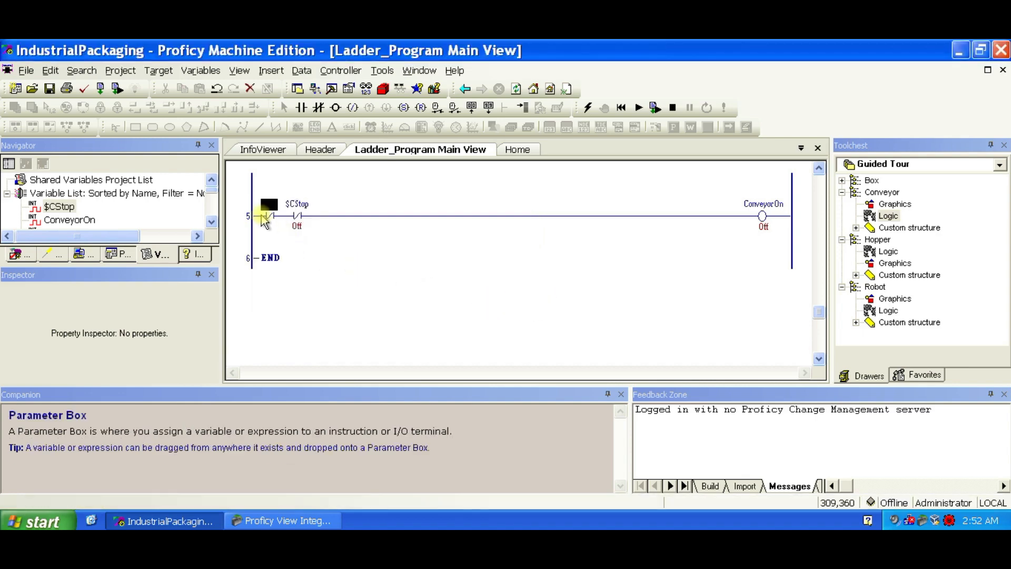
pyautogui.click(264, 216)
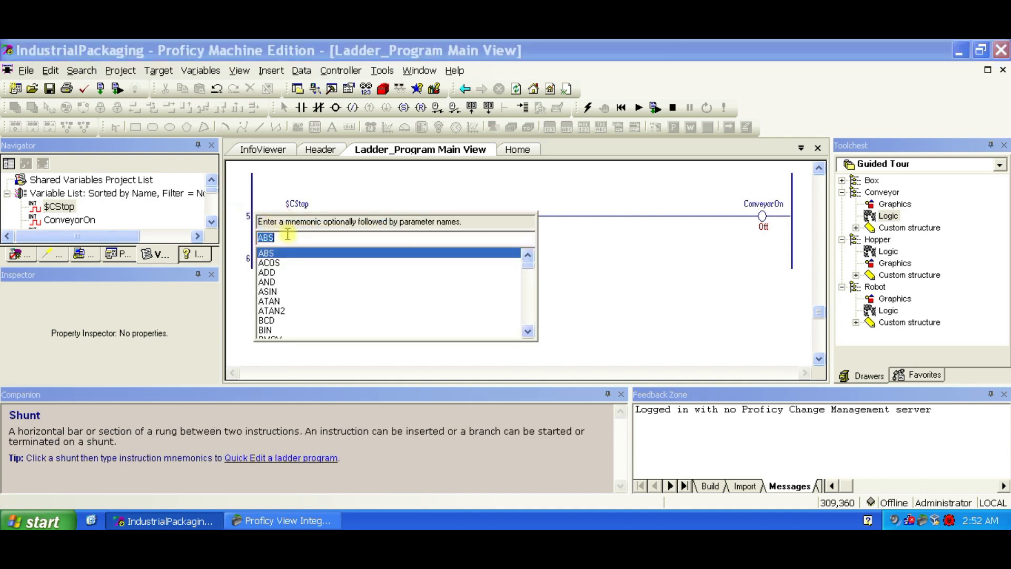
pyautogui.press('Backspace')
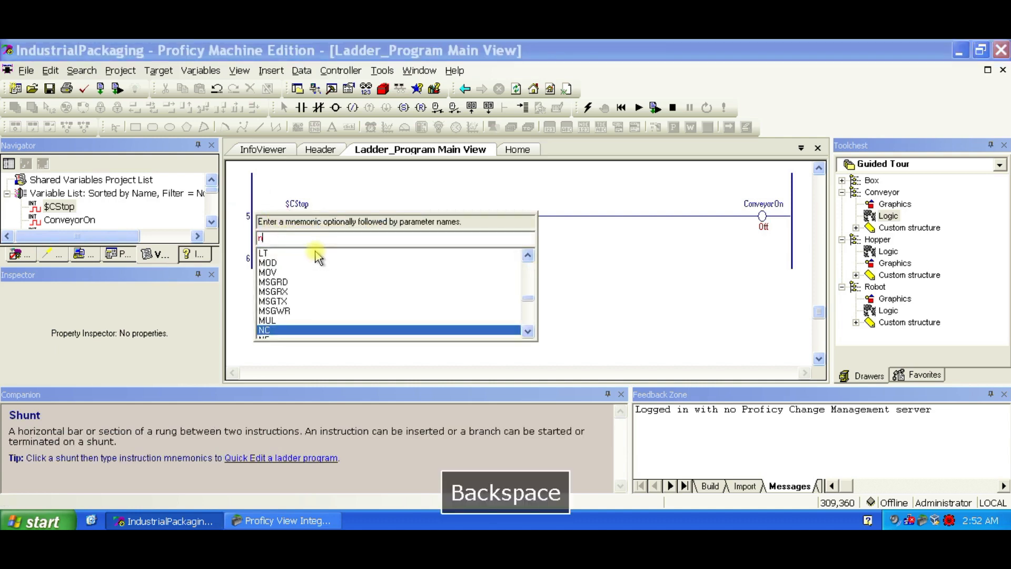
pyautogui.write('n')
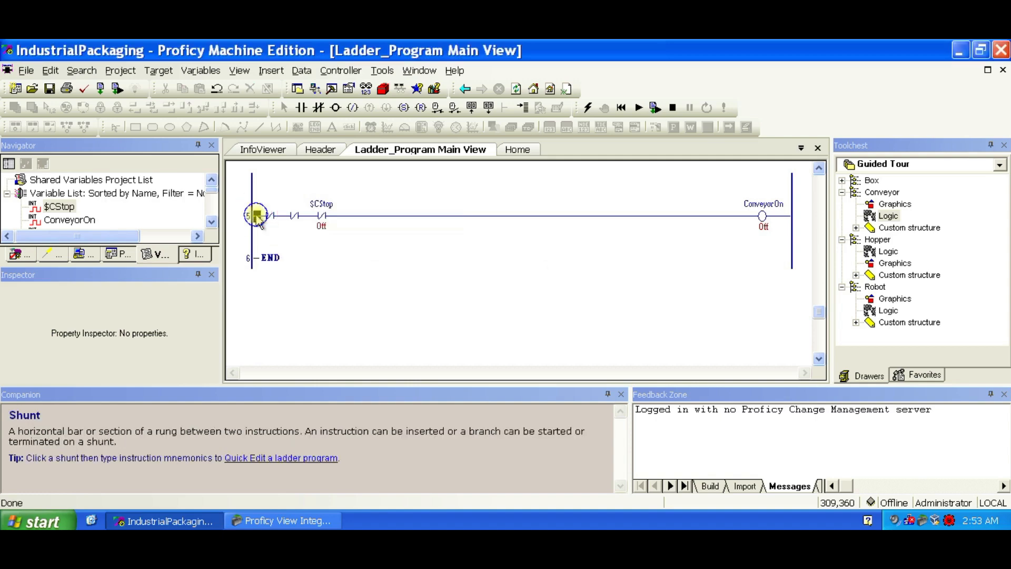
pyautogui.click(254, 215)
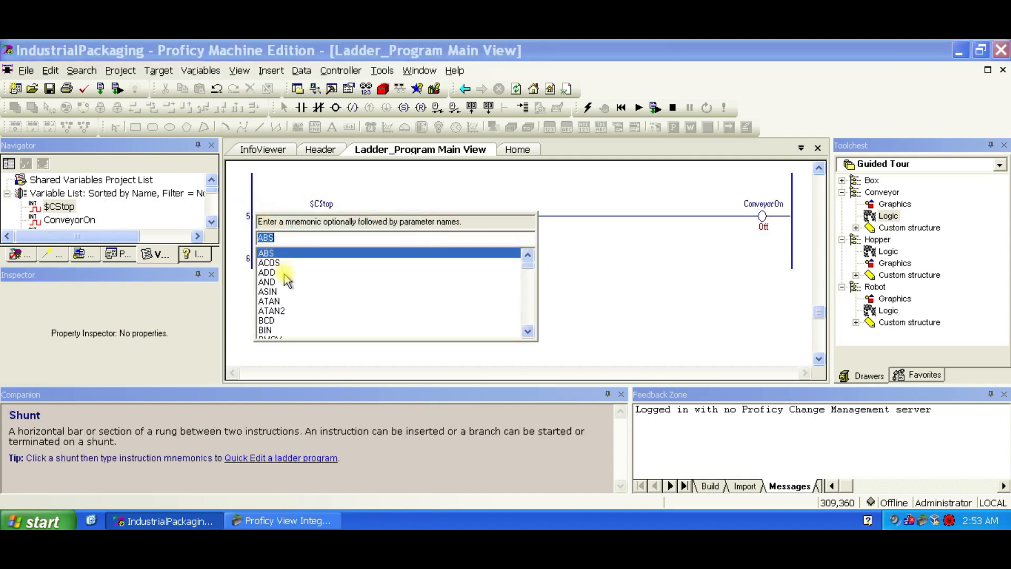
pyautogui.write('n')
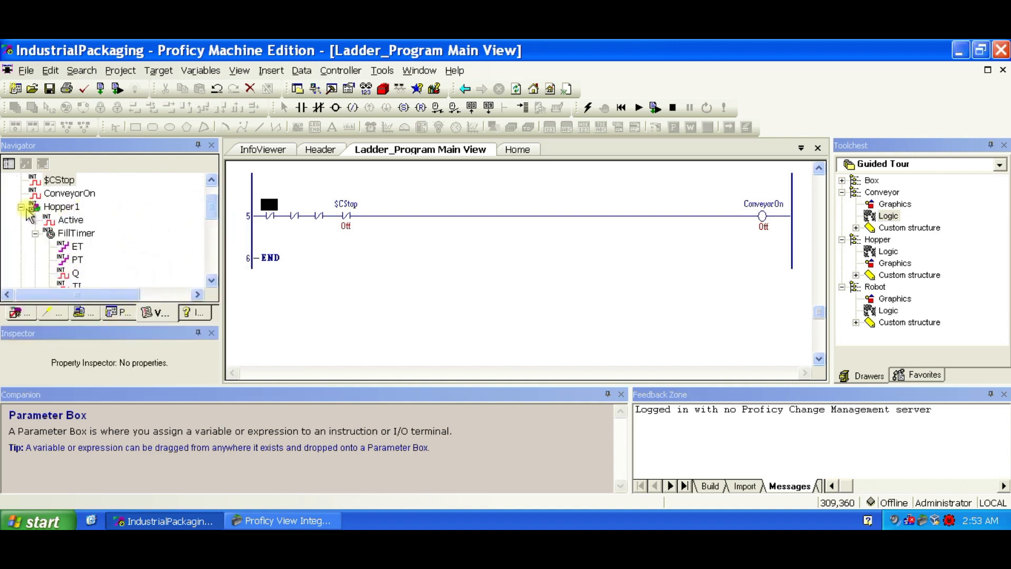
# Add a Robot1.Active contact to rung 5 before ConveyorOn, then return to the Home panel.
pyautogui.click(71, 220)
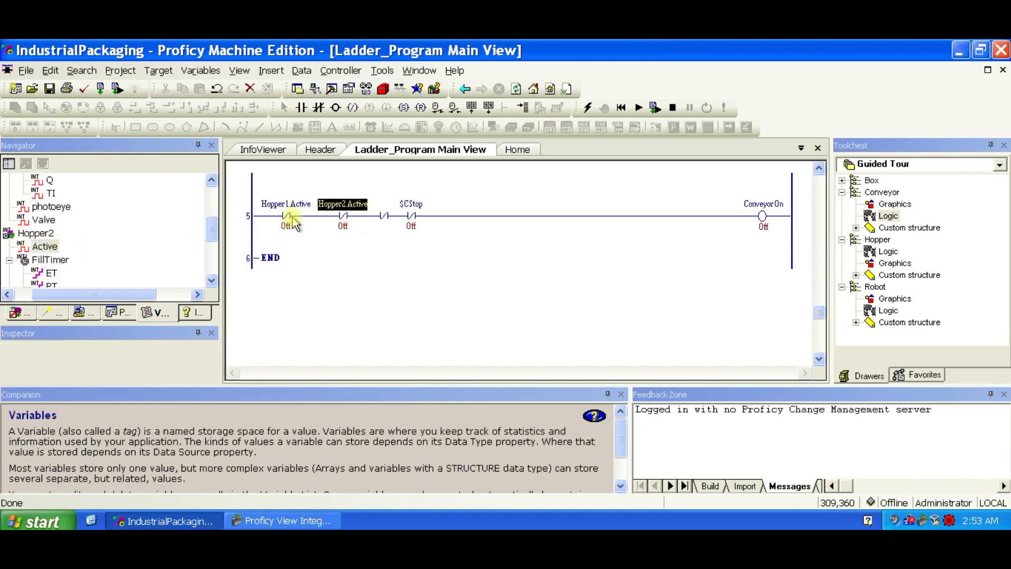
pyautogui.scroll(-3)
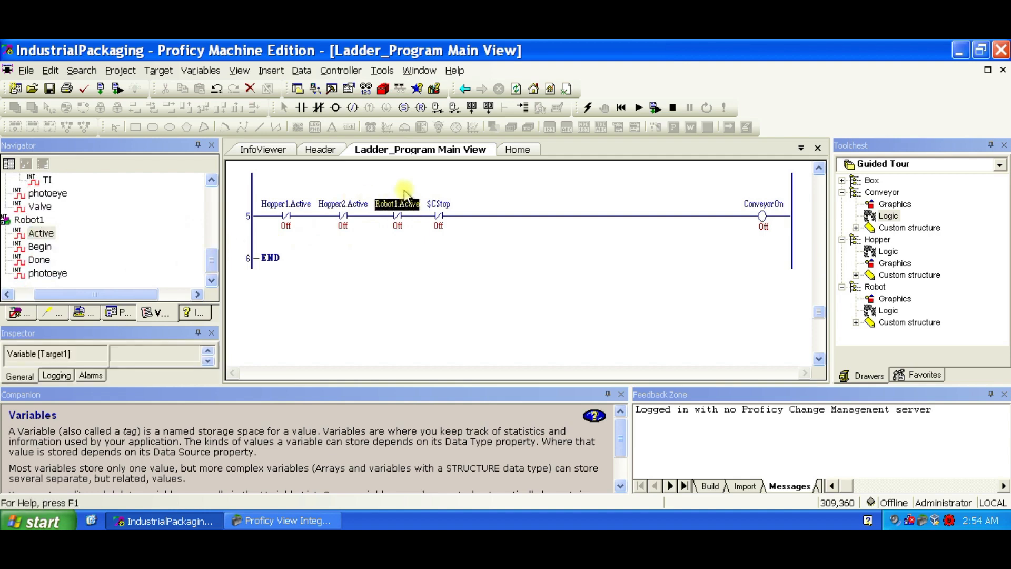
pyautogui.click(504, 149)
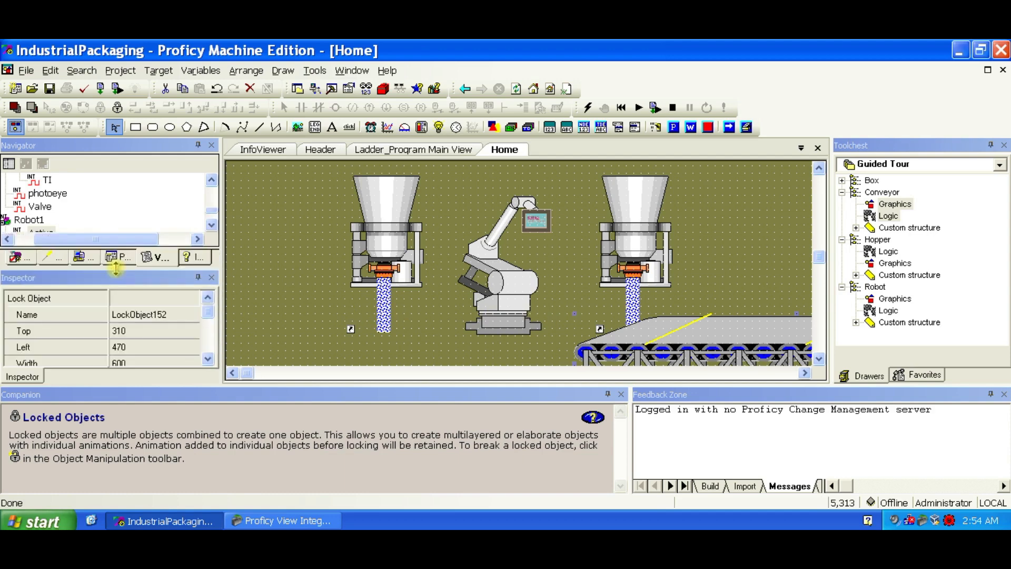
# Reposition the conveyor beneath the hoppers via its Top/Left values in the Inspector.
pyautogui.click(155, 331)
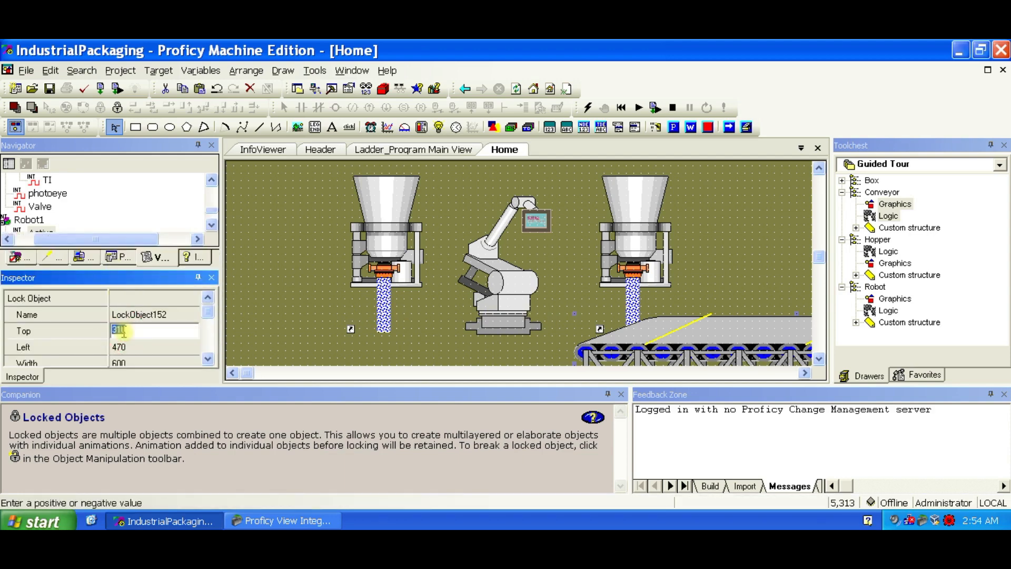
pyautogui.press('Enter')
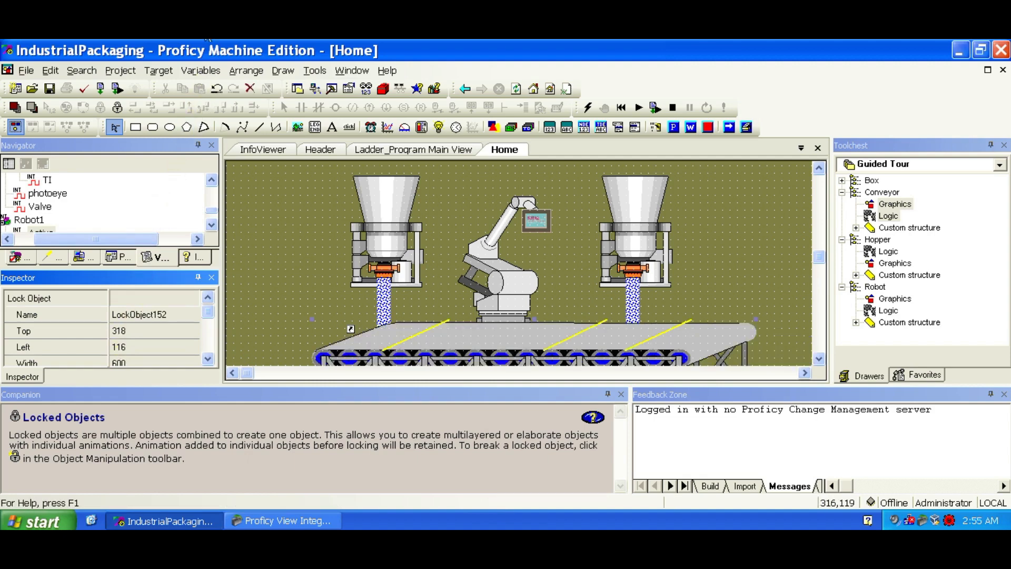
# Place a Box graphic from the Toolchest on the conveyor's left end with Top 294.
pyautogui.click(843, 180)
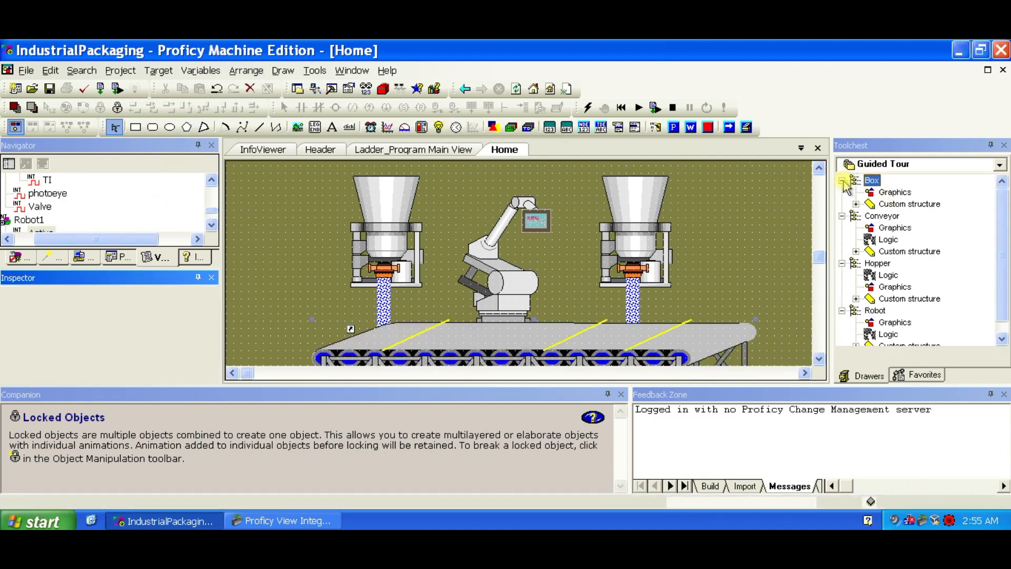
pyautogui.click(896, 192)
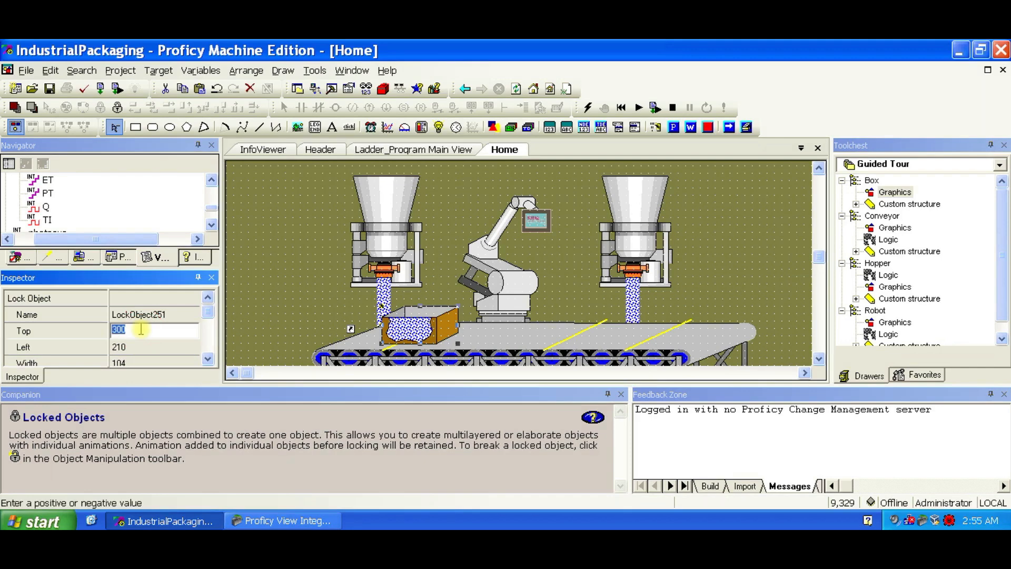
pyautogui.write('2')
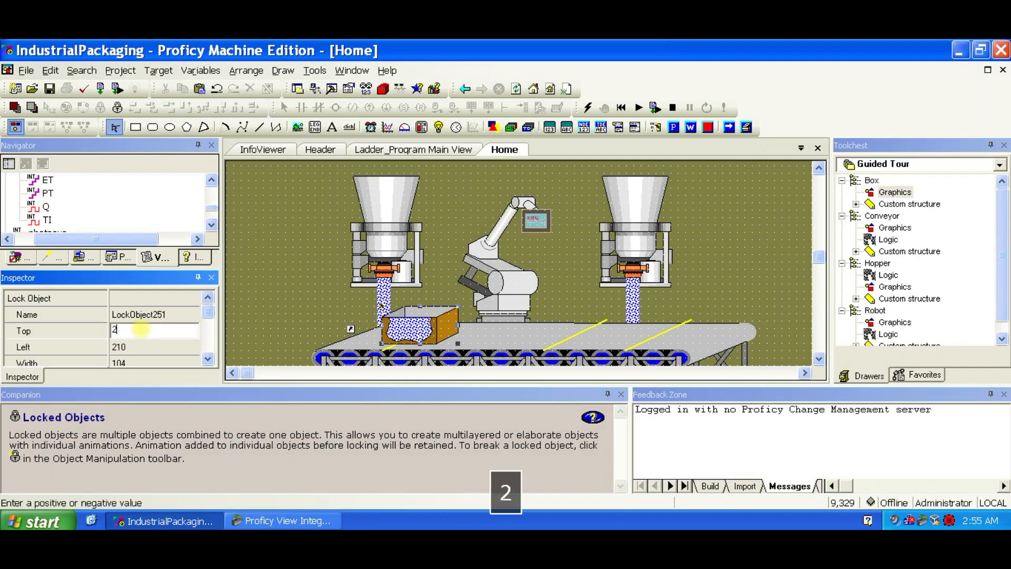
pyautogui.write('294')
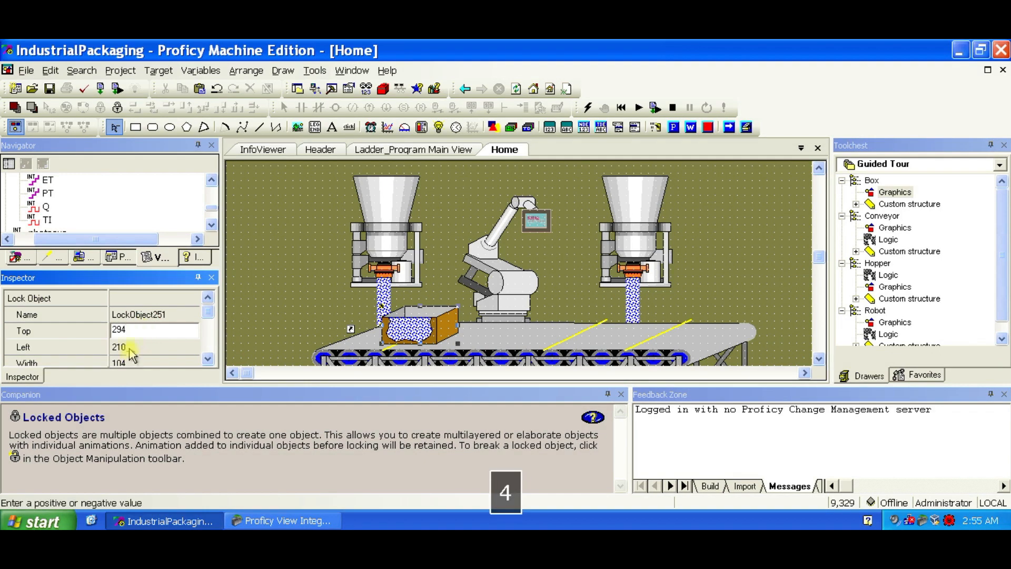
pyautogui.write('9')
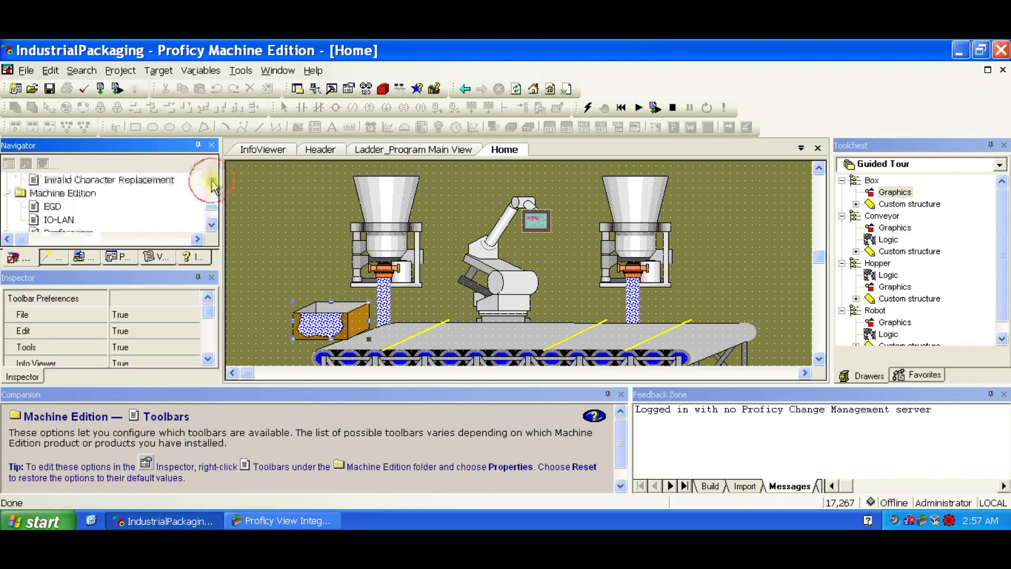
# Enable the Object Manipulation Tools toolbar in Machine Edition toolbar preferences.
pyautogui.click(213, 223)
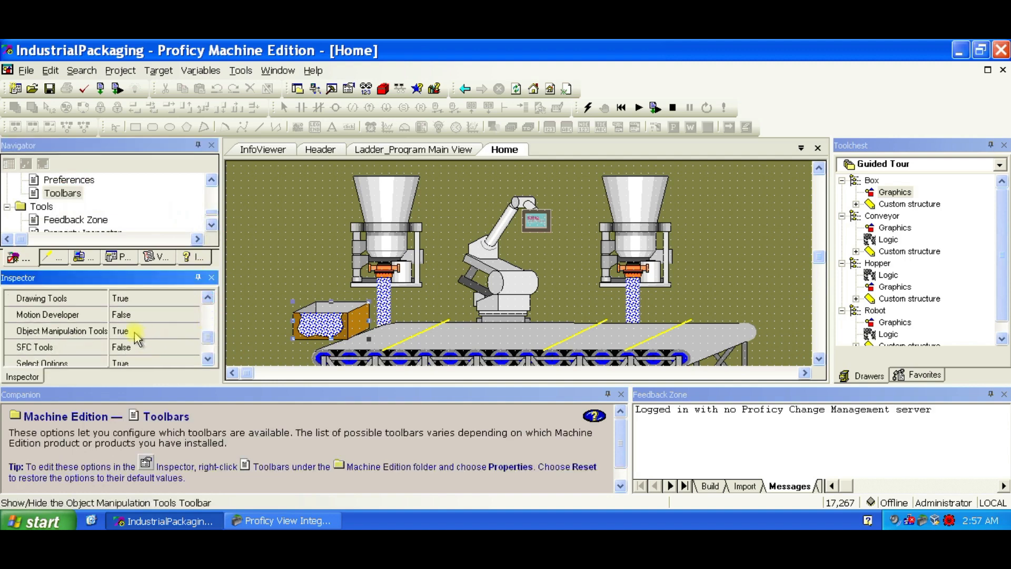
pyautogui.click(129, 330)
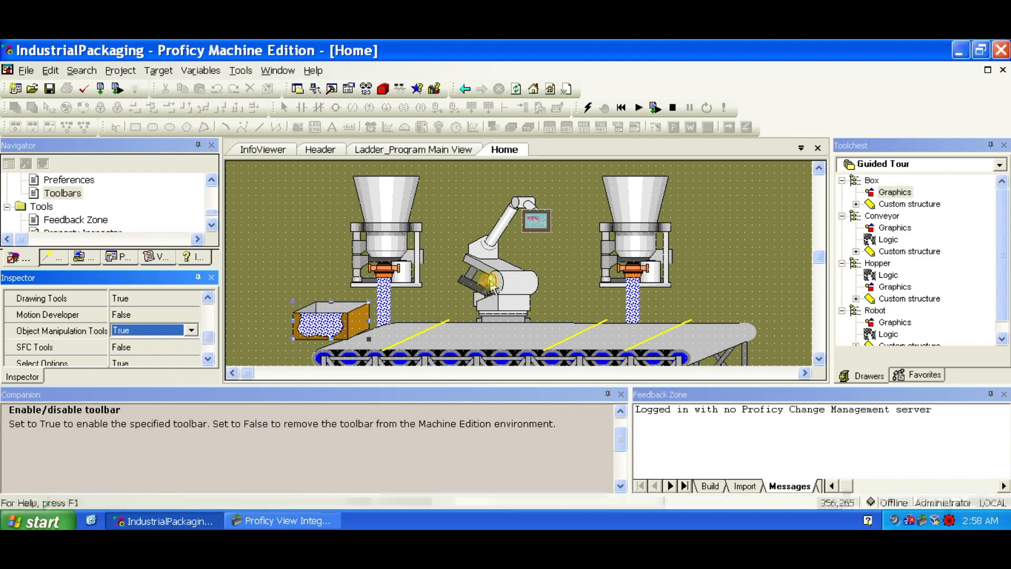
pyautogui.click(501, 280)
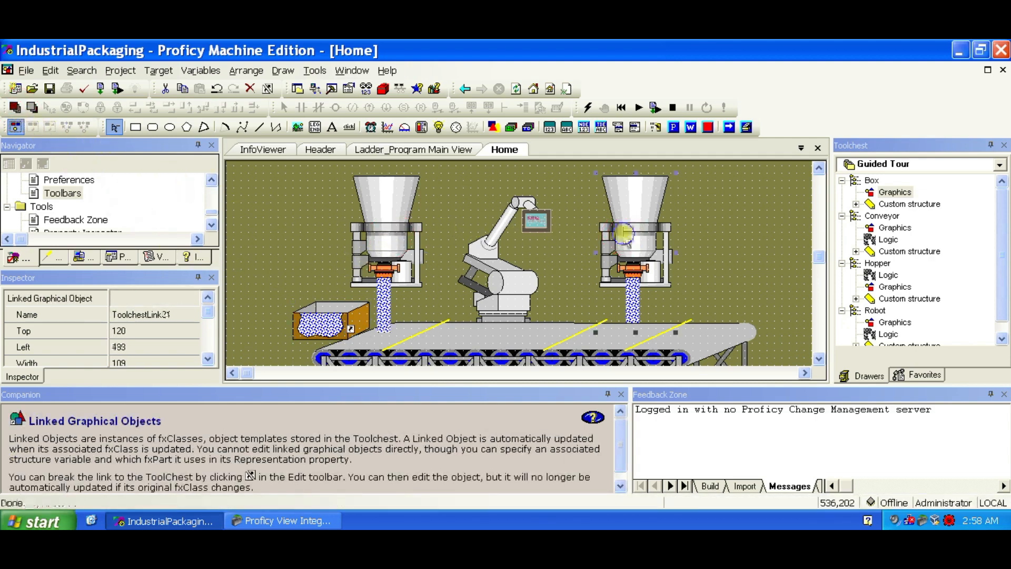
# Return the Navigator to the IndustrialPackaging Target1 project tree.
pyautogui.rightClick(626, 235)
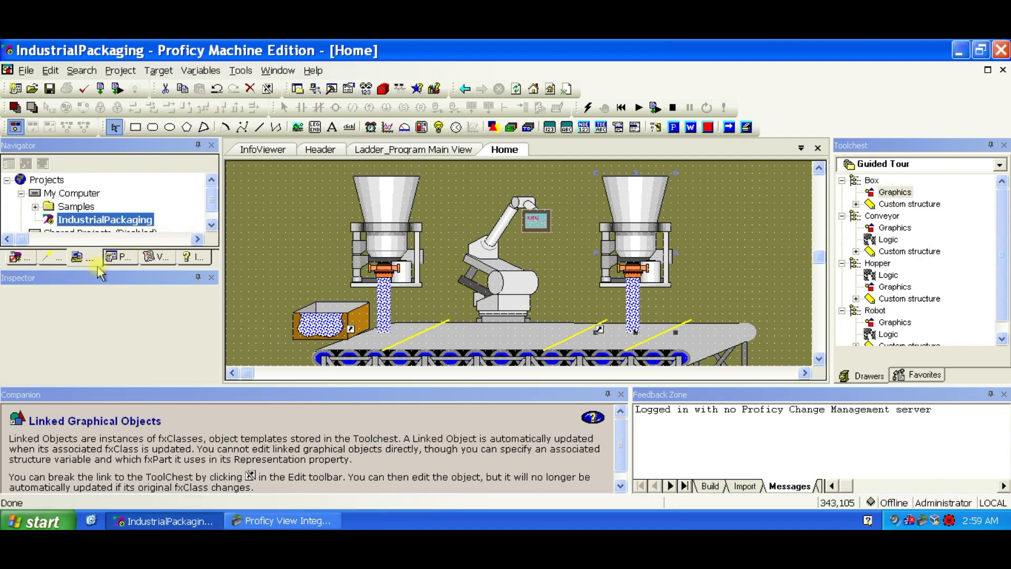
pyautogui.click(103, 219)
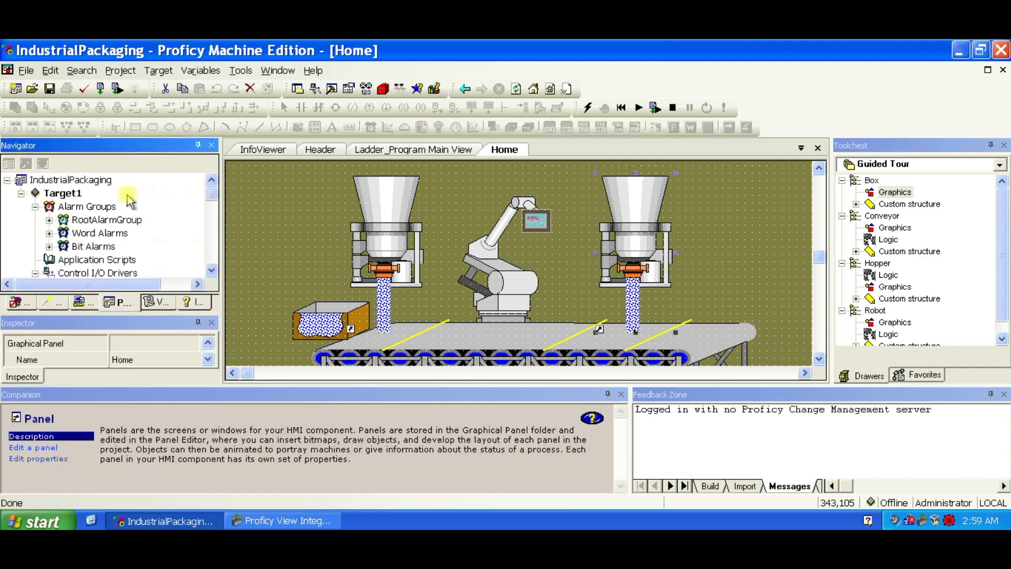
# Validate Target1, finishing with 0 errors and 0 warnings.
pyautogui.rightClick(63, 193)
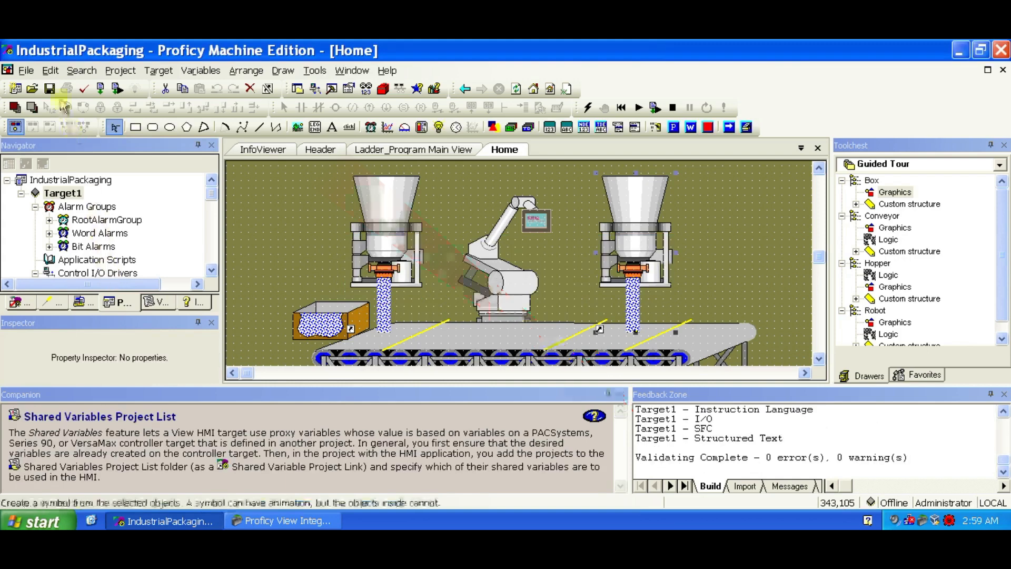
pyautogui.click(50, 89)
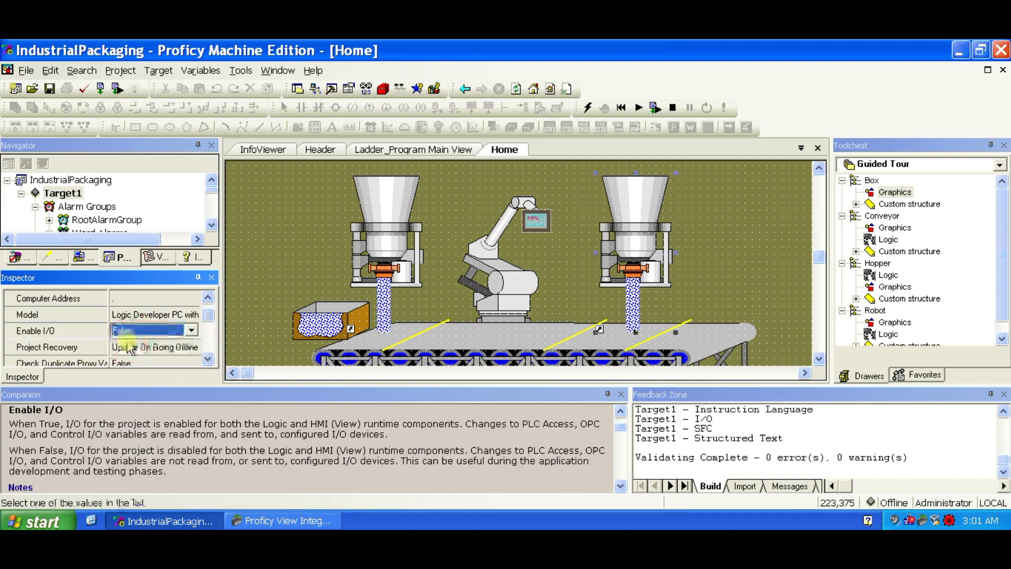
# Set Enable I/O to False and download Target1 to the controller with 0 errors.
pyautogui.click(145, 330)
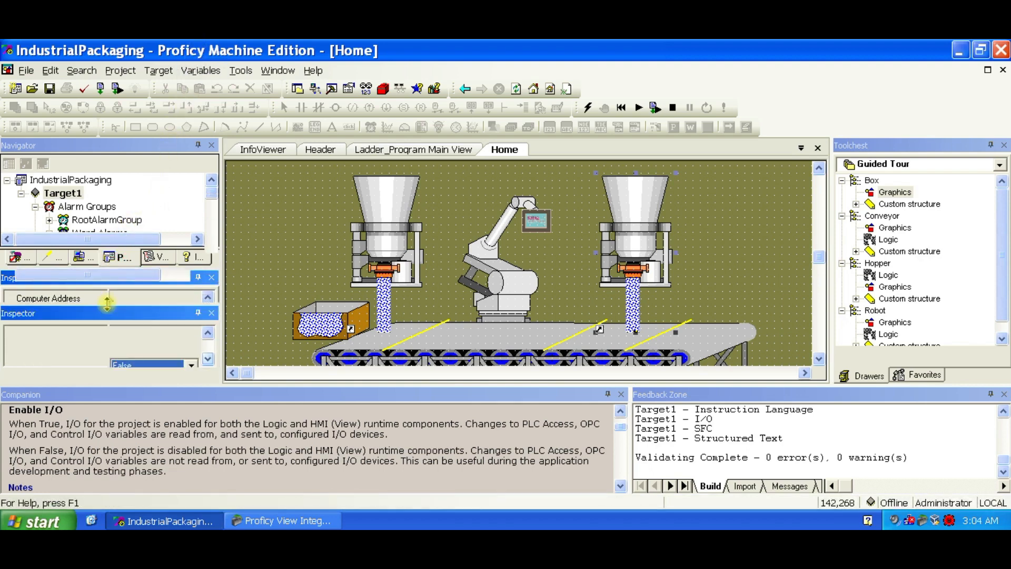
pyautogui.rightClick(62, 193)
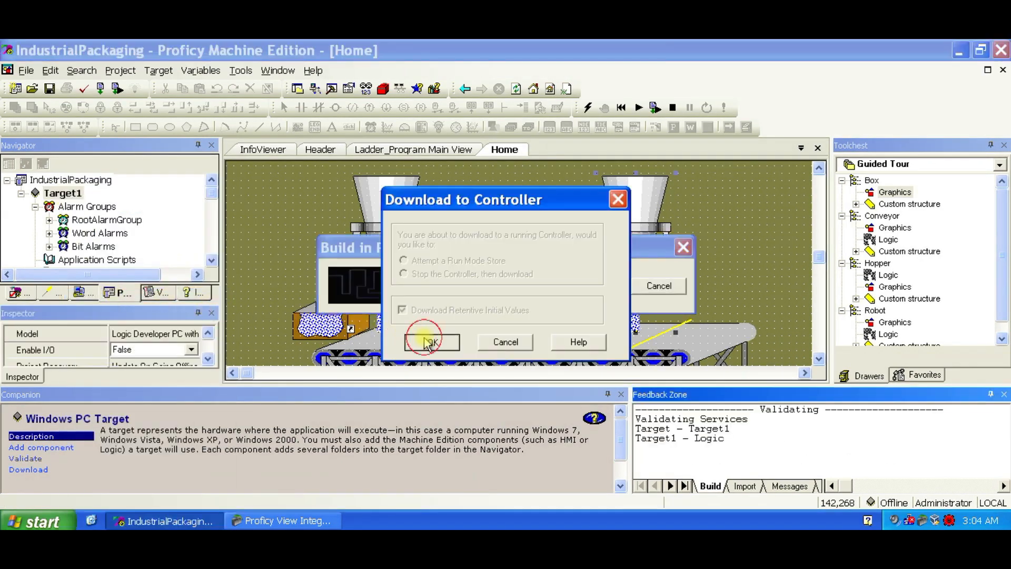
pyautogui.click(431, 341)
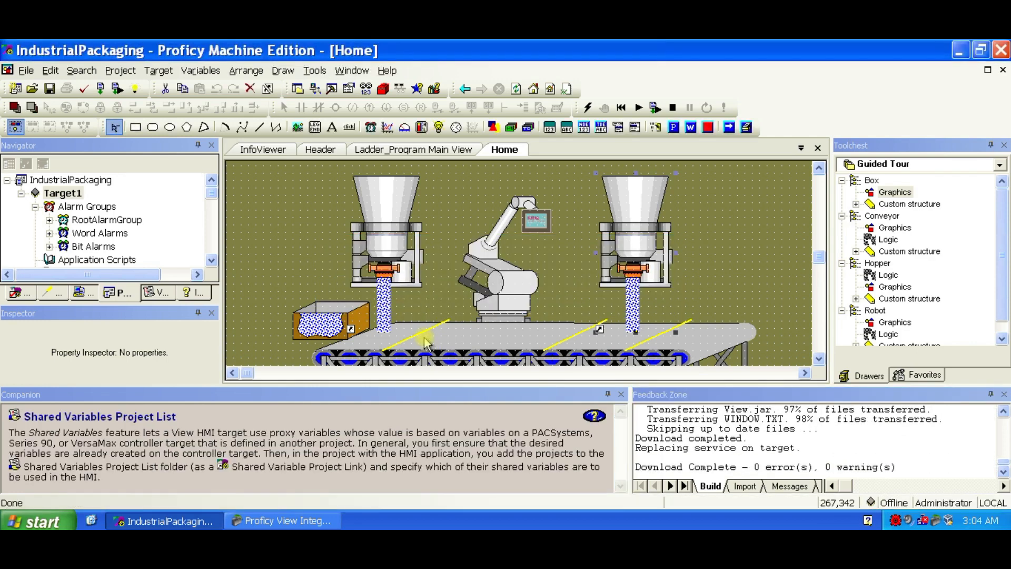
pyautogui.rightClick(62, 192)
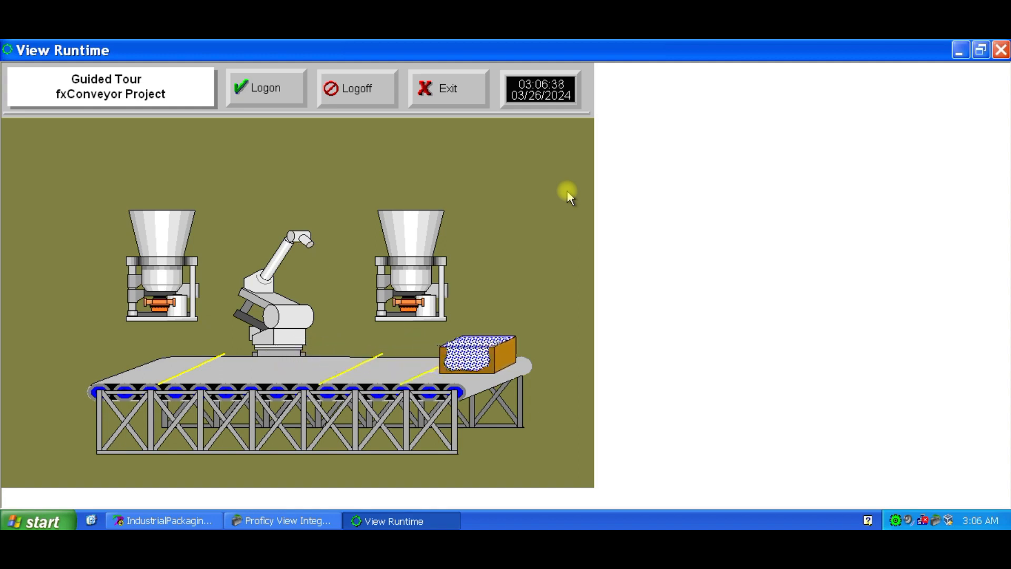
# Exit View Runtime after watching the conveyor simulation, confirming the exit.
pyautogui.click(447, 87)
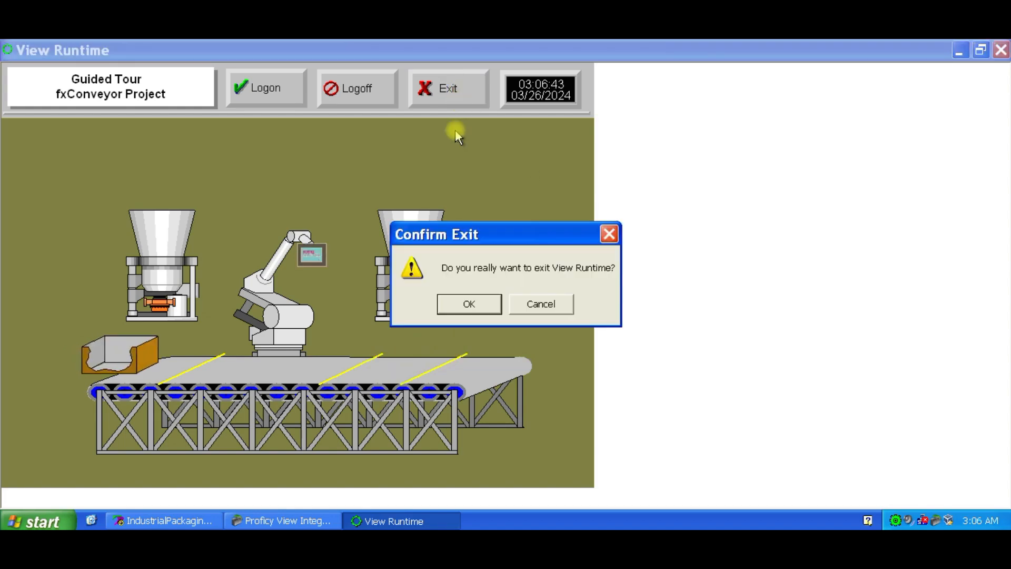
pyautogui.click(469, 303)
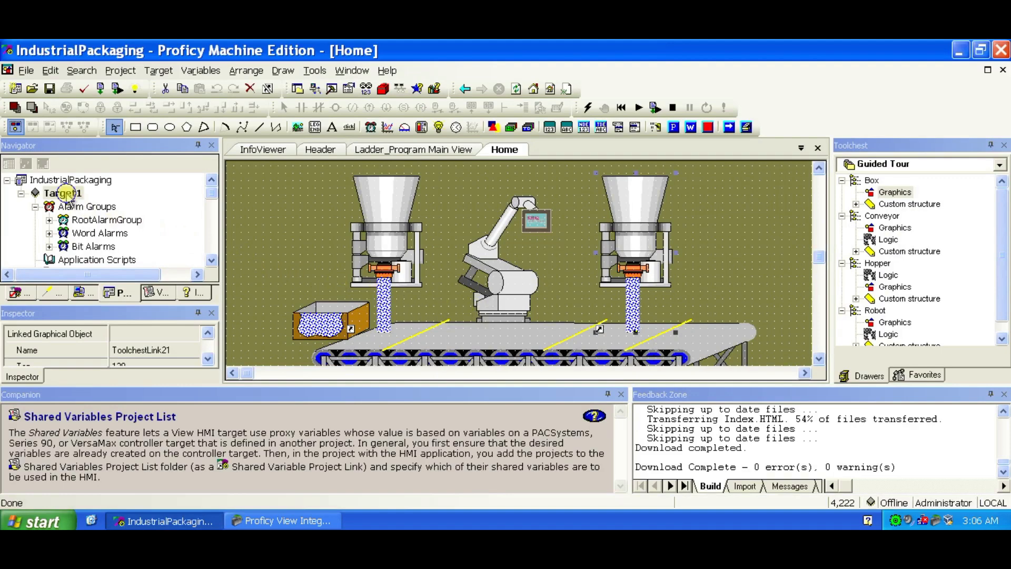
# Start the Target1 runtime again via Offline Commands.
pyautogui.rightClick(63, 192)
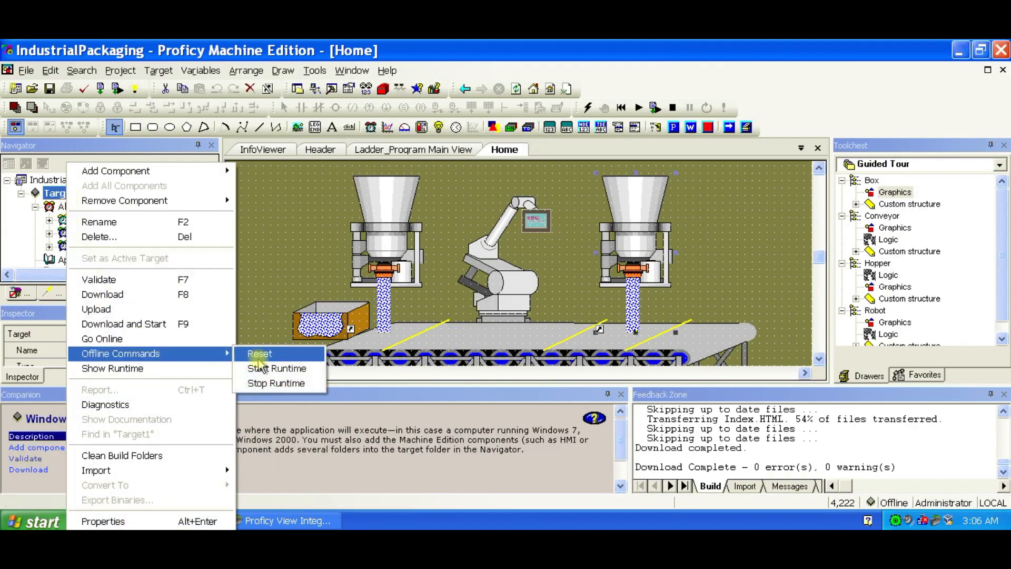
pyautogui.click(276, 368)
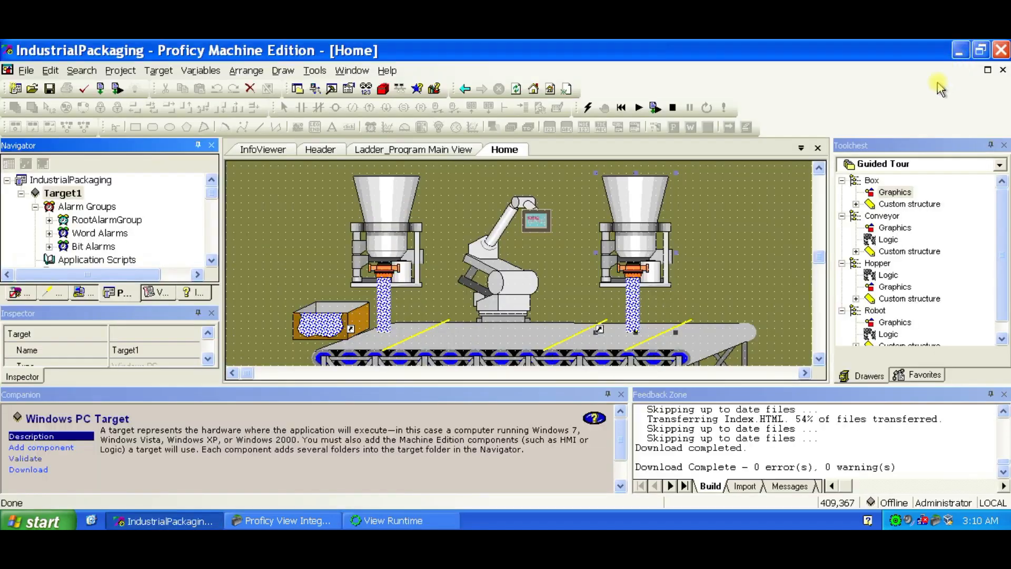
# Take Target1 online so the ladder rungs show live Hopper and conveyor states.
pyautogui.rightClick(62, 193)
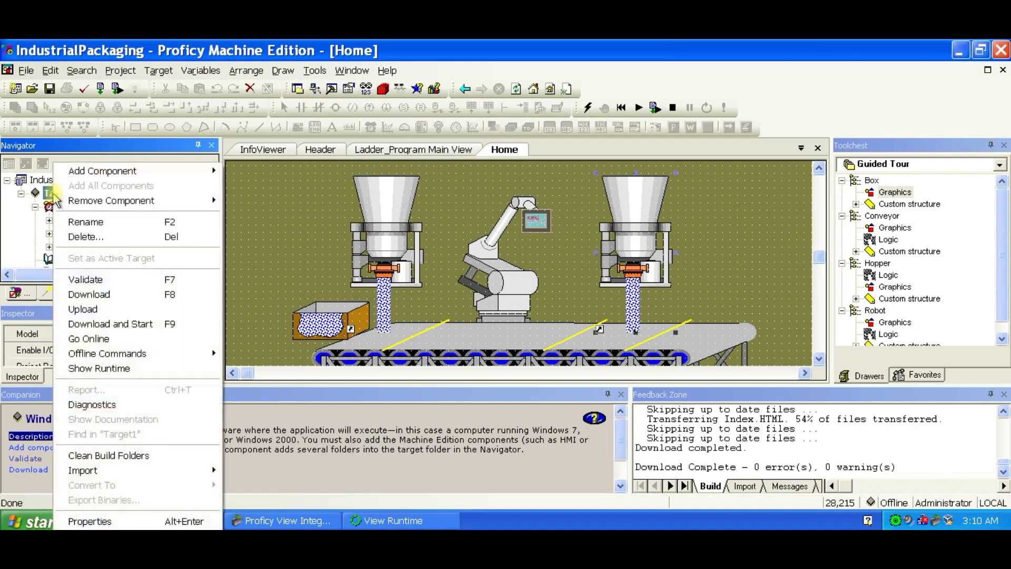
pyautogui.moveTo(89, 338)
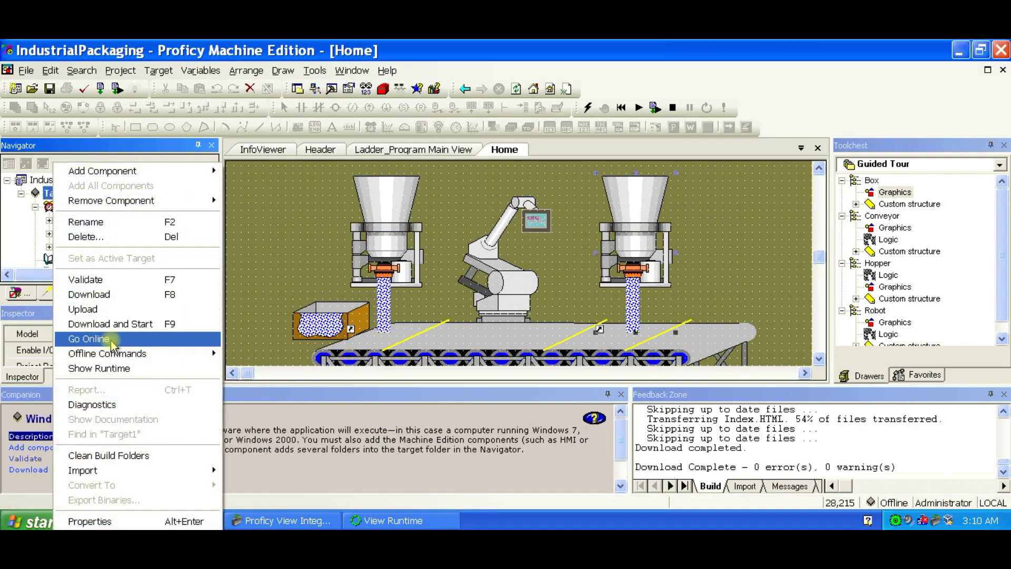
pyautogui.click(88, 338)
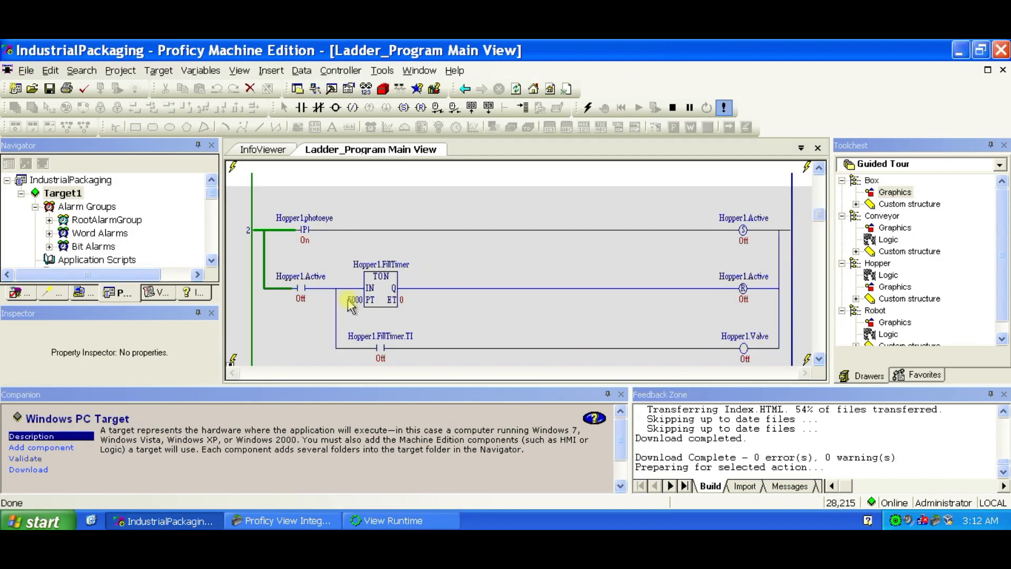
pyautogui.click(392, 520)
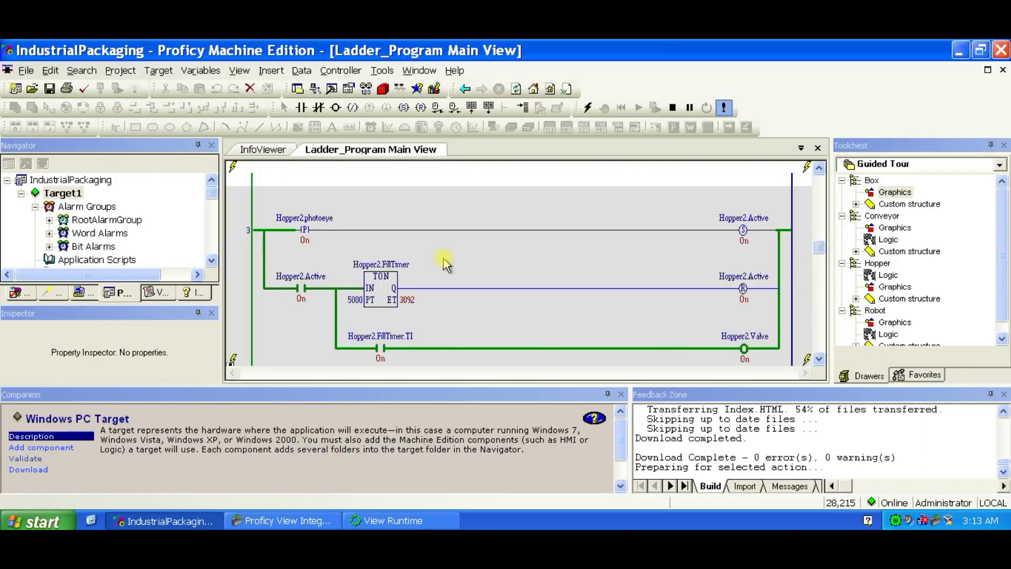
pyautogui.click(393, 520)
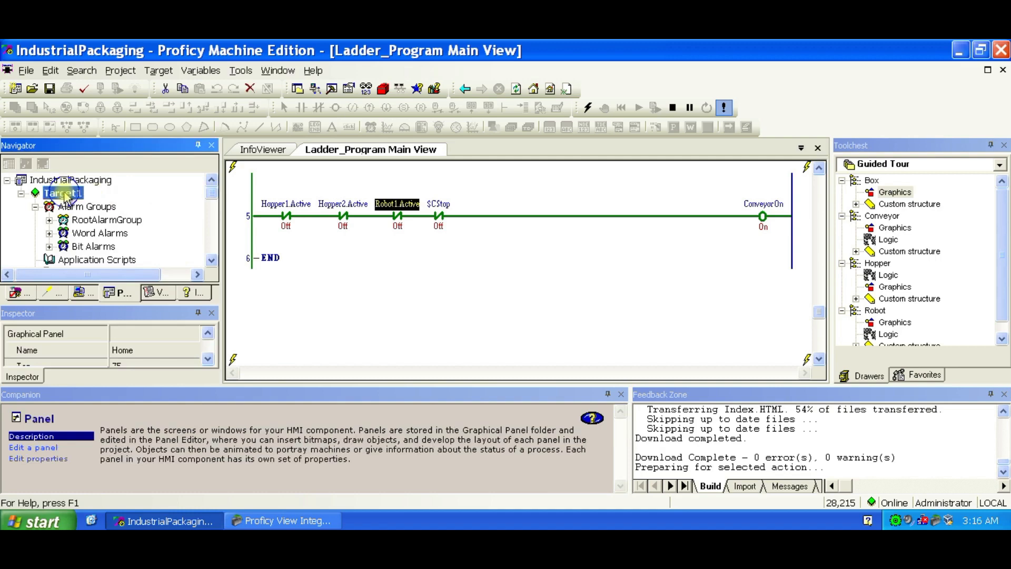
# Upload from the controller and answer the Upload Retentive Values prompt, taking Target1 offline.
pyautogui.rightClick(62, 191)
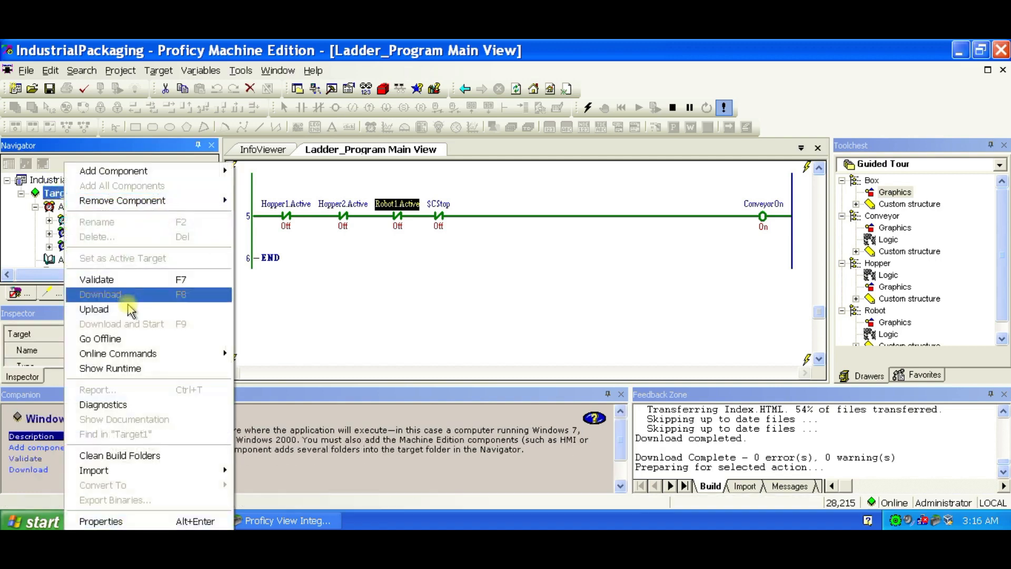
pyautogui.click(99, 294)
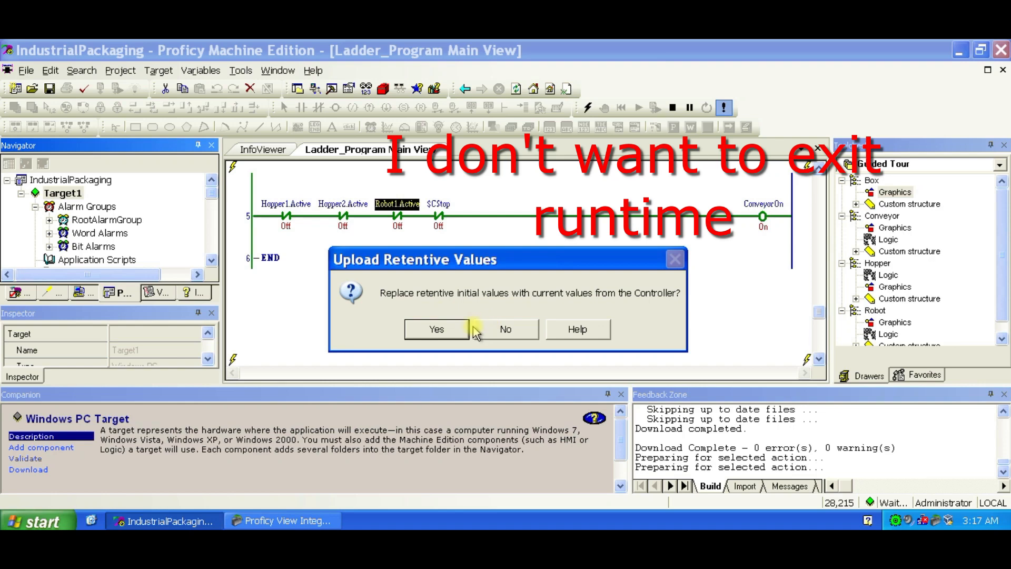
pyautogui.click(436, 329)
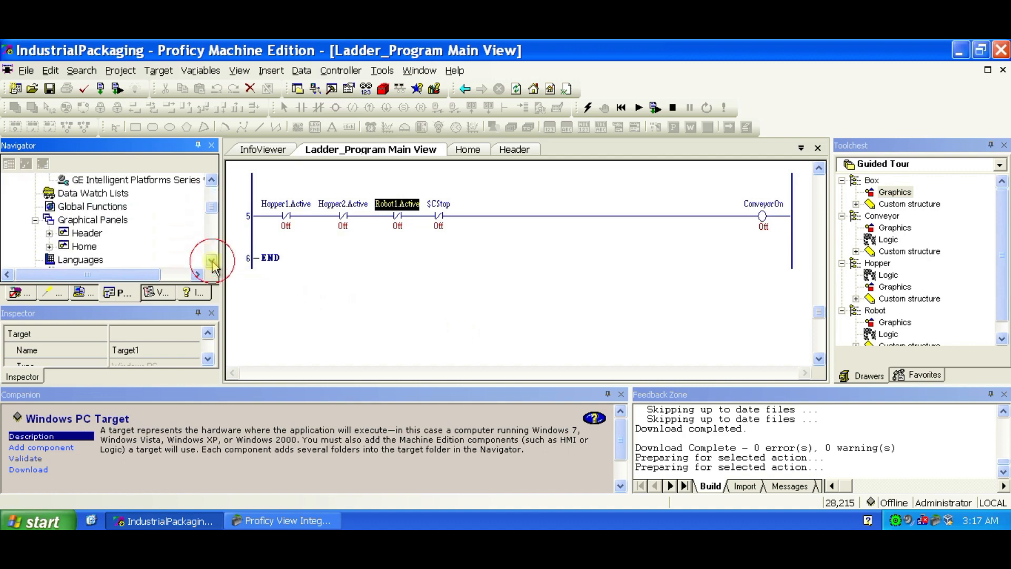
pyautogui.moveTo(451, 170)
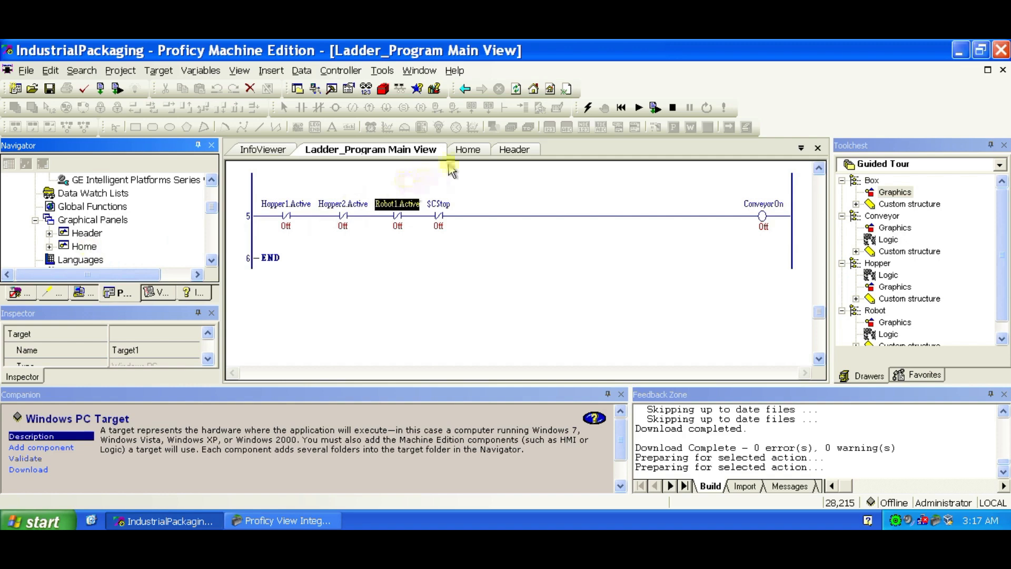
# Draw a tall blue rectangle at the Home panel's left edge and test it in View Runtime.
pyautogui.click(455, 149)
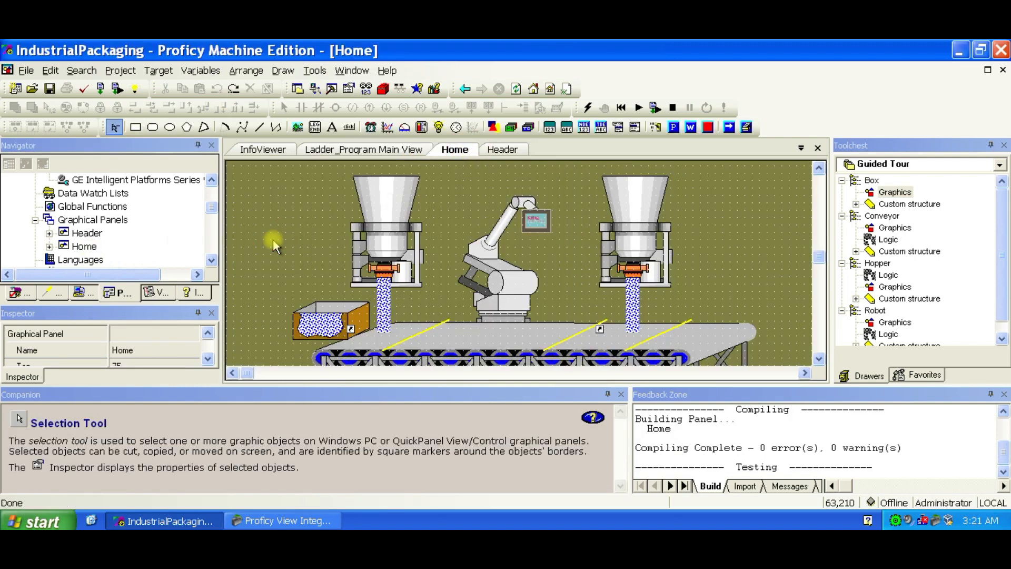
pyautogui.click(136, 127)
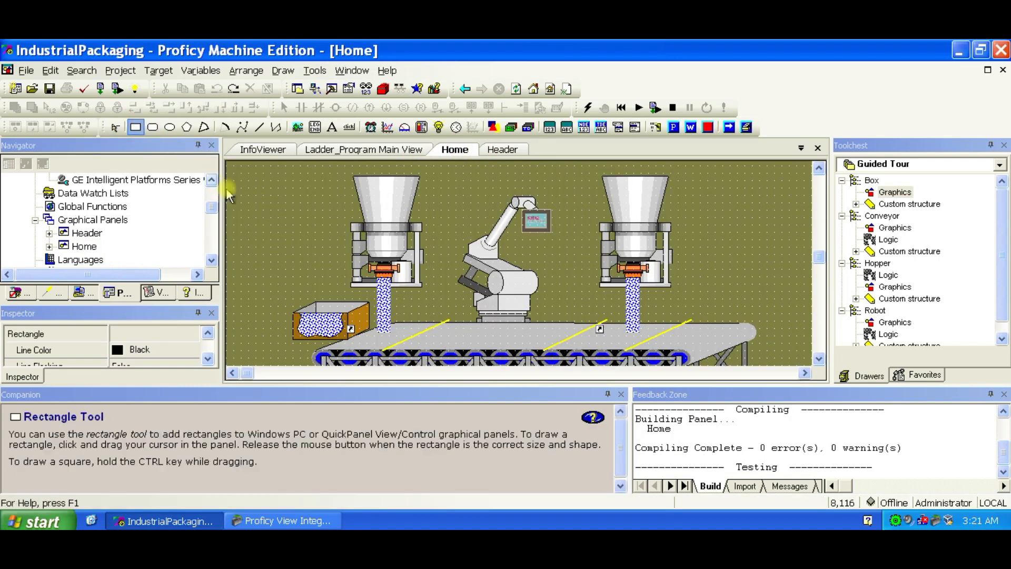
pyautogui.moveTo(239, 187); pyautogui.dragTo(277, 316)
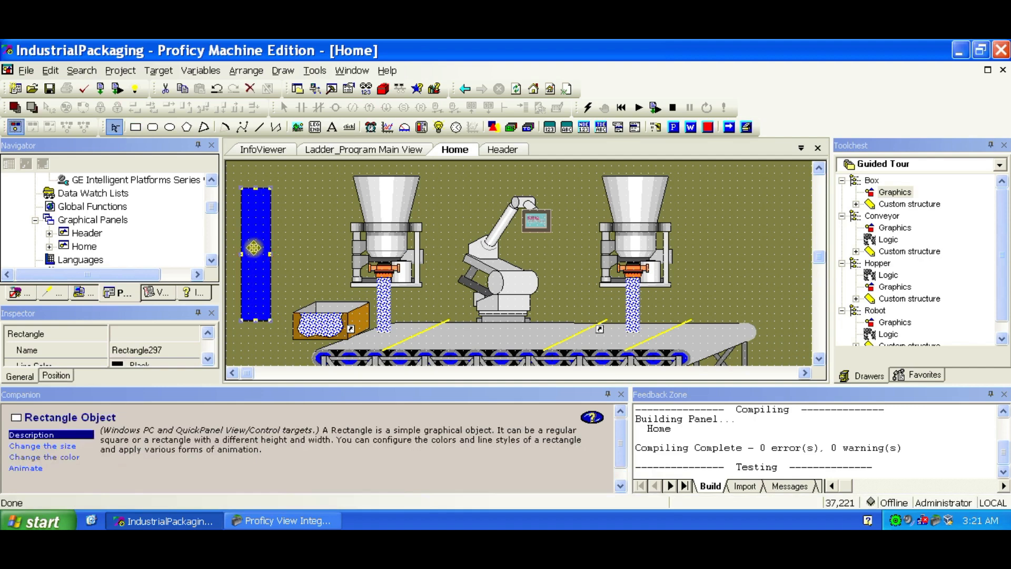
pyautogui.click(654, 107)
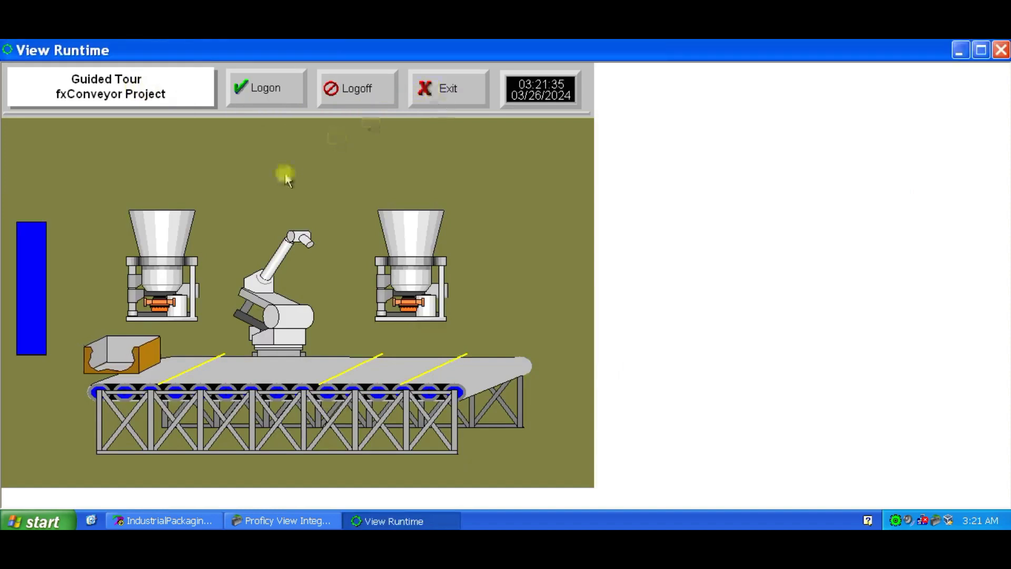
pyautogui.moveTo(107, 200)
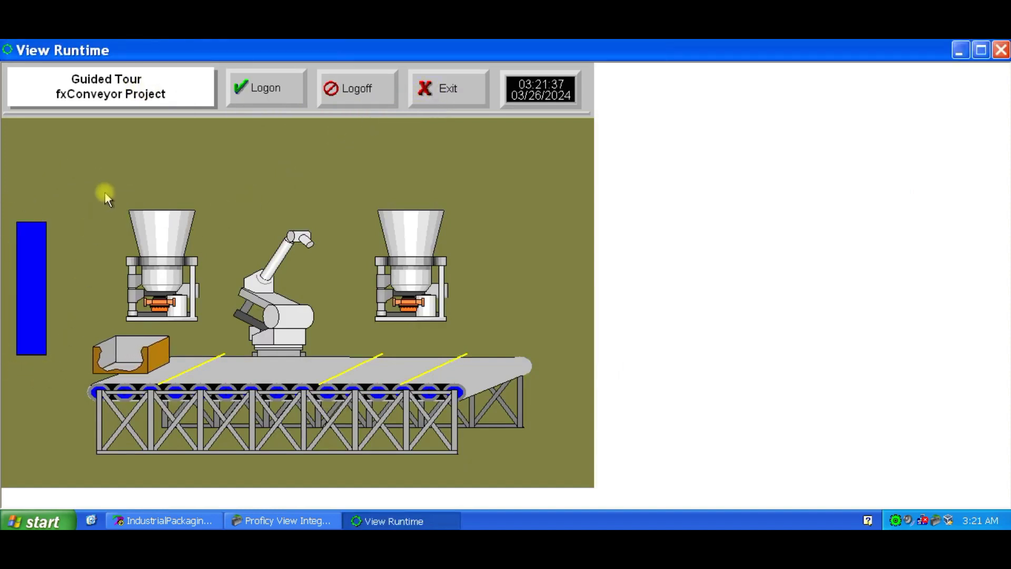
# Exit View Runtime after the test run and confirm the exit.
pyautogui.click(447, 88)
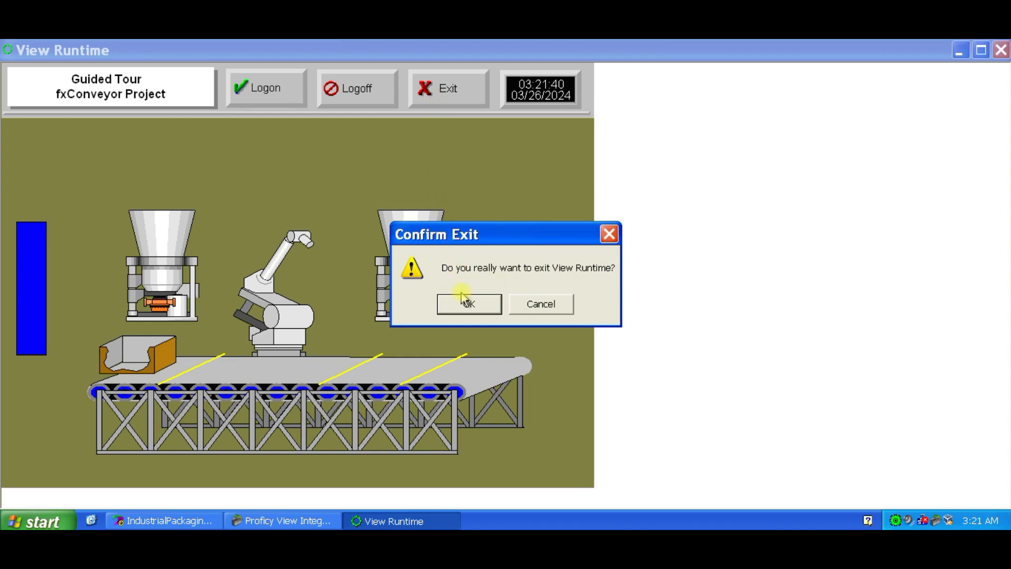
pyautogui.click(467, 303)
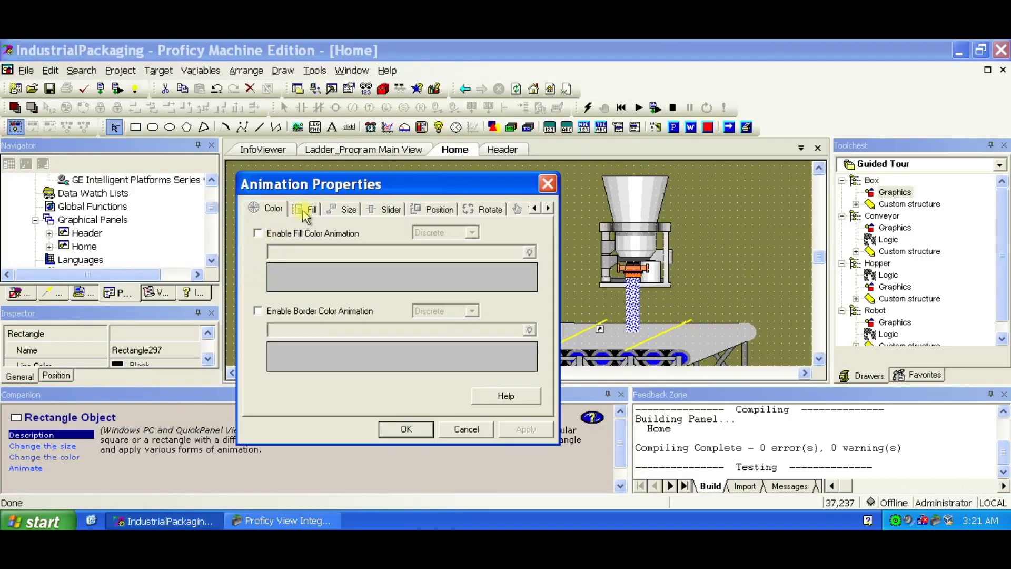
# Enable Vertical Fill Animation on the blue rectangle driven by #CurrentTime.SEC and accept.
pyautogui.click(258, 230)
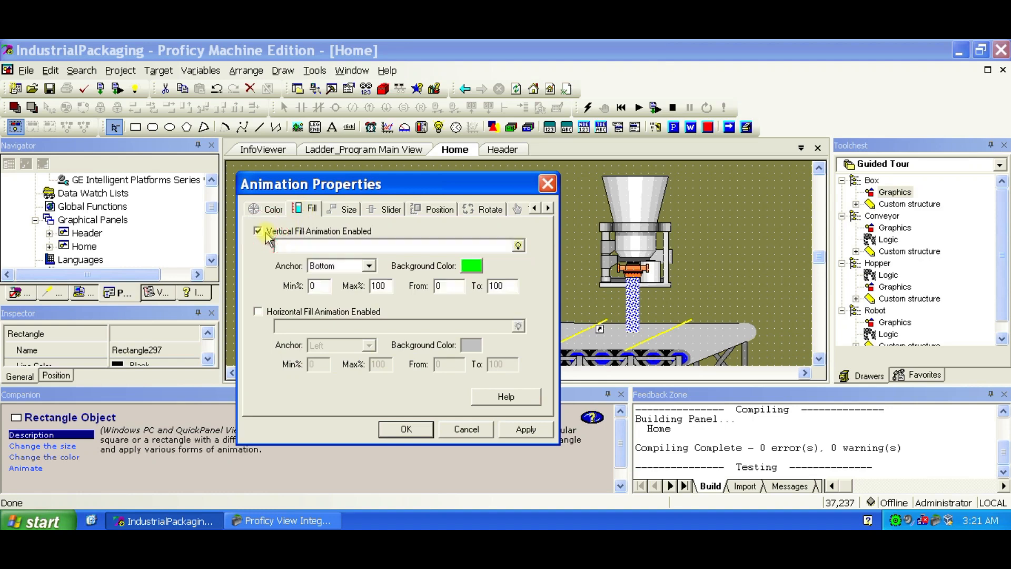
pyautogui.click(518, 246)
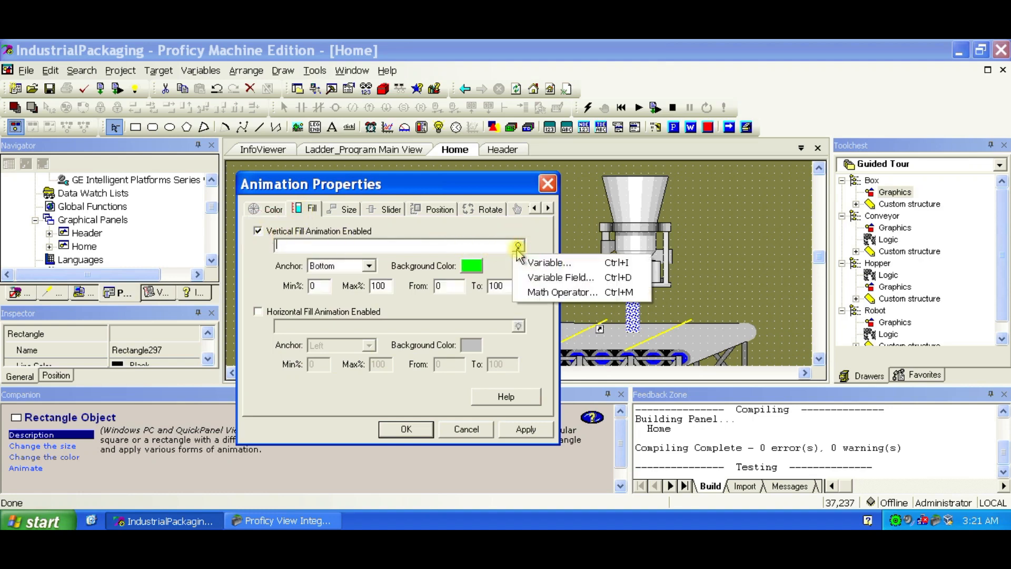
pyautogui.click(549, 262)
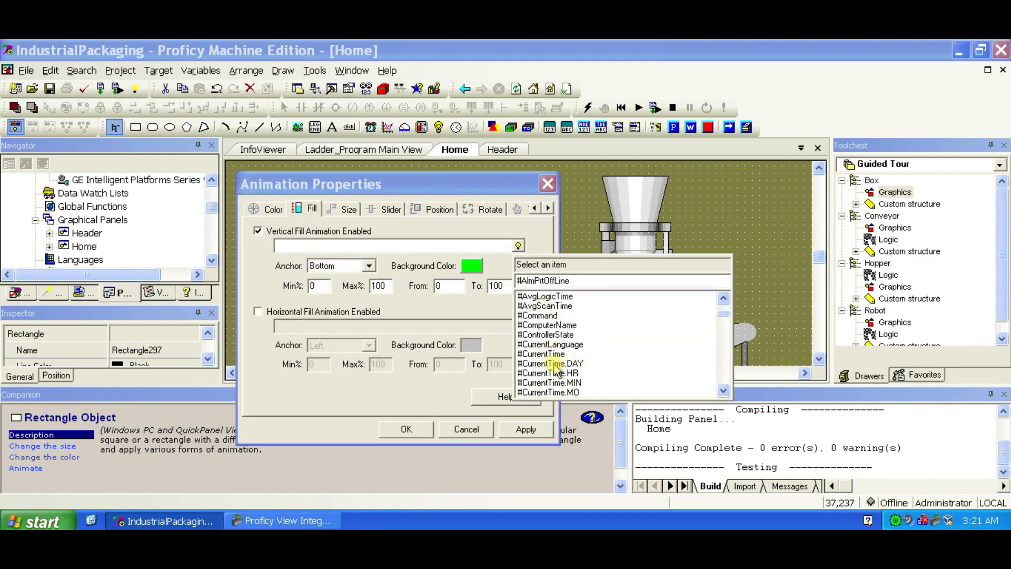
pyautogui.click(549, 354)
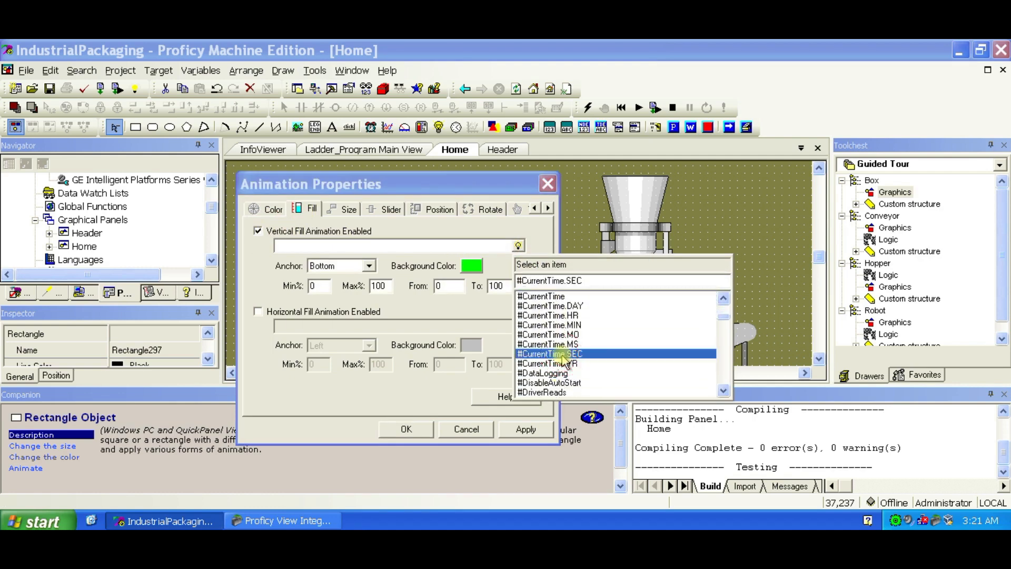
pyautogui.click(550, 354)
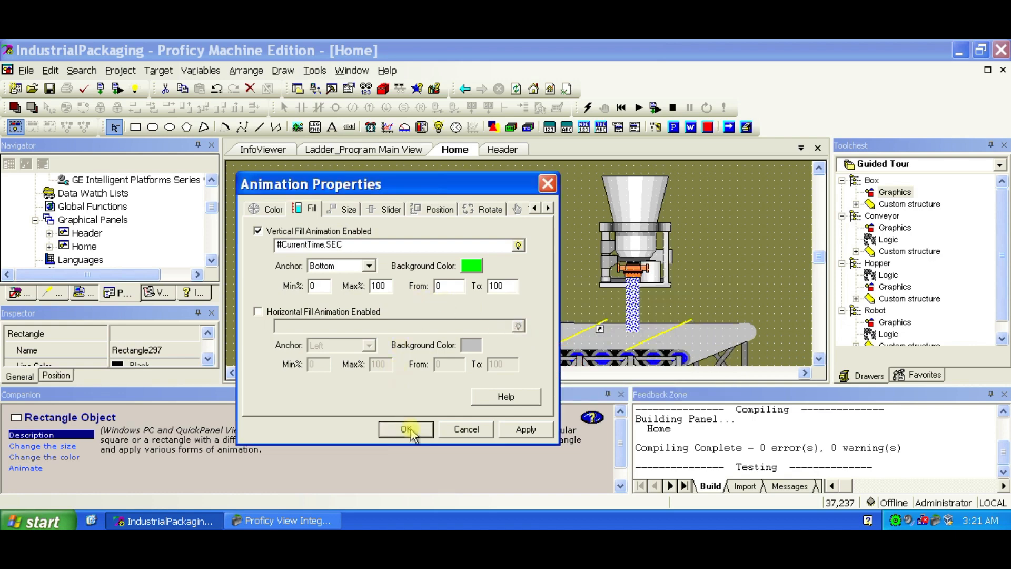
pyautogui.click(405, 429)
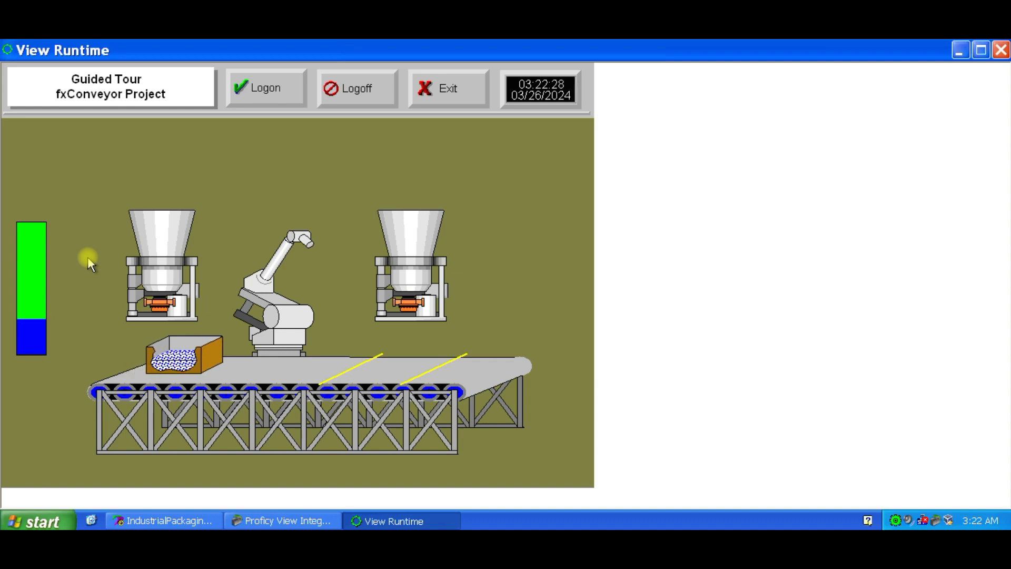
# Exit View Runtime after watching the green fill and confirm the exit.
pyautogui.click(447, 88)
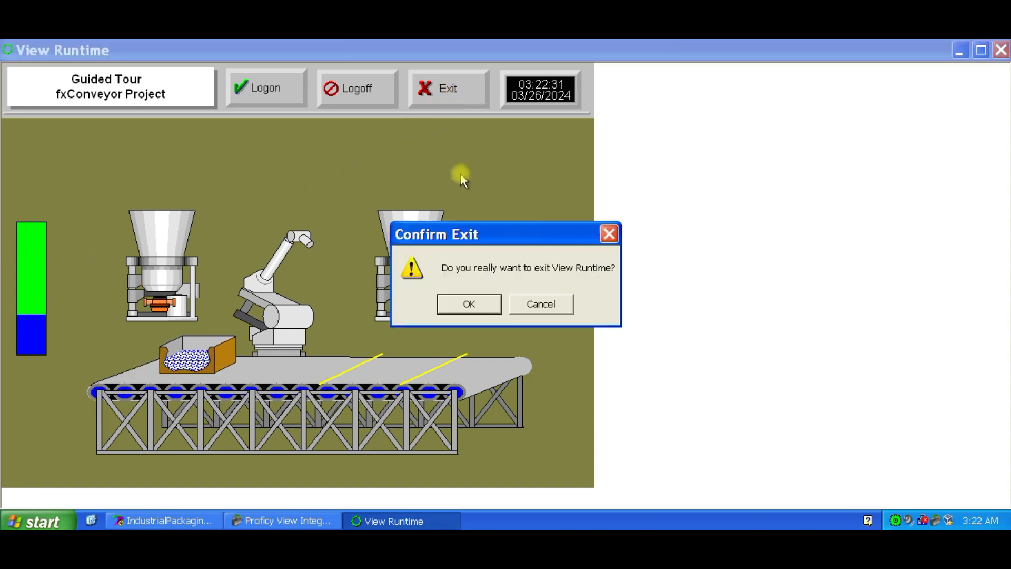
pyautogui.click(469, 304)
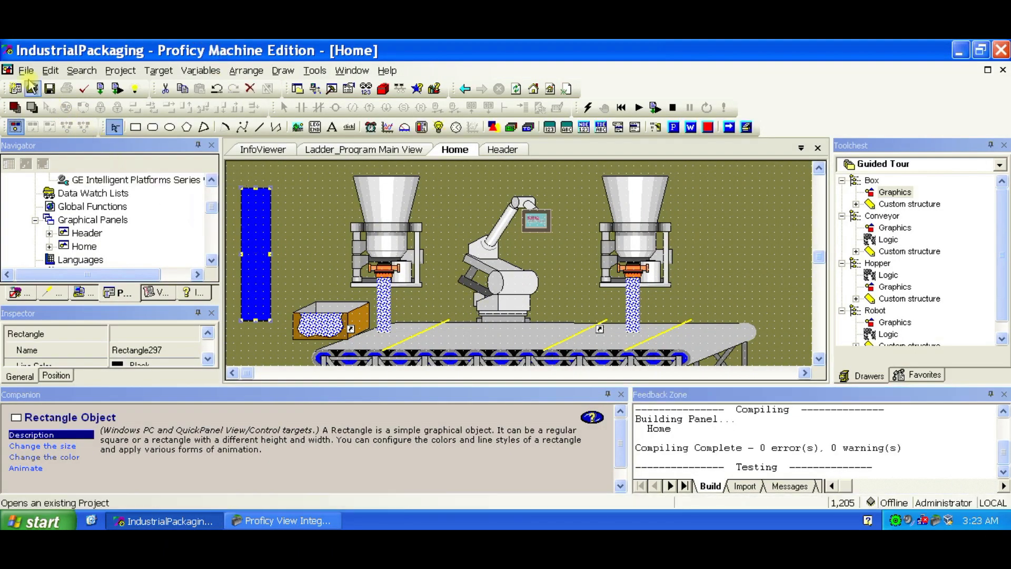
# Close the project via File > Close Project and reopen IndustrialPackaging from the Navigator.
pyautogui.click(25, 70)
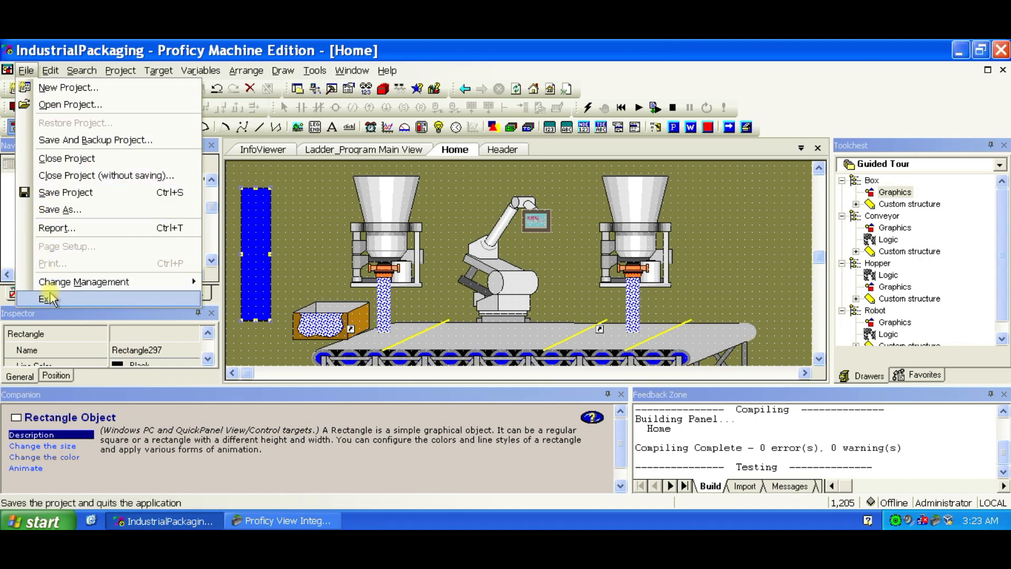
pyautogui.moveTo(49, 298)
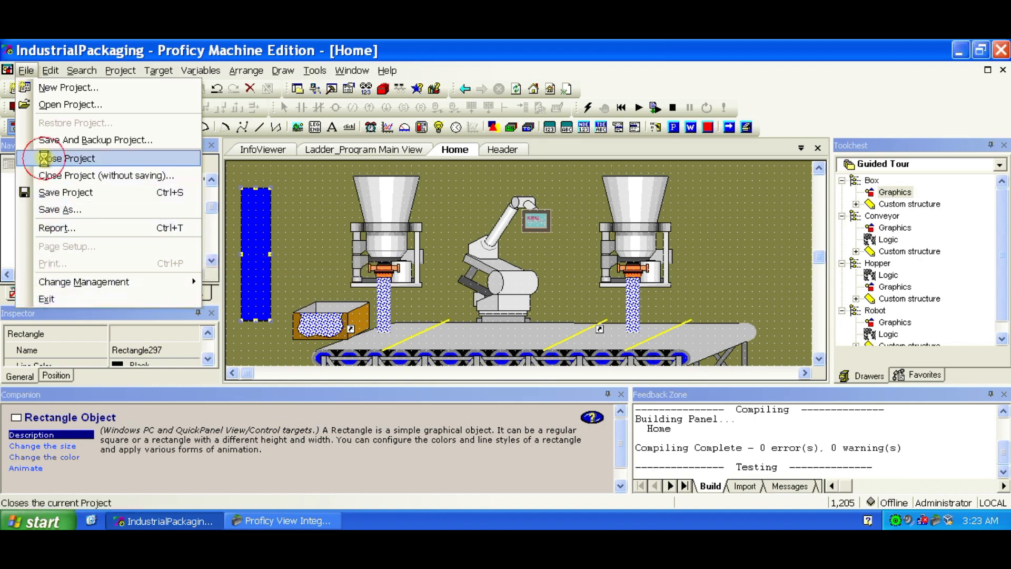
pyautogui.click(67, 158)
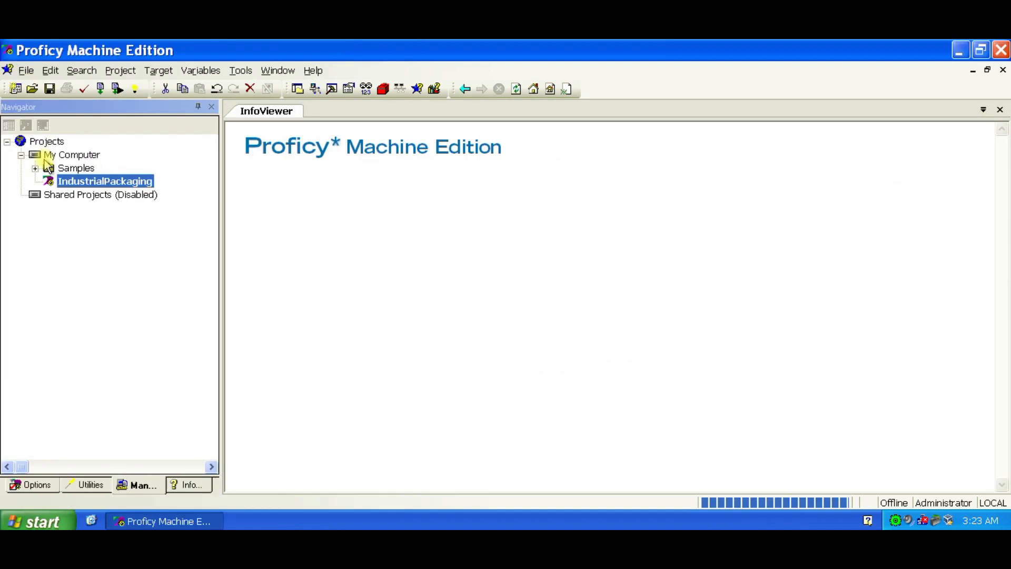
pyautogui.doubleClick(105, 181)
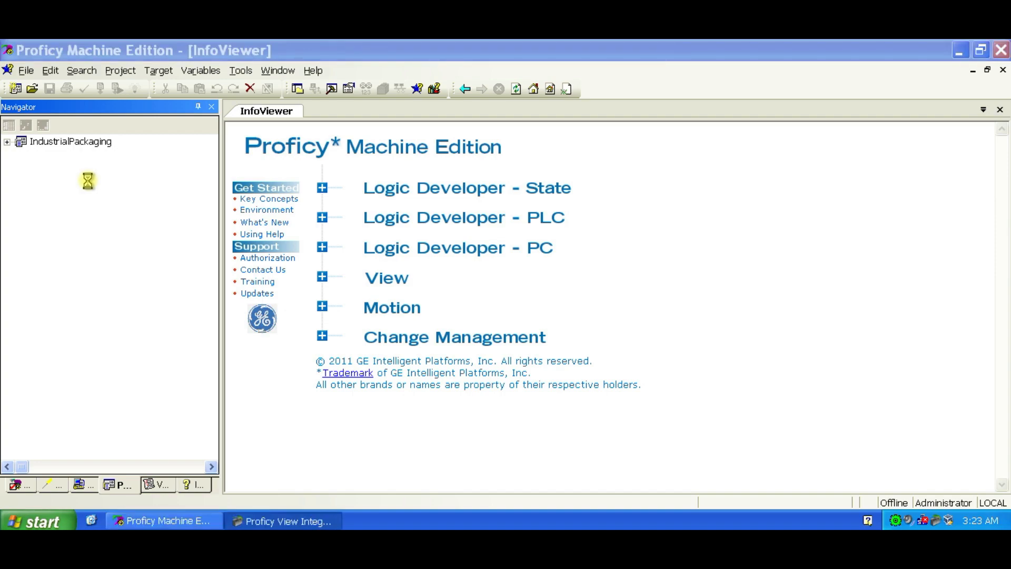
pyautogui.click(6, 141)
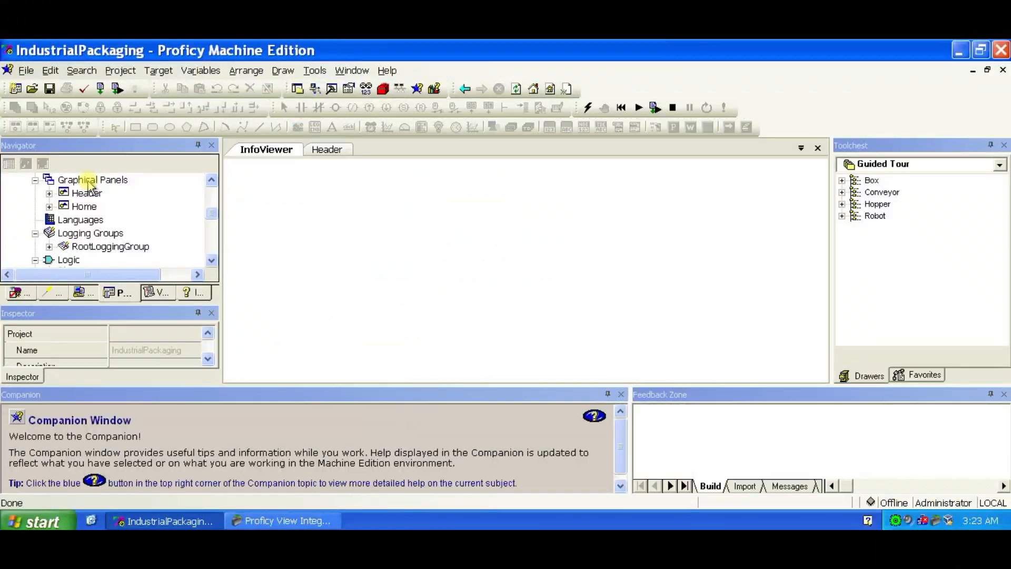
# Load the GE Series 90-30 I/O driver's rack tree and bring up Slot Setup for a slot.
pyautogui.click(93, 179)
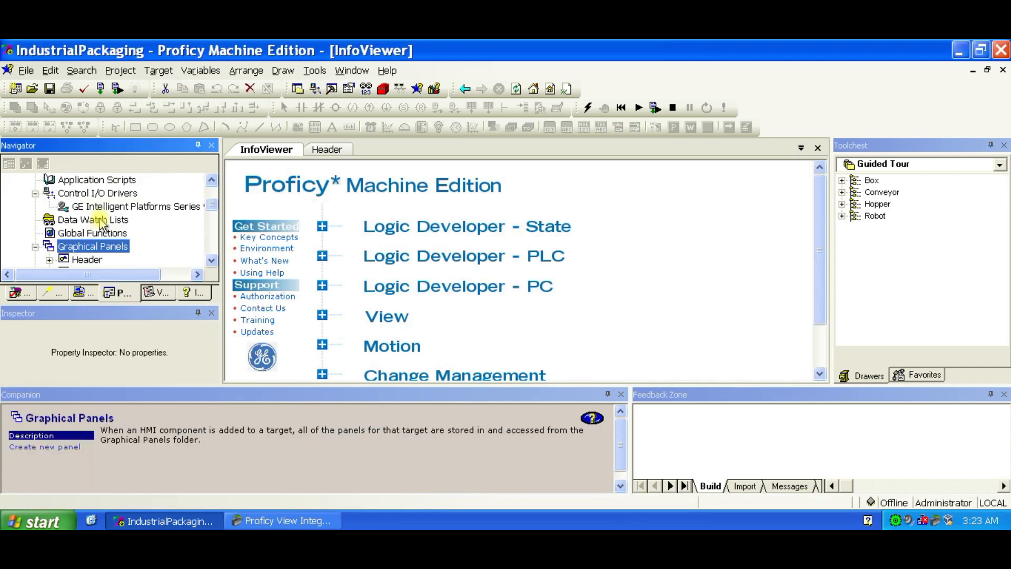
pyautogui.doubleClick(134, 205)
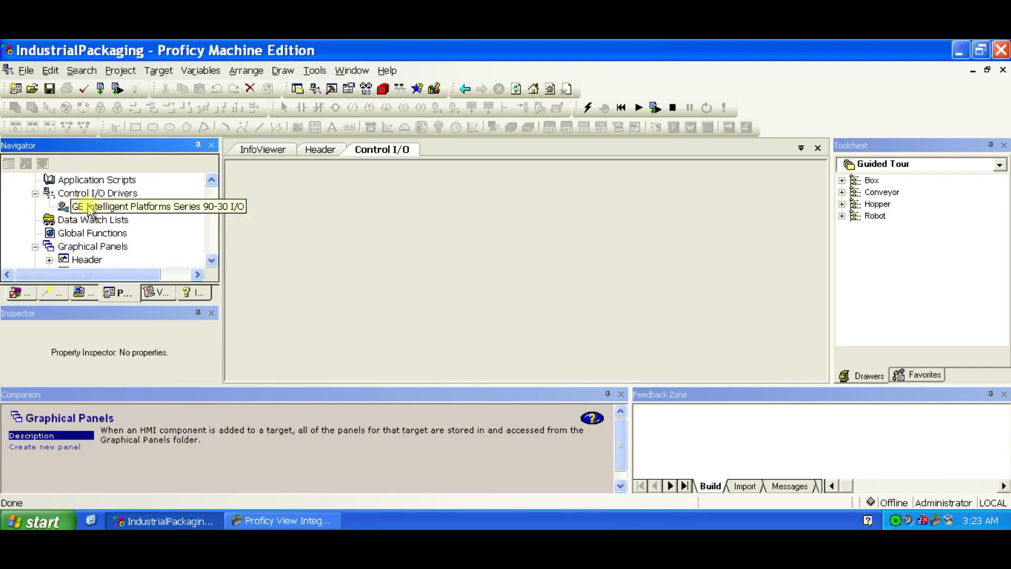
pyautogui.doubleClick(157, 206)
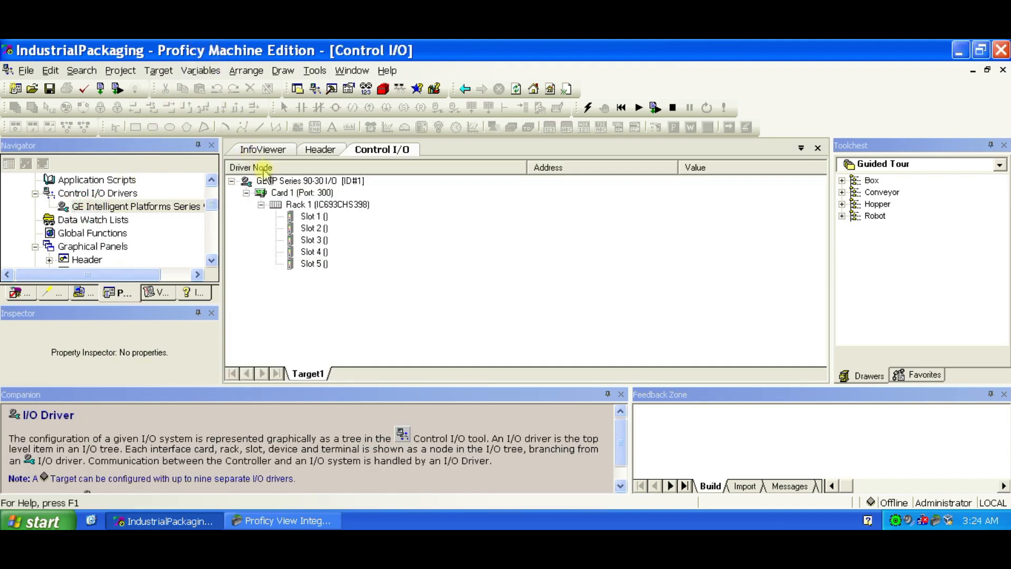
pyautogui.doubleClick(314, 216)
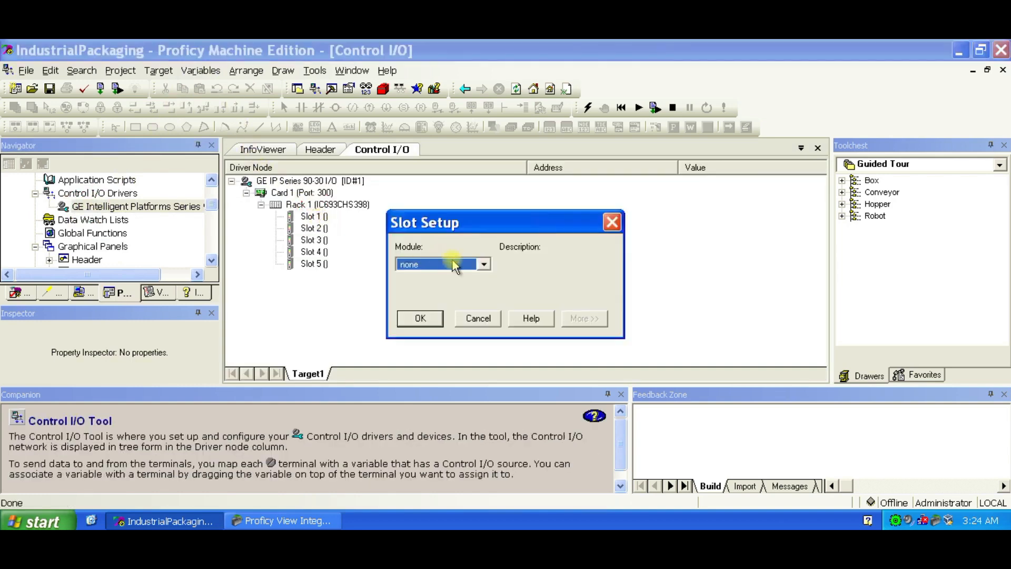
# Assign the IC693ACC300 module to Slot 1 and select the configured slot.
pyautogui.click(484, 263)
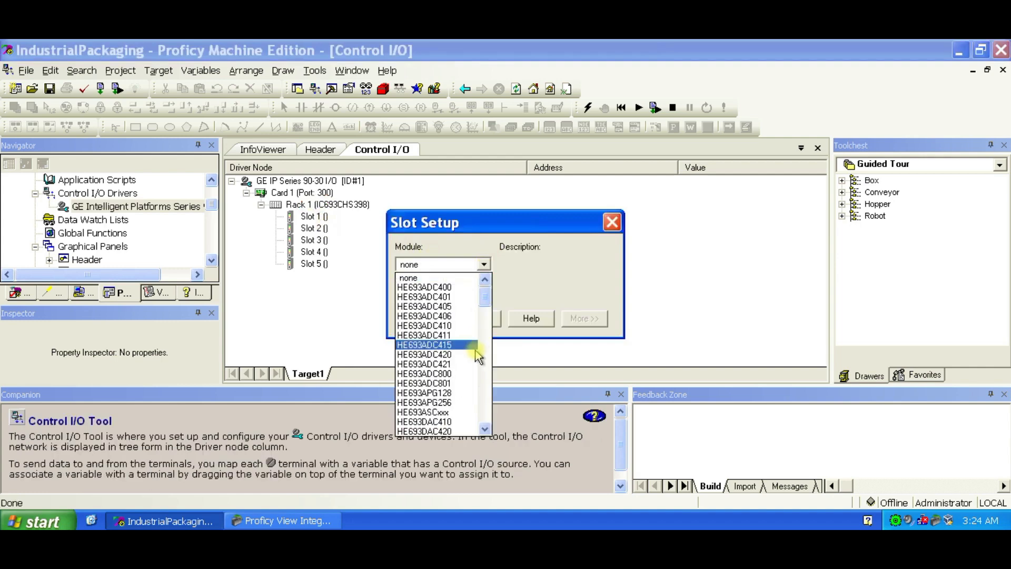
pyautogui.scroll(-3)
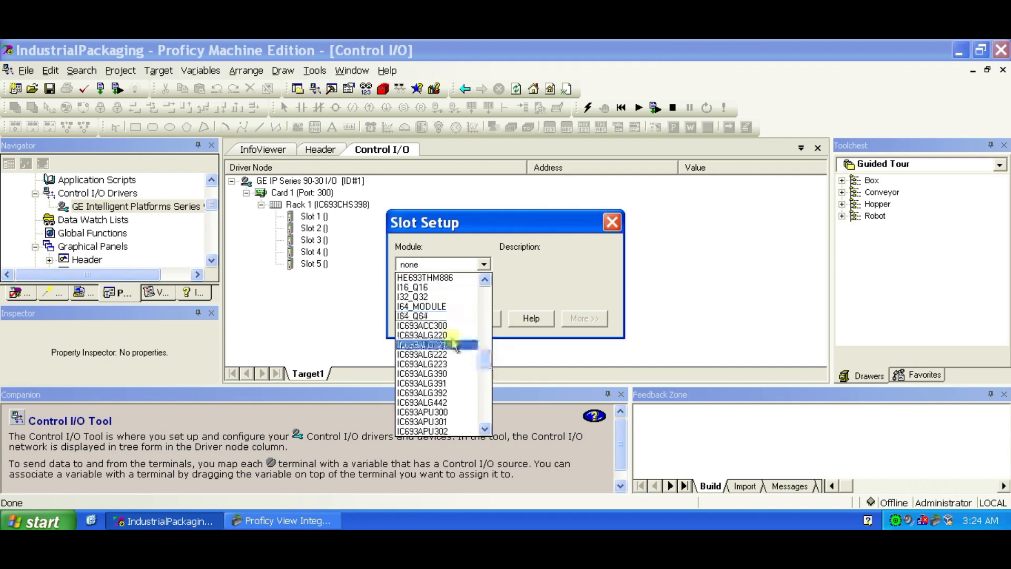
pyautogui.click(421, 325)
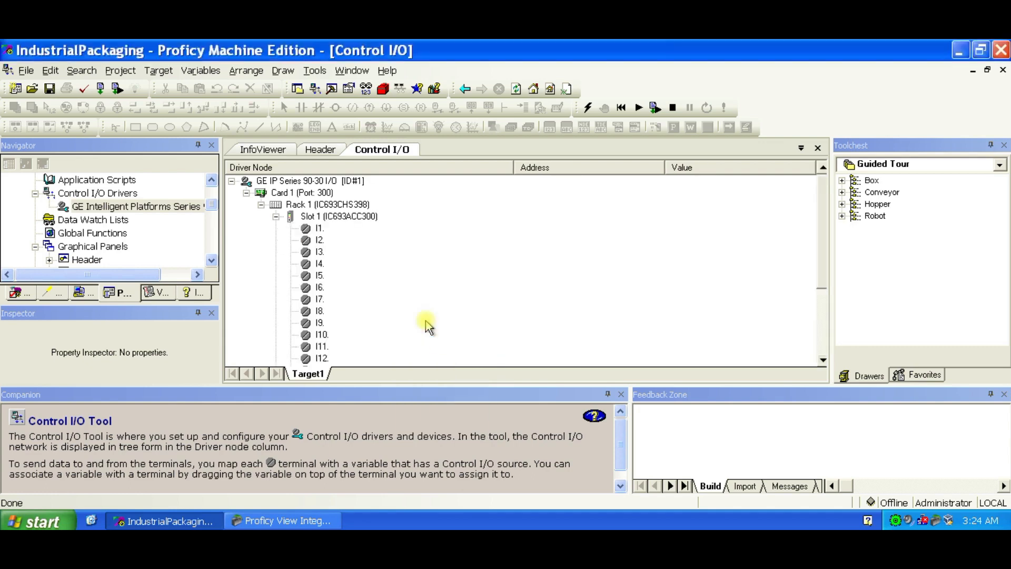
pyautogui.click(338, 216)
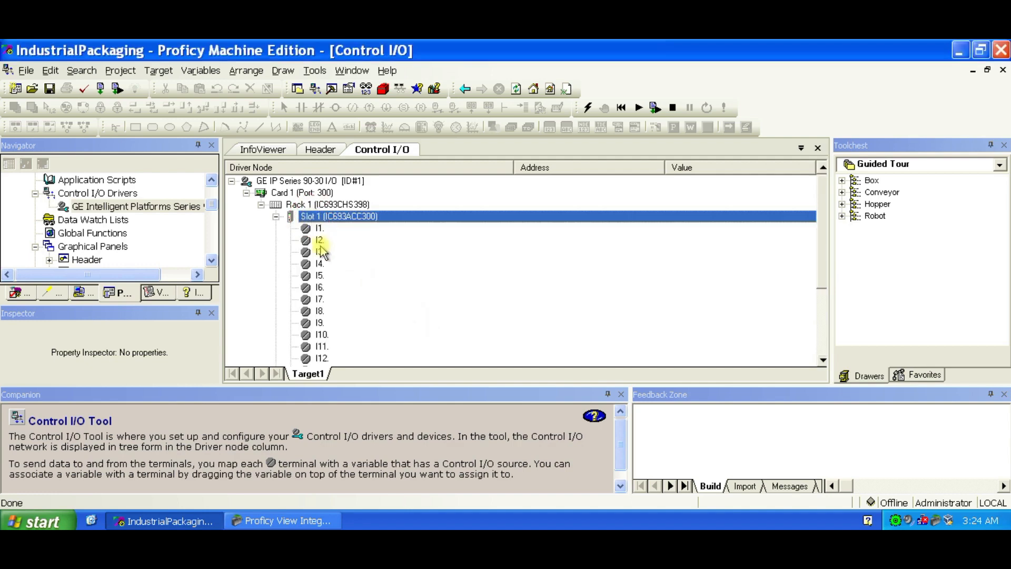
pyautogui.scroll(-3)
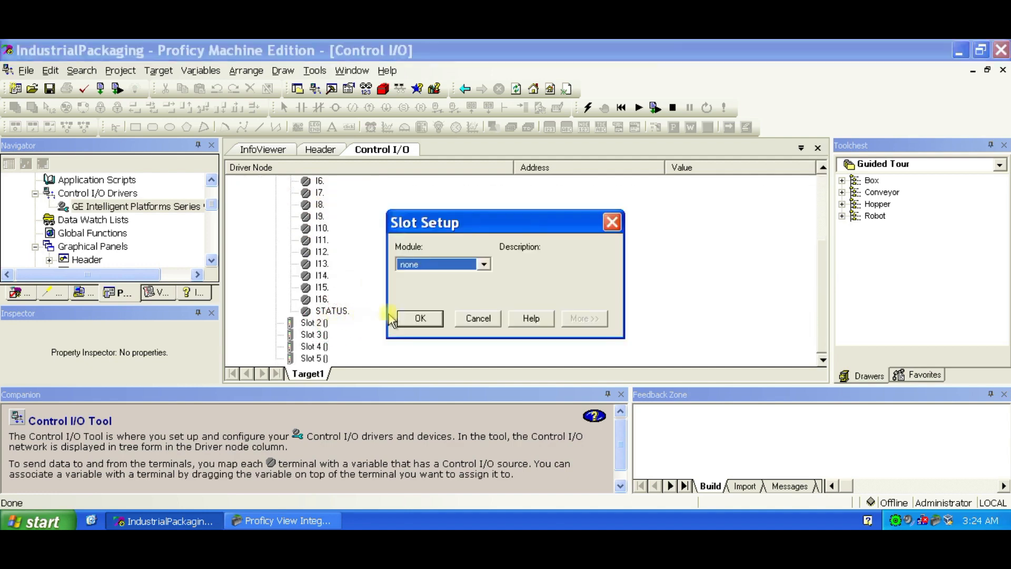
pyautogui.moveTo(366, 254)
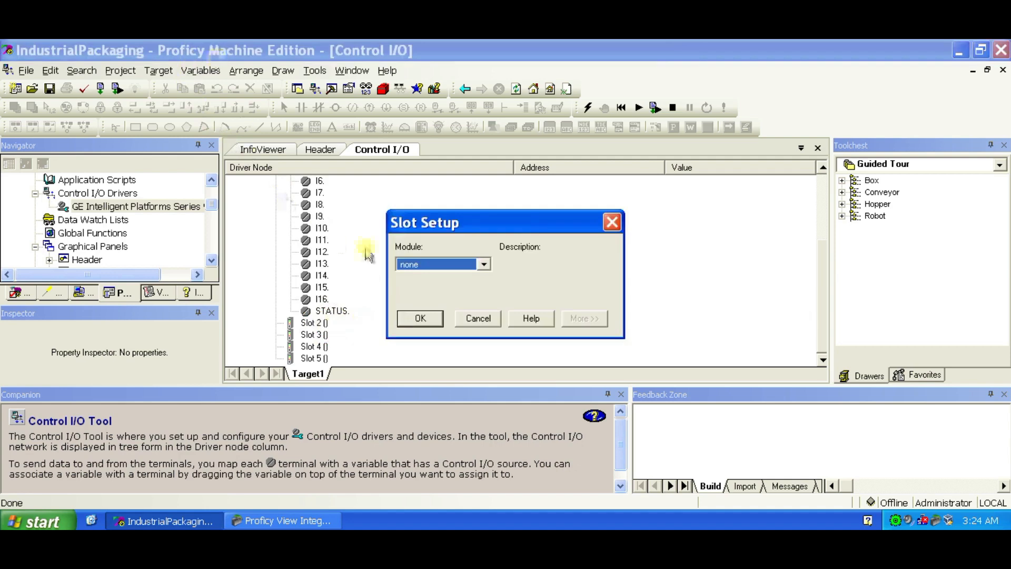
# Assign the IC693MDL730 8-point output module to Slot 2 and confirm.
pyautogui.click(483, 263)
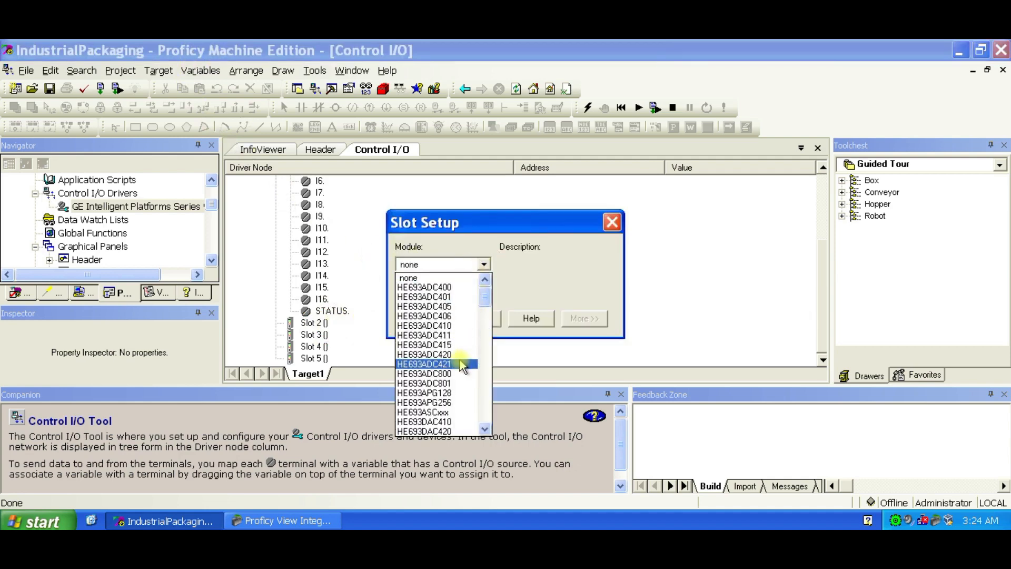
pyautogui.scroll(-3)
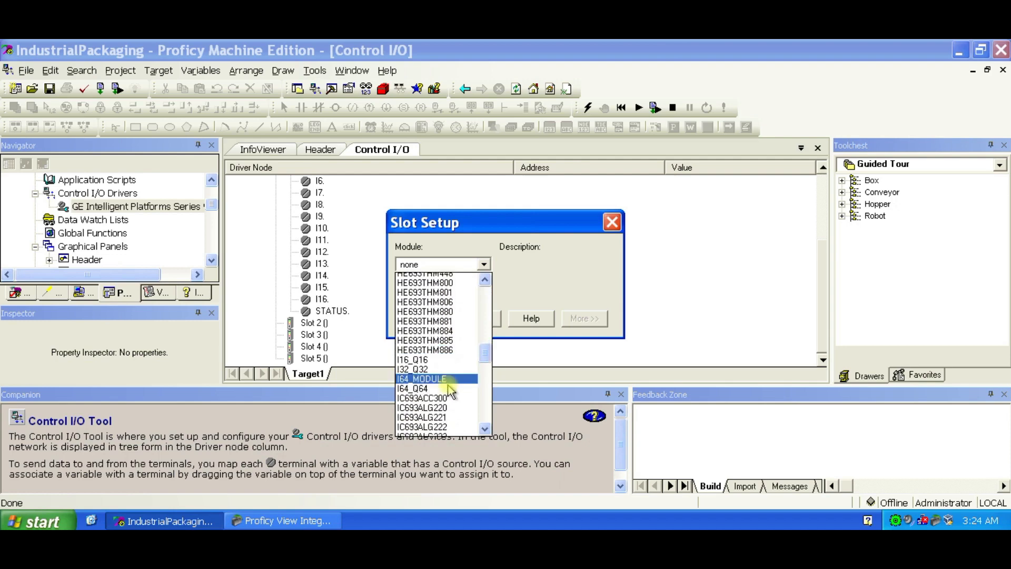
pyautogui.scroll(-3)
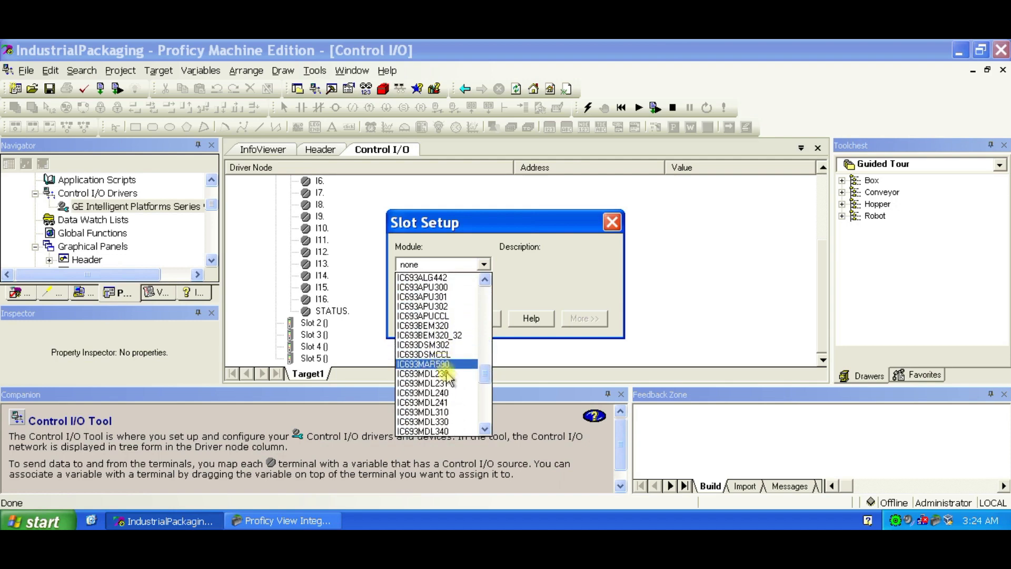
pyautogui.scroll(-3)
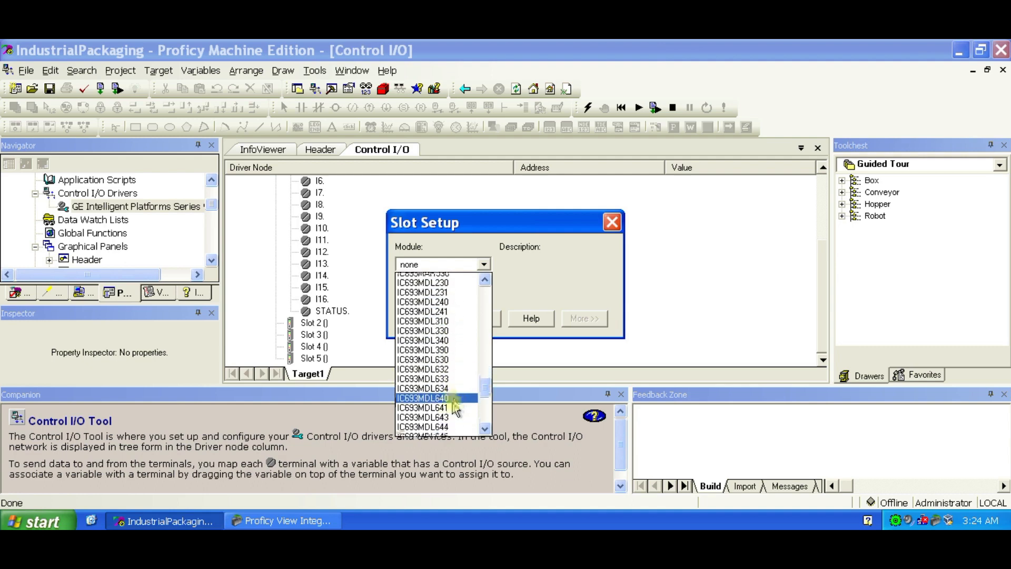
pyautogui.scroll(-3)
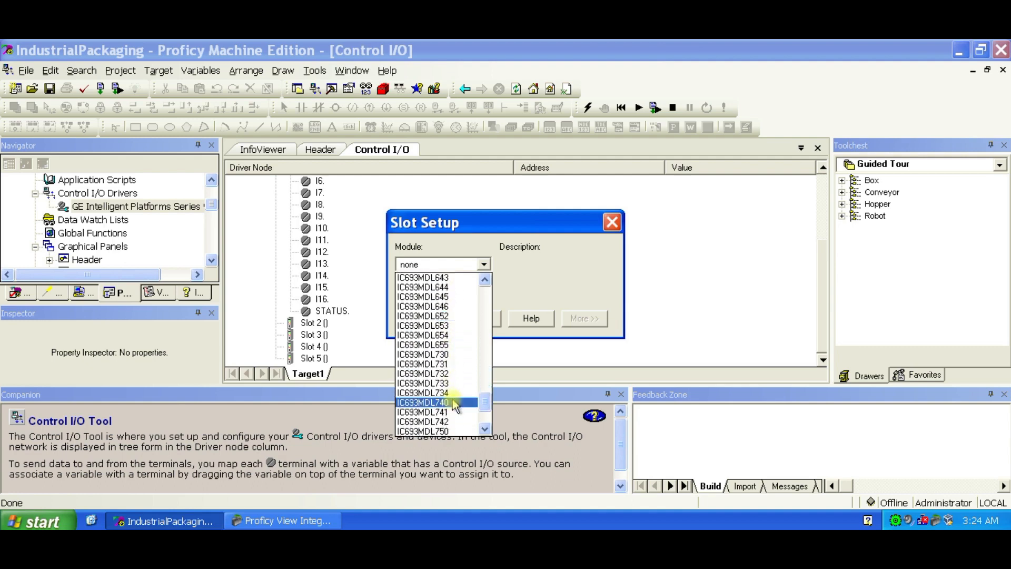
pyautogui.scroll(-3)
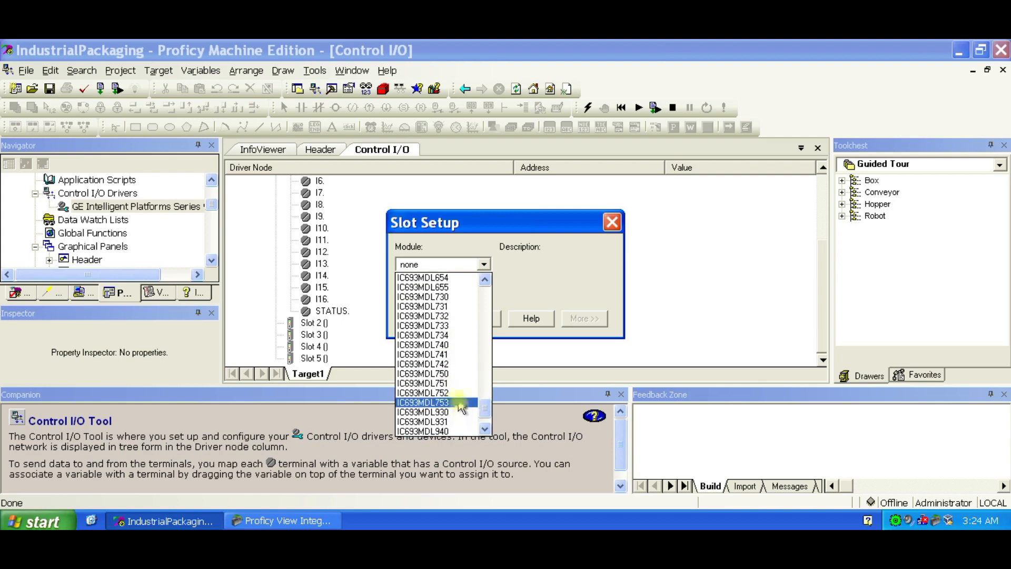
pyautogui.scroll(-3)
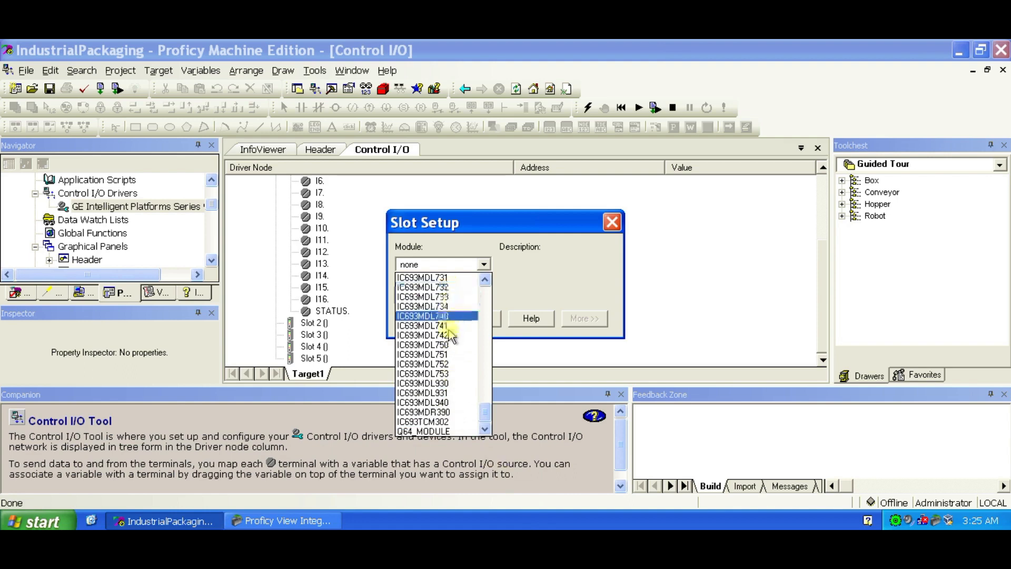
pyautogui.click(423, 277)
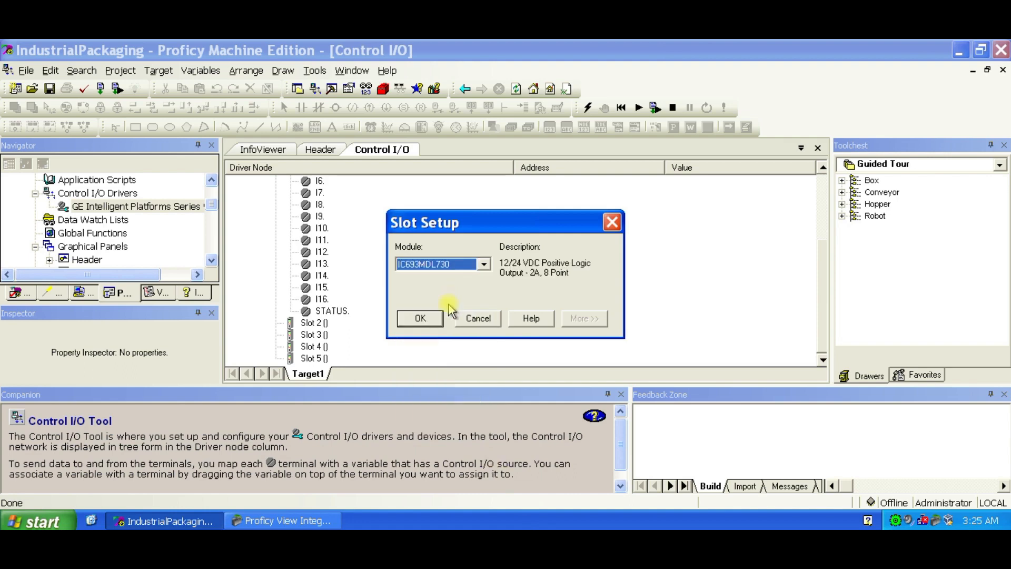
pyautogui.click(419, 318)
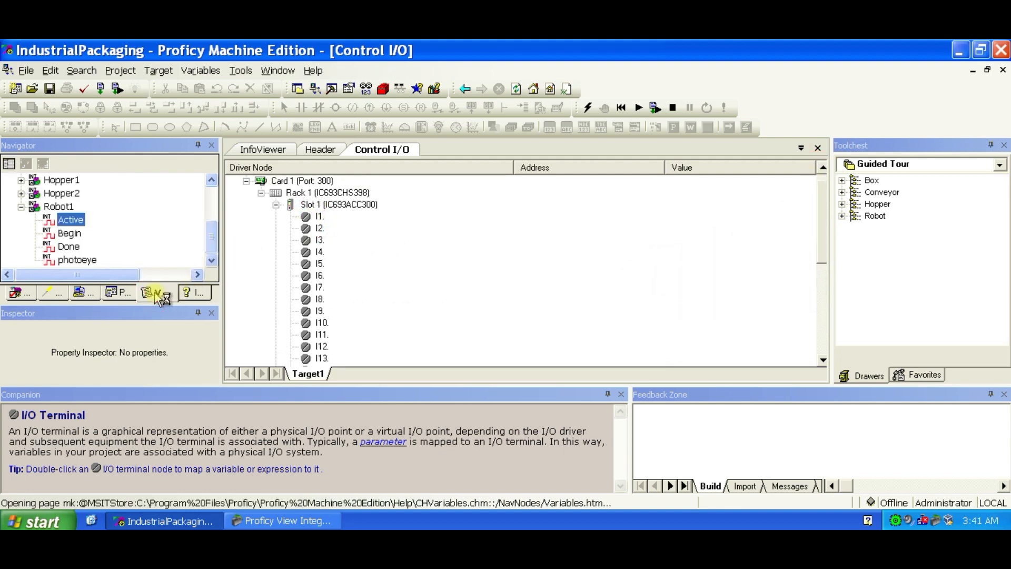
# Map Hopper1.photoeye, Hopper2.photoeye and Robot1.photoeye from the Variables navigator to Slot 1 inputs I1–I3.
pyautogui.click(71, 219)
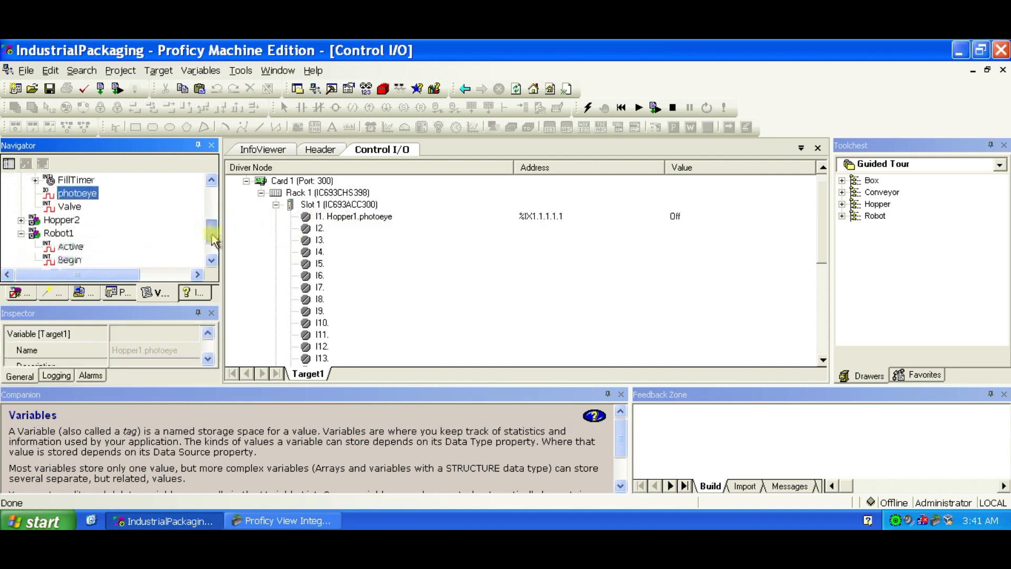
pyautogui.click(62, 205)
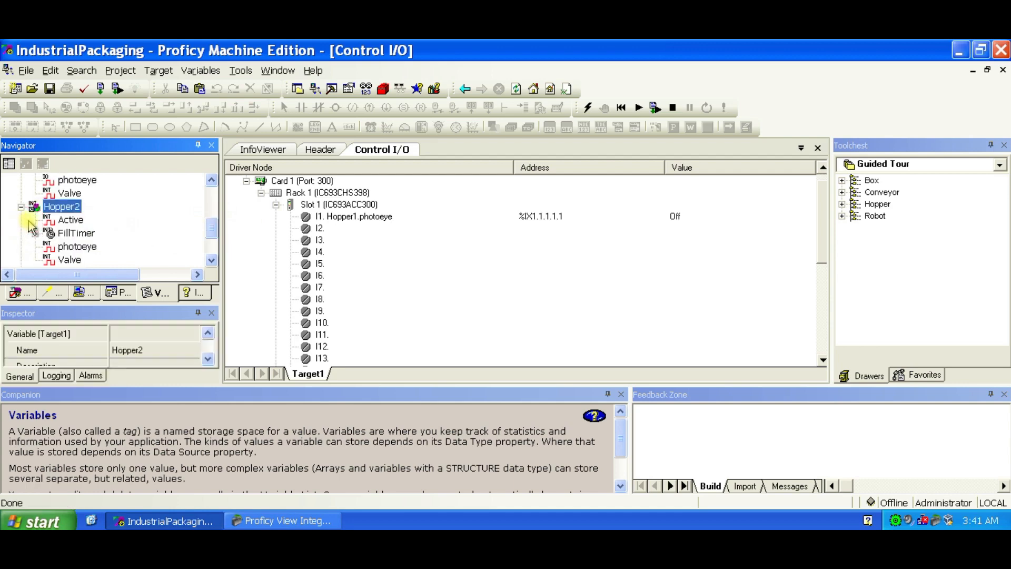
pyautogui.scroll(-3)
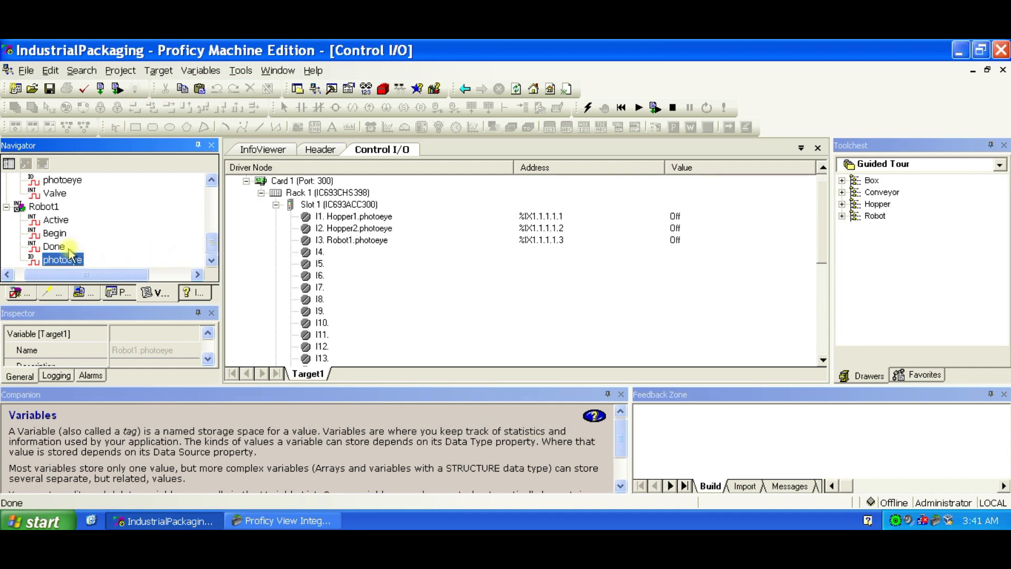
pyautogui.click(320, 251)
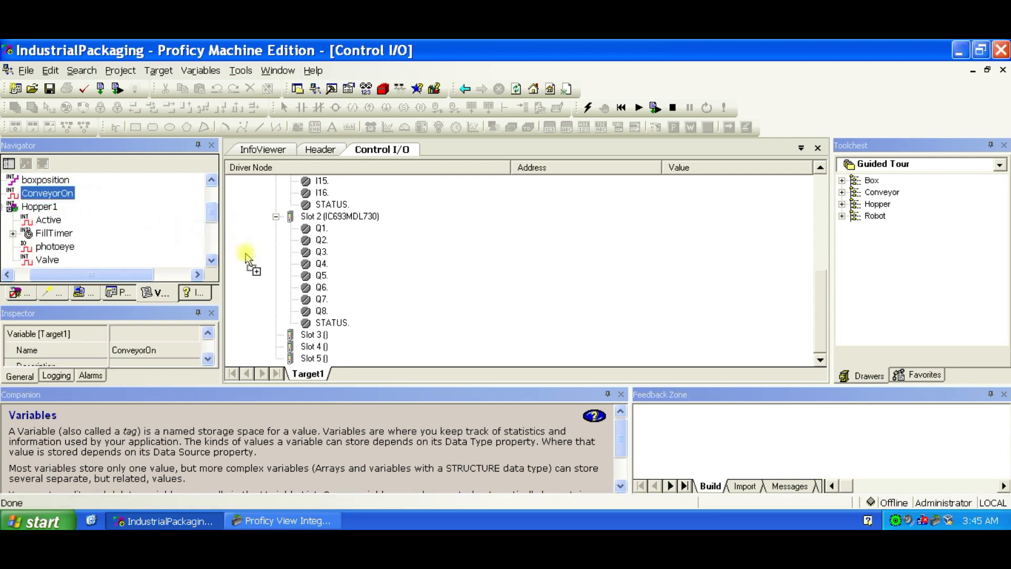
# Map ConveyorOn, Hopper1.Valve, Hopper2.Valve and Robot1.Begin to Slot 2 outputs Q1–Q4.
pyautogui.moveTo(46, 193); pyautogui.dragTo(341, 227)
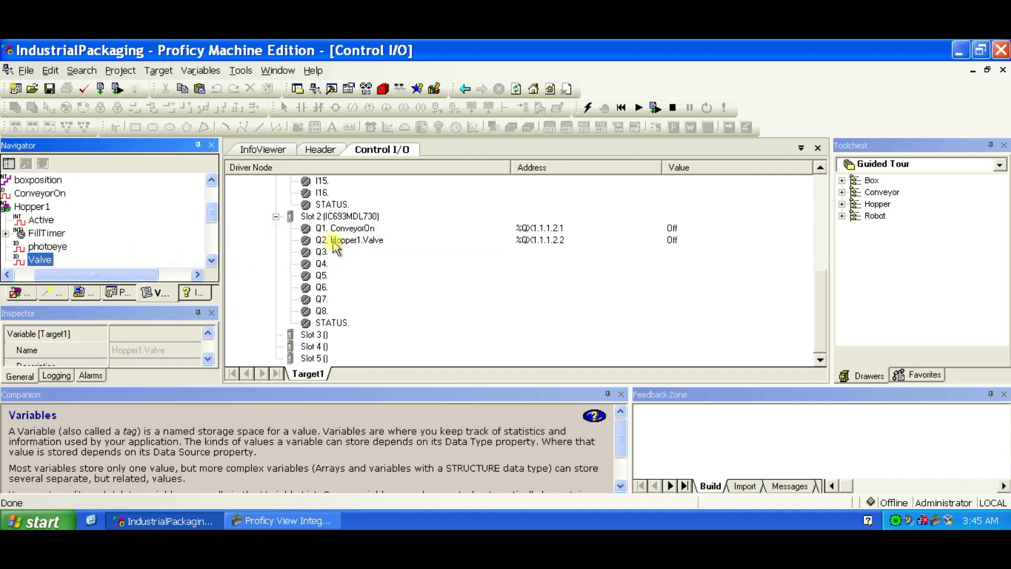
pyautogui.scroll(-3)
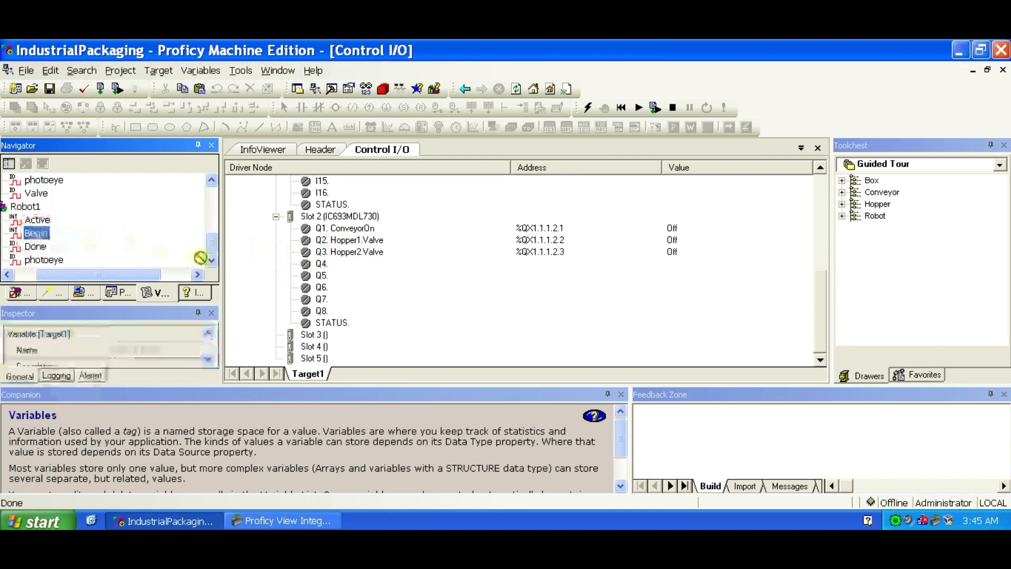
pyautogui.moveTo(36, 233); pyautogui.dragTo(353, 264)
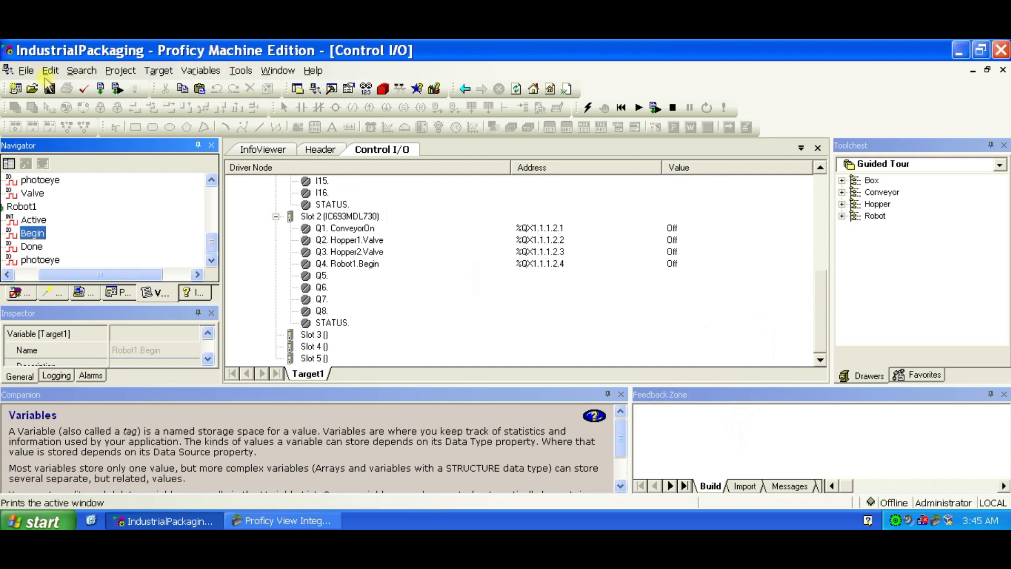
# Close the IndustrialPackaging project without saving and confirm discarding the changes.
pyautogui.click(25, 71)
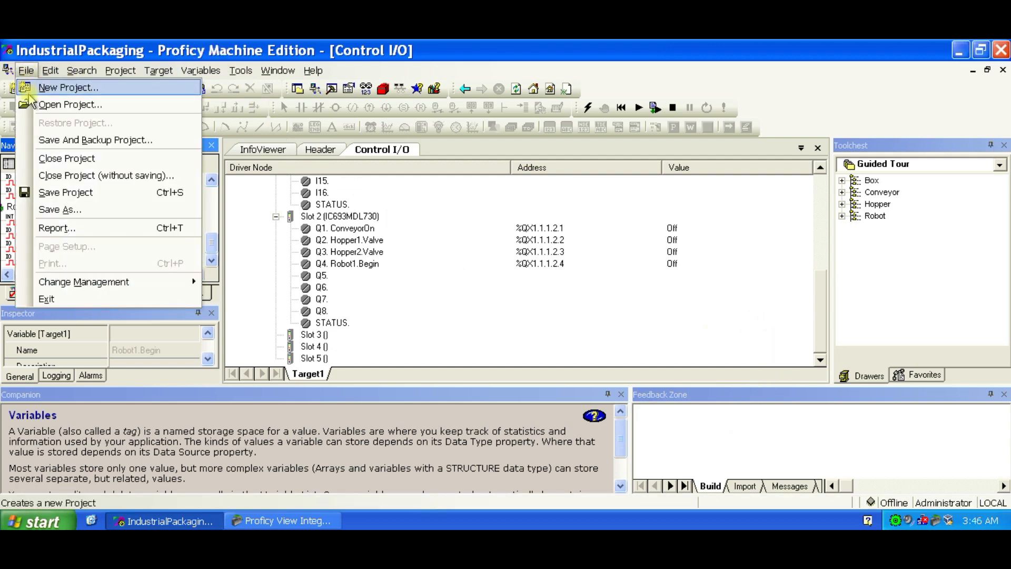
pyautogui.moveTo(64, 175)
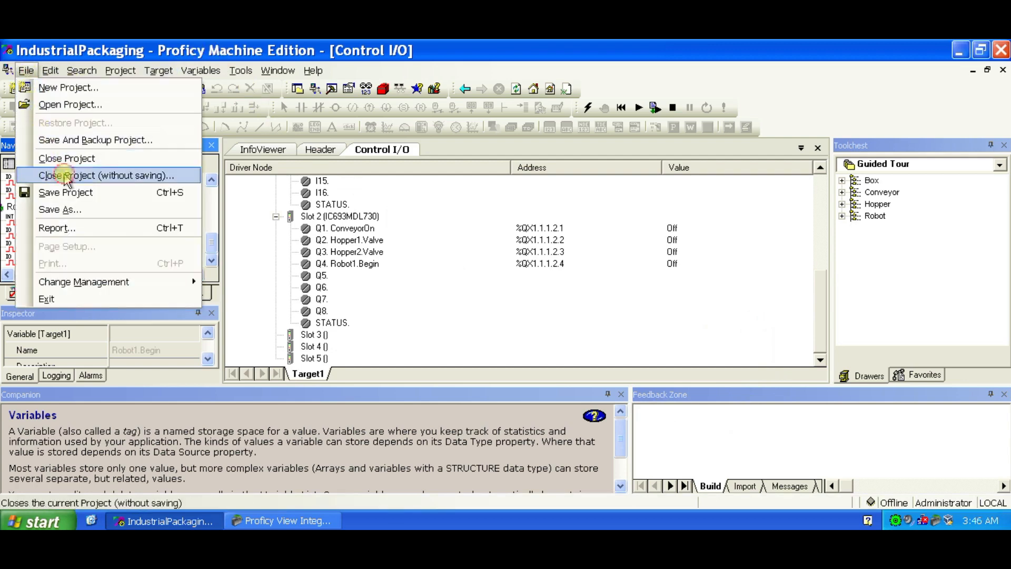
pyautogui.click(107, 175)
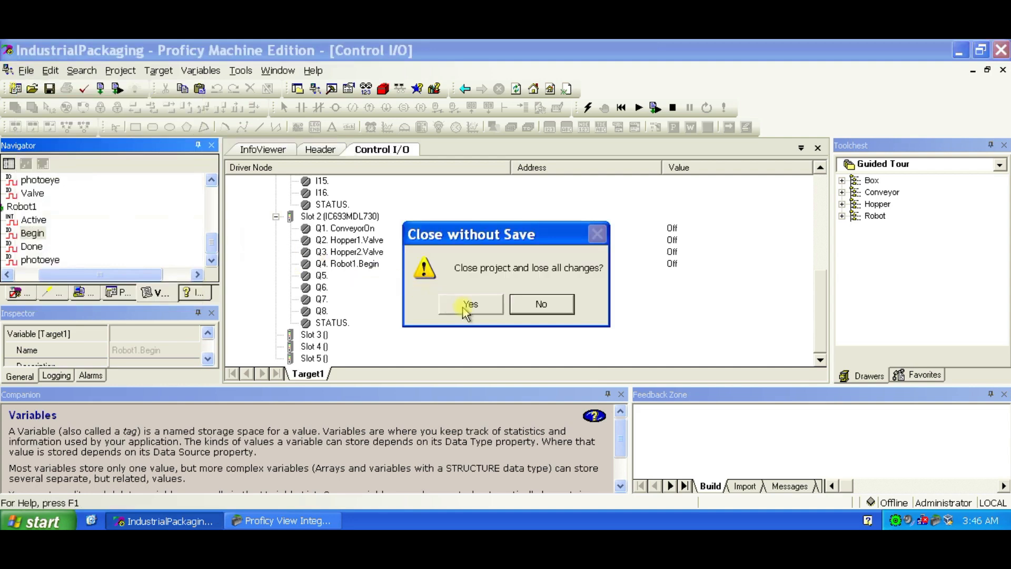
pyautogui.click(470, 303)
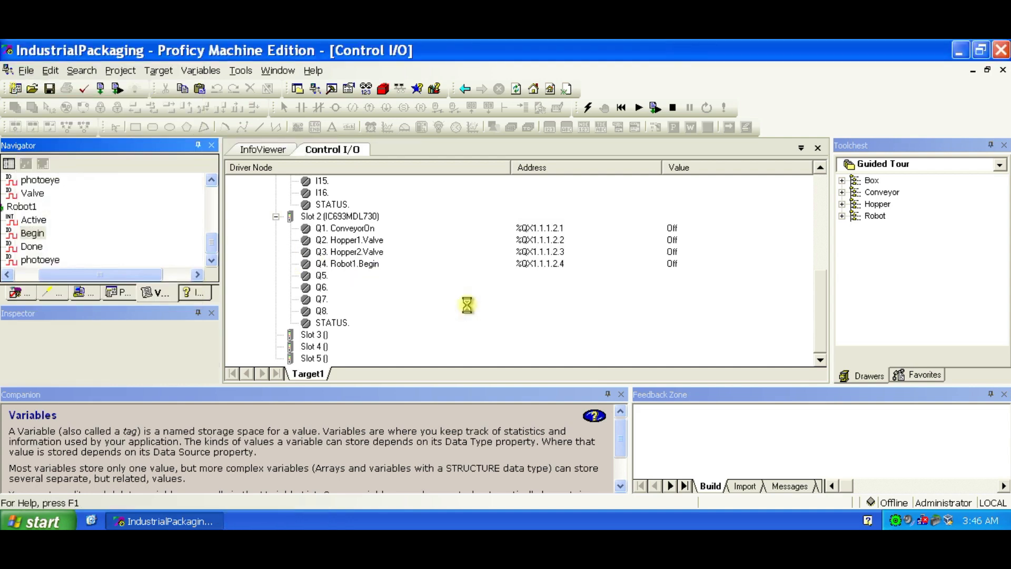